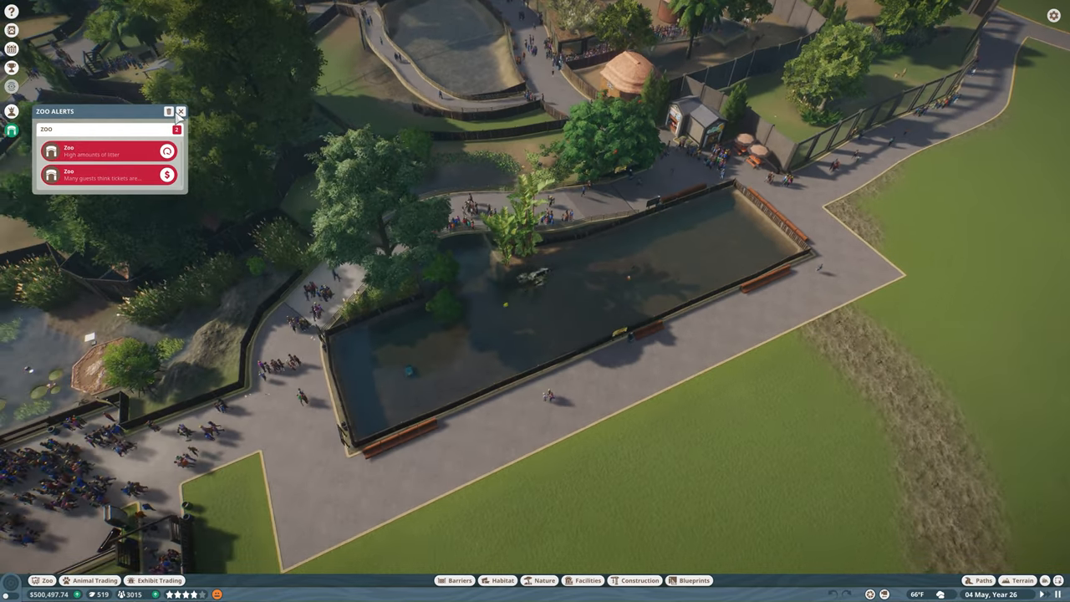
Dismiss the zoo alerts and choose a bin from the Facilities catalogue
click(181, 110)
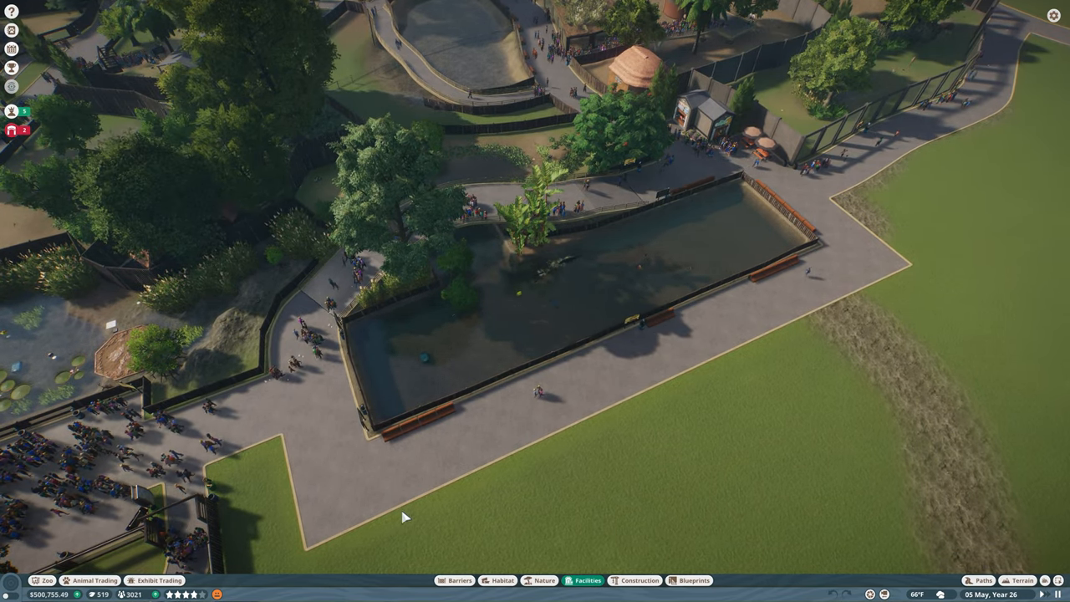
click(587, 580)
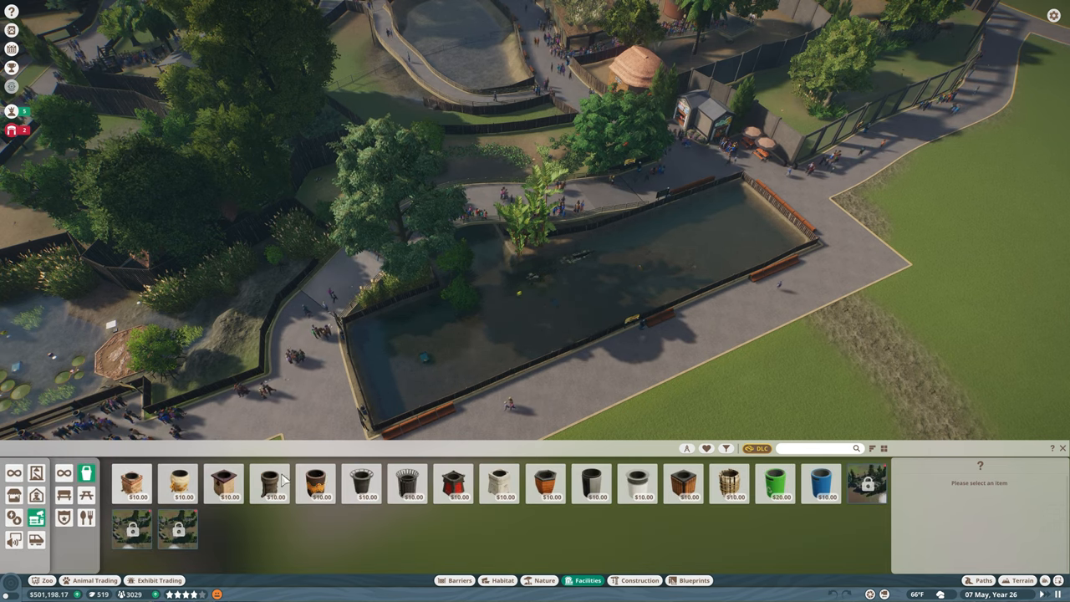
mouse_move(729, 483)
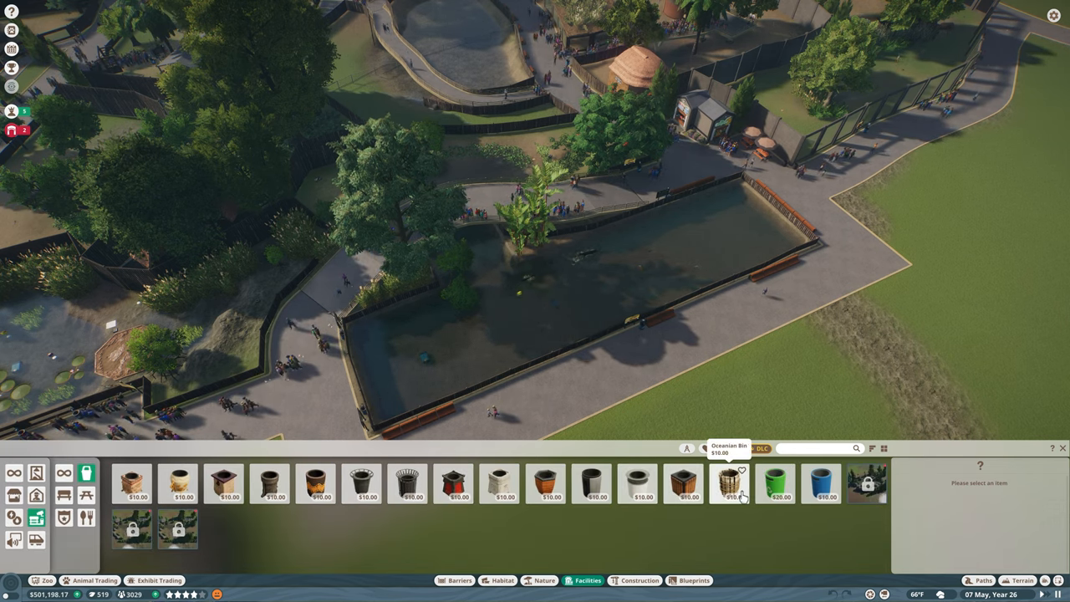
click(684, 483)
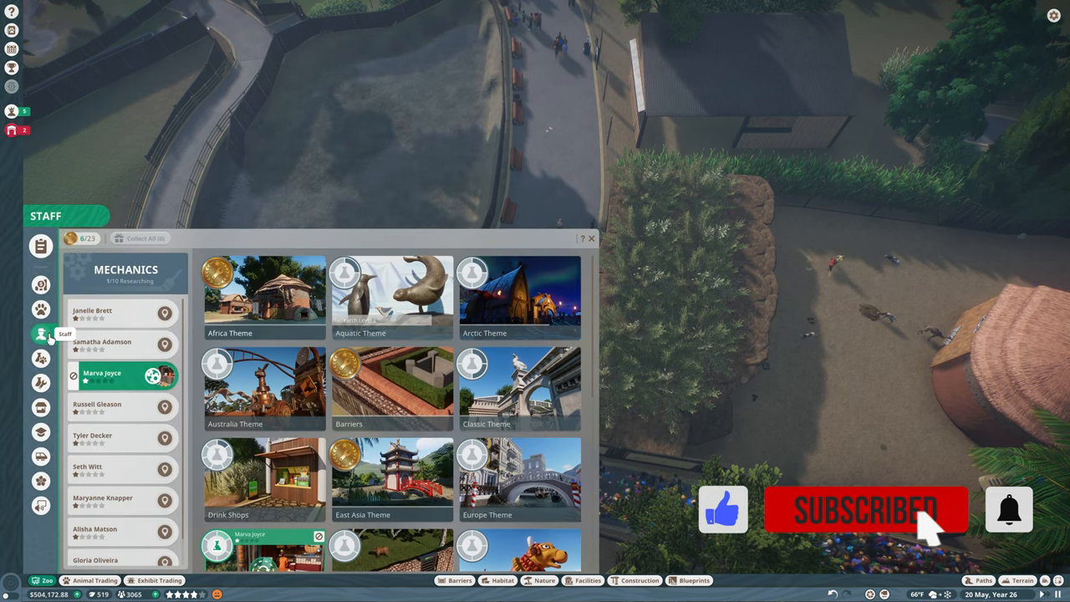
Switch to the hired staff roster listing the vets and keepers
click(40, 333)
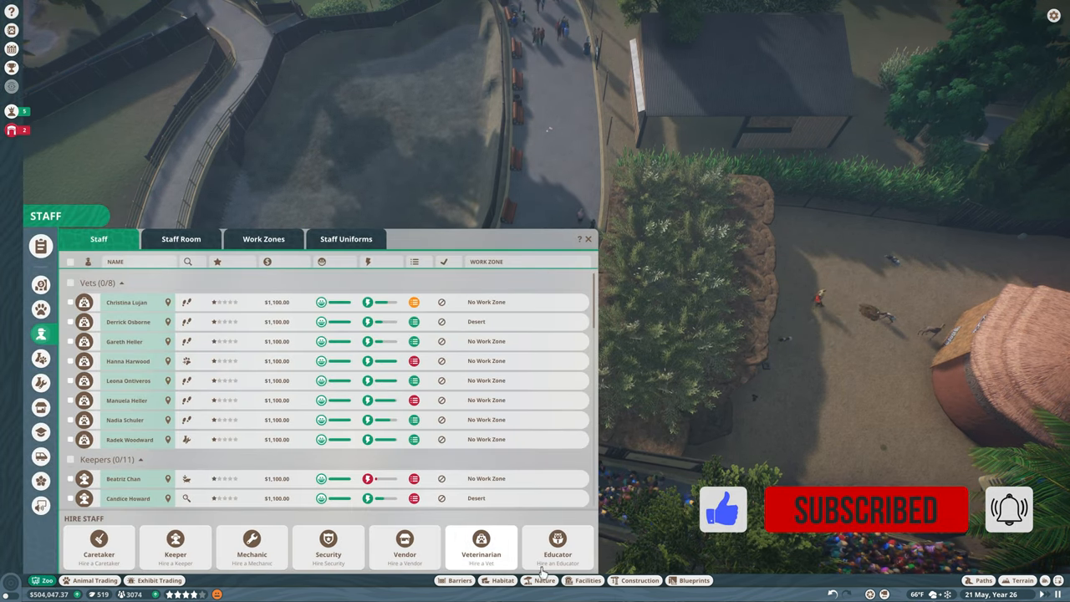
click(588, 239)
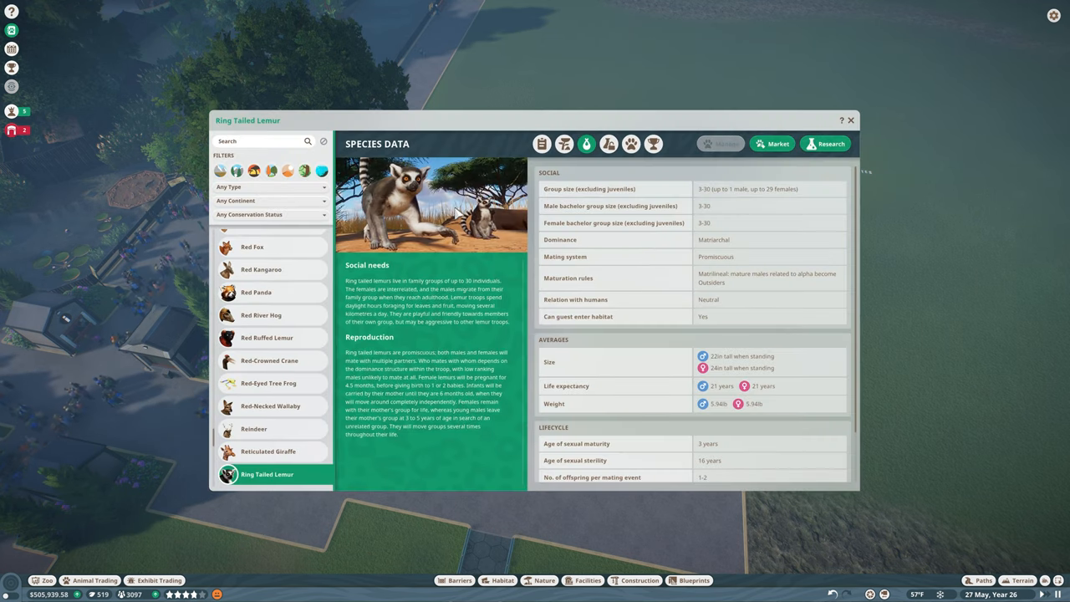
View the Ring Tailed Lemur's general information page, then close its Zoopedia entry
click(542, 144)
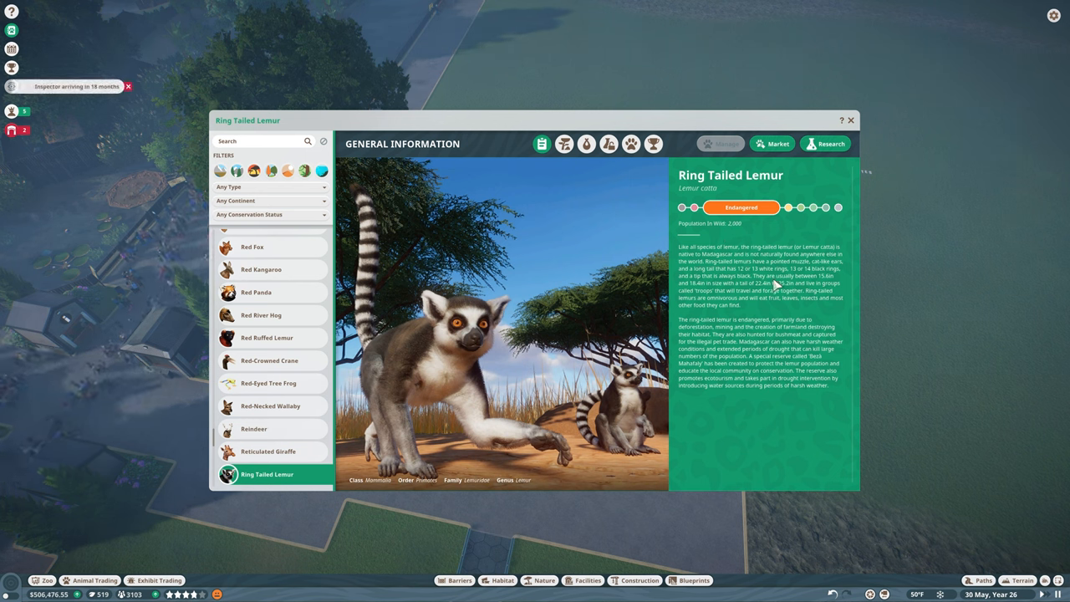
mouse_move(585, 143)
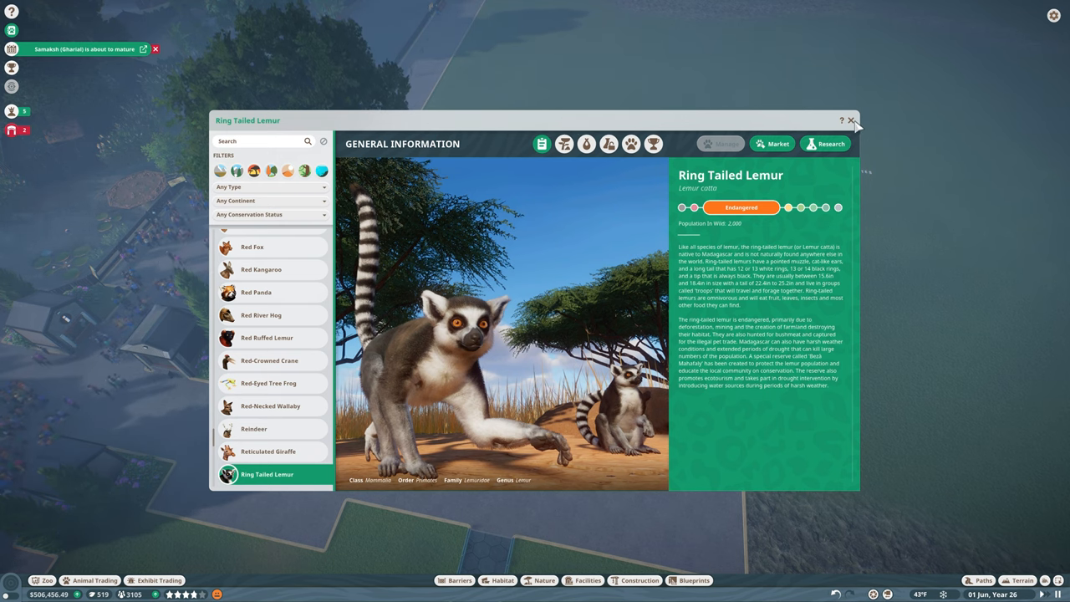
click(851, 120)
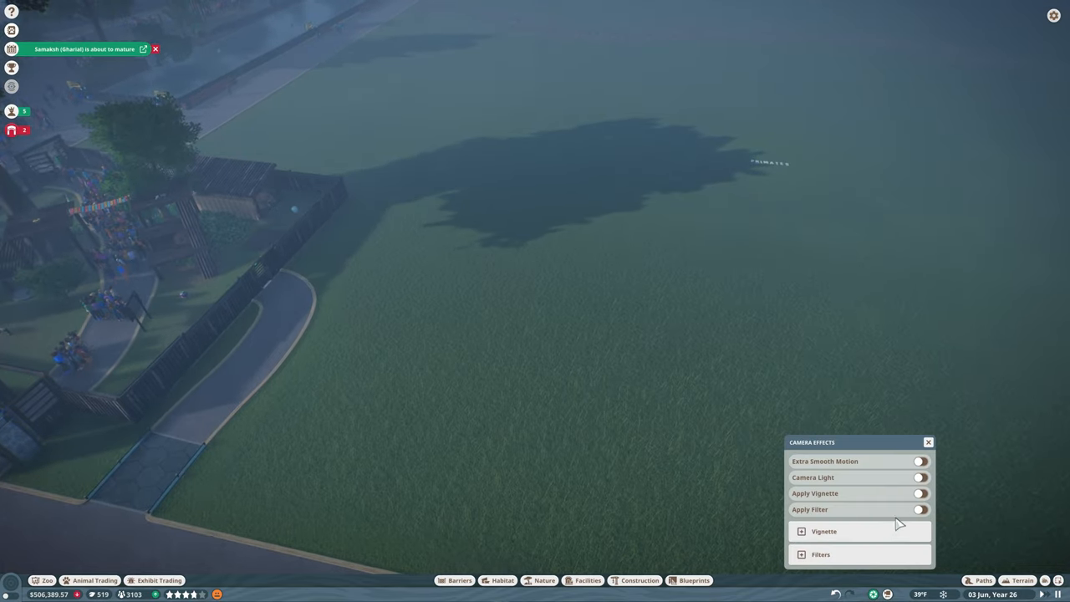
Reopen the habitat info with the Ring Tailed Lemur Zoopedia entry
click(919, 478)
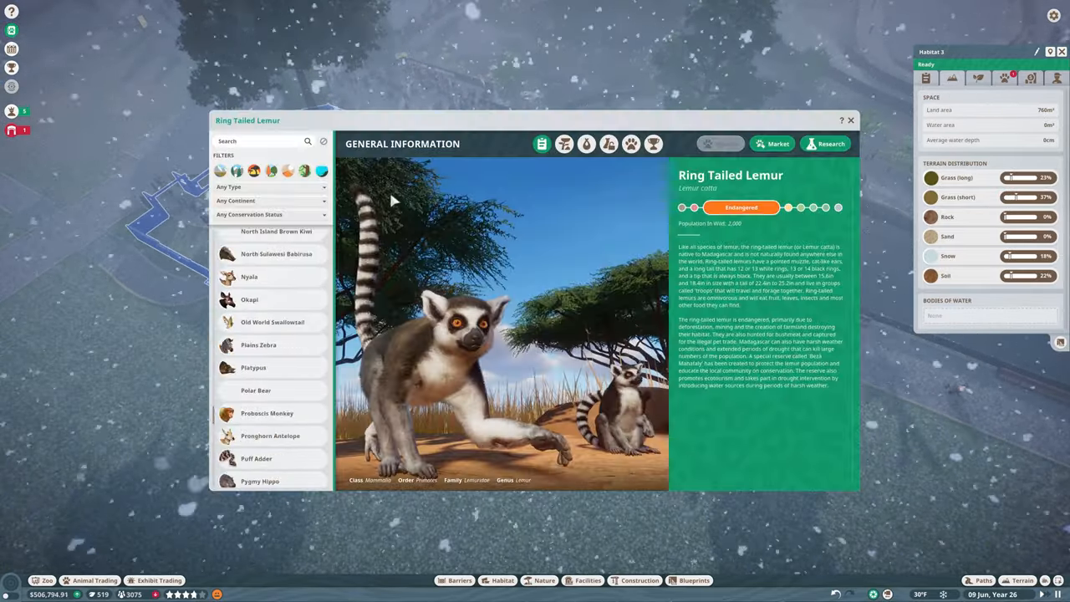
View the lemur's Madagascar natural habitat and raise the adult count to recalculate minimum space
click(566, 144)
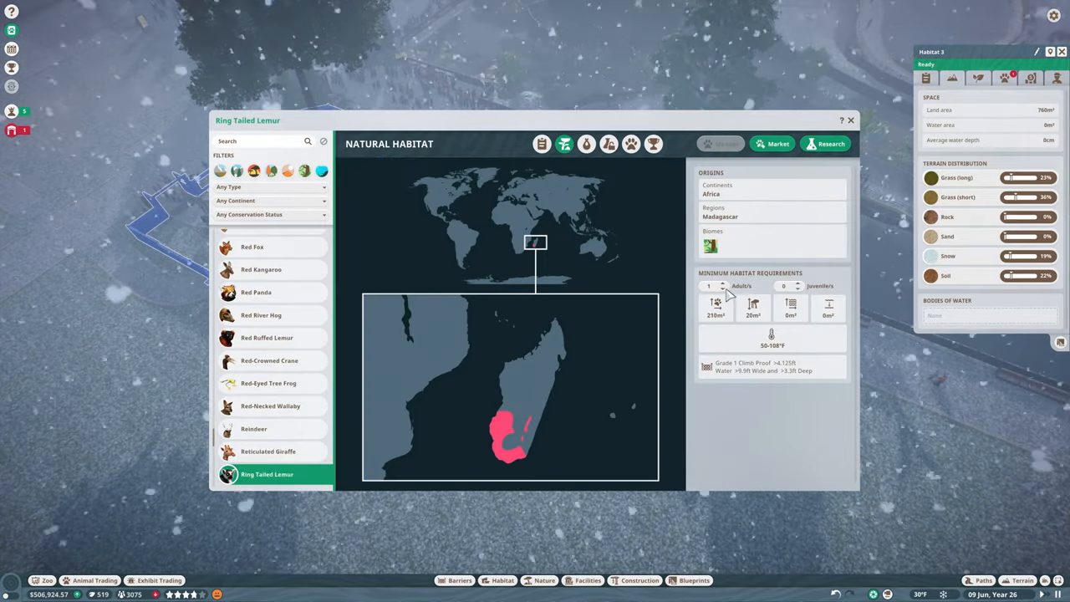
click(722, 283)
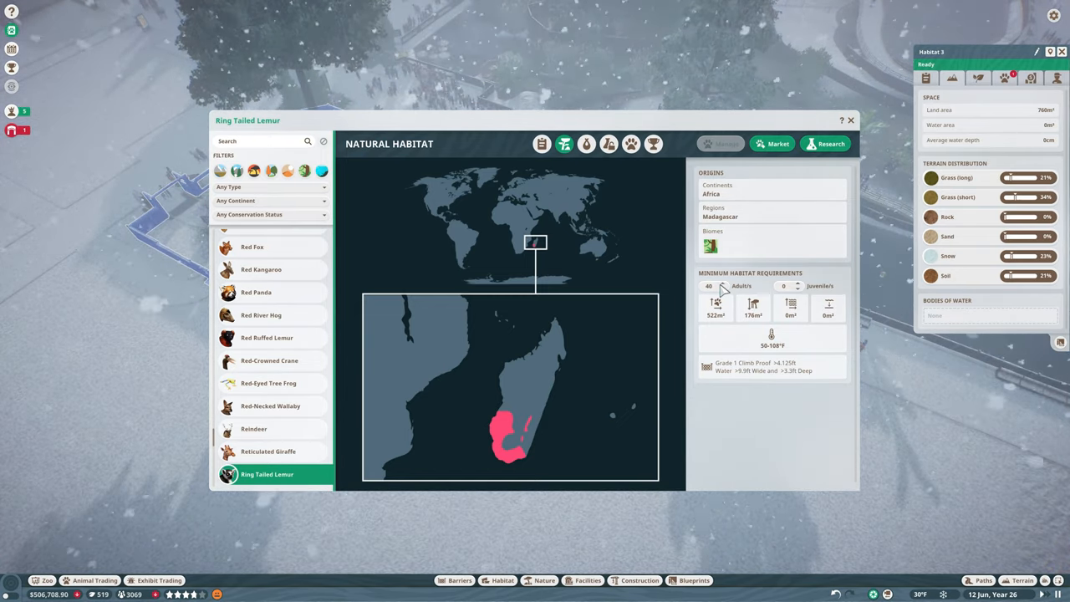
mouse_move(292, 184)
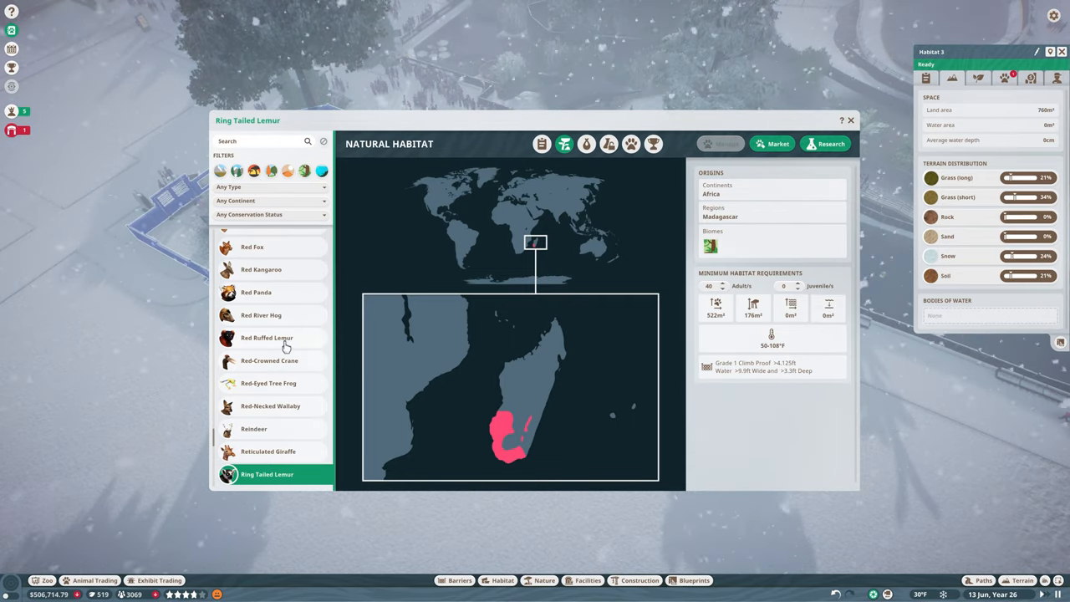
click(268, 338)
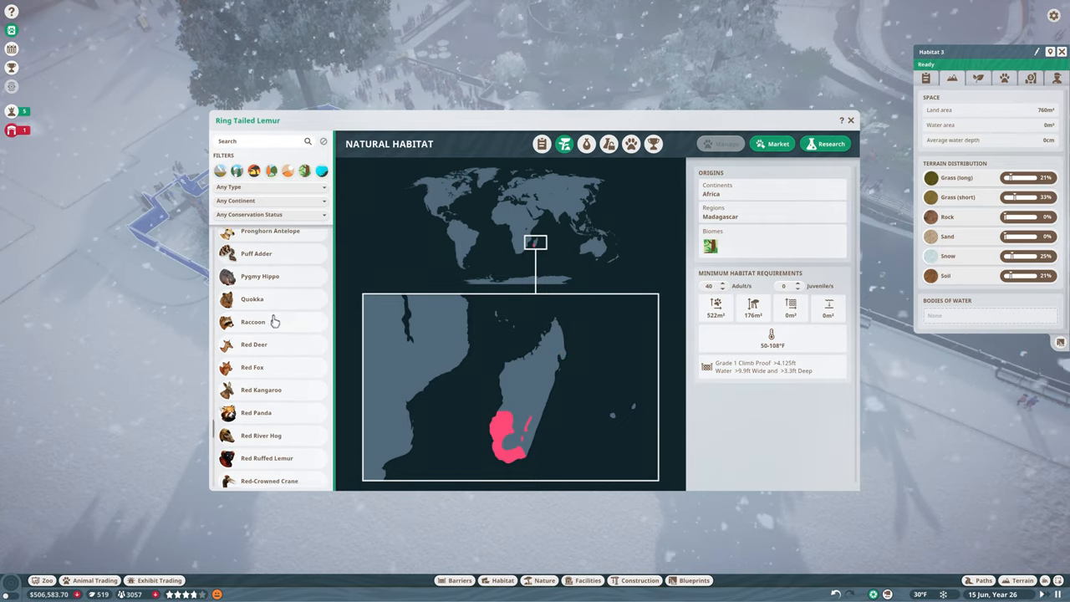
Scroll up the species list and open the conservation status filter
scroll(up, 3)
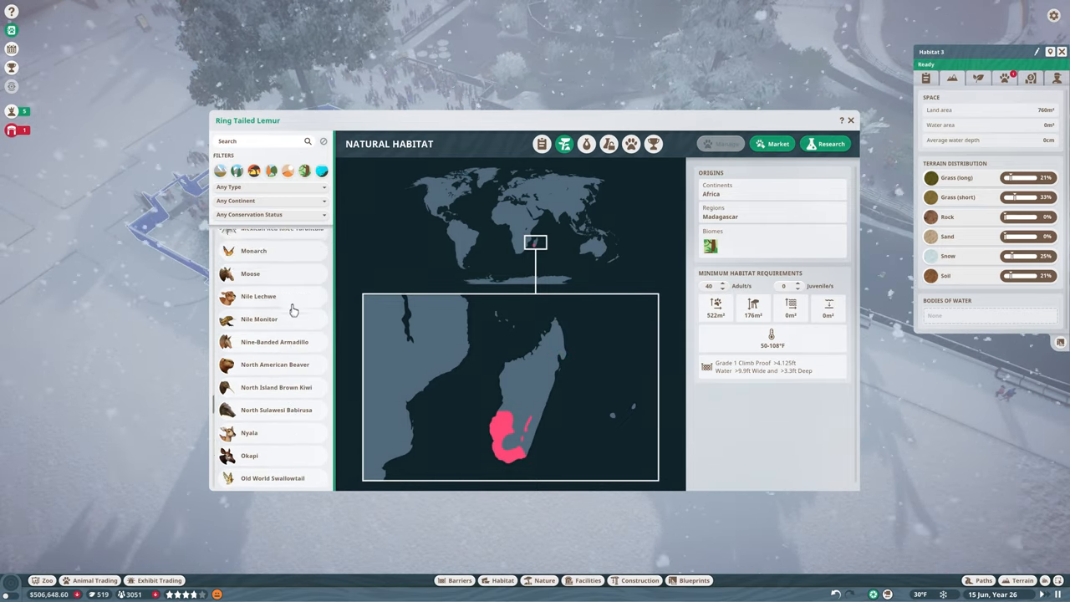
scroll(up, 3)
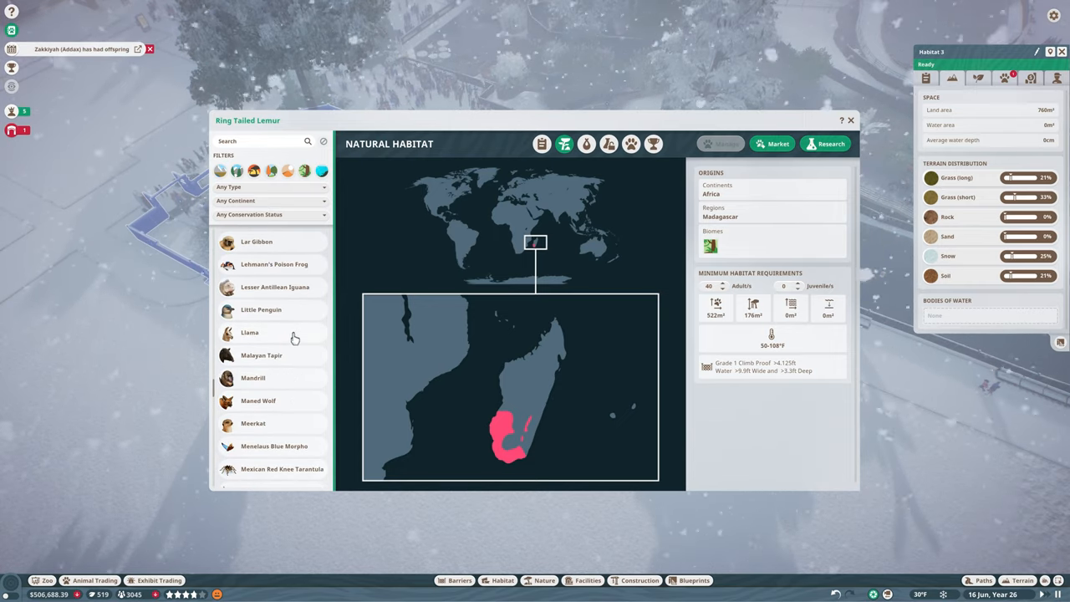
scroll(up, 3)
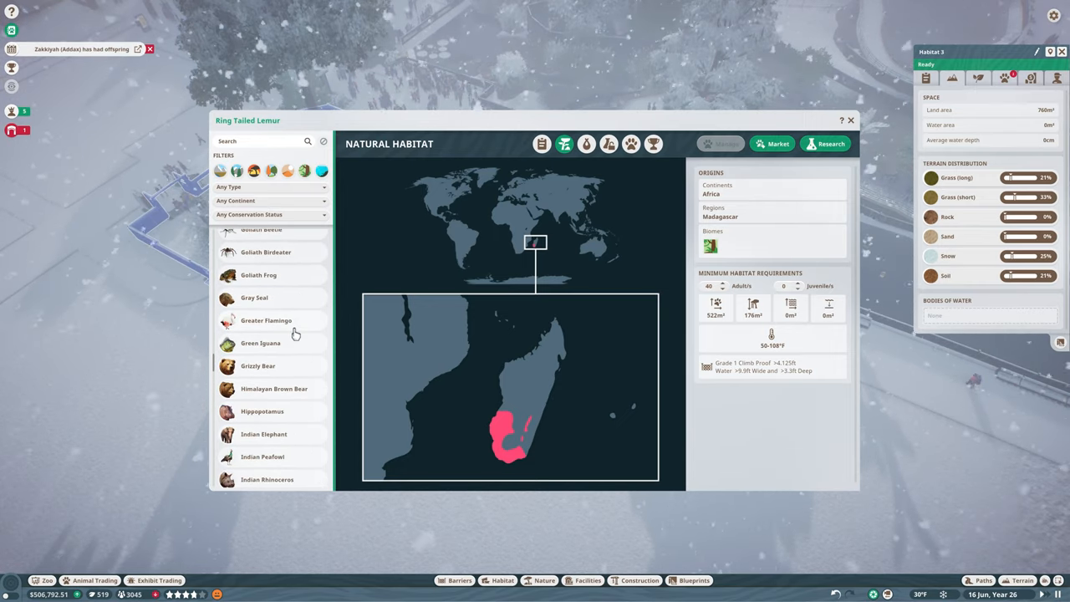
scroll(up, 3)
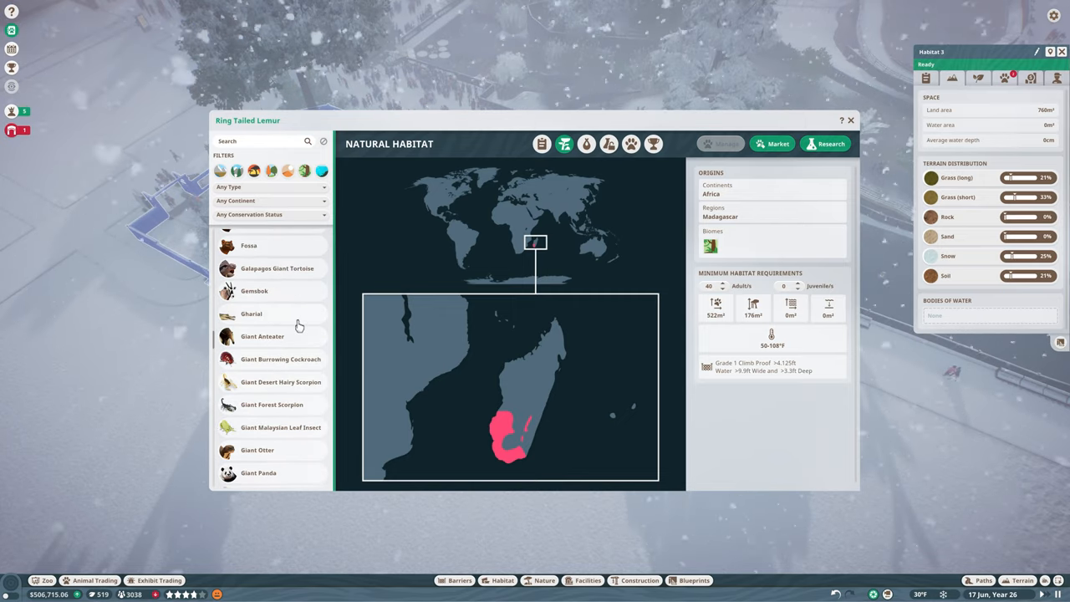
scroll(up, 3)
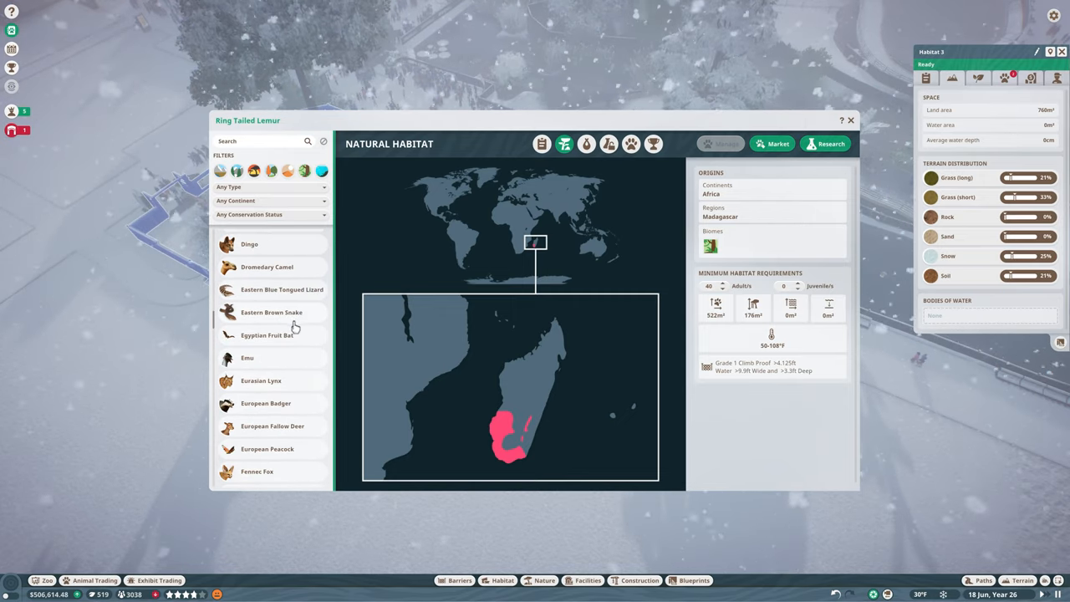
scroll(up, 3)
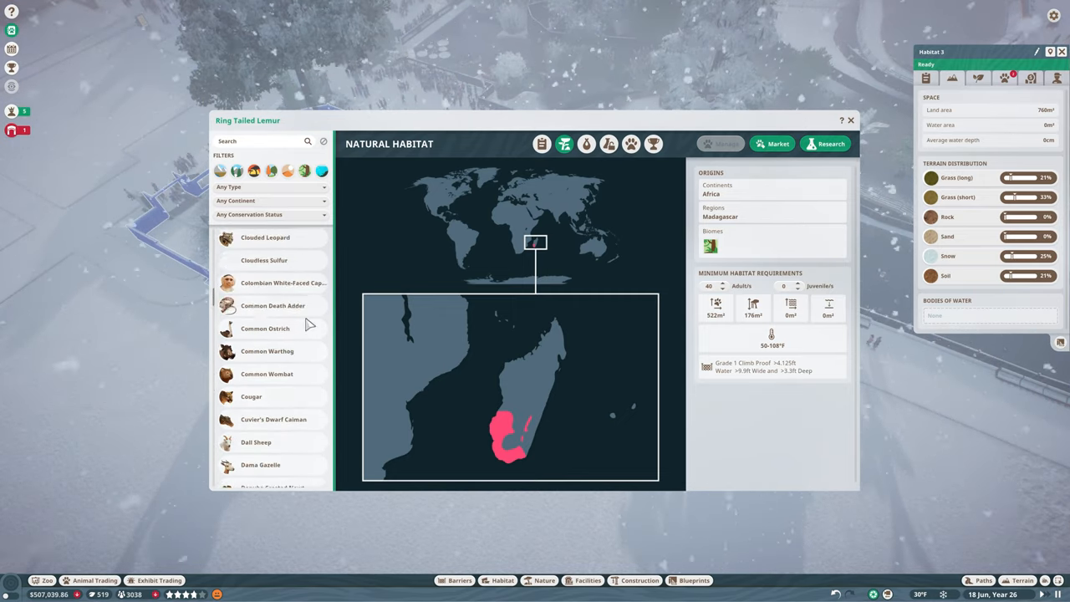
scroll(up, 3)
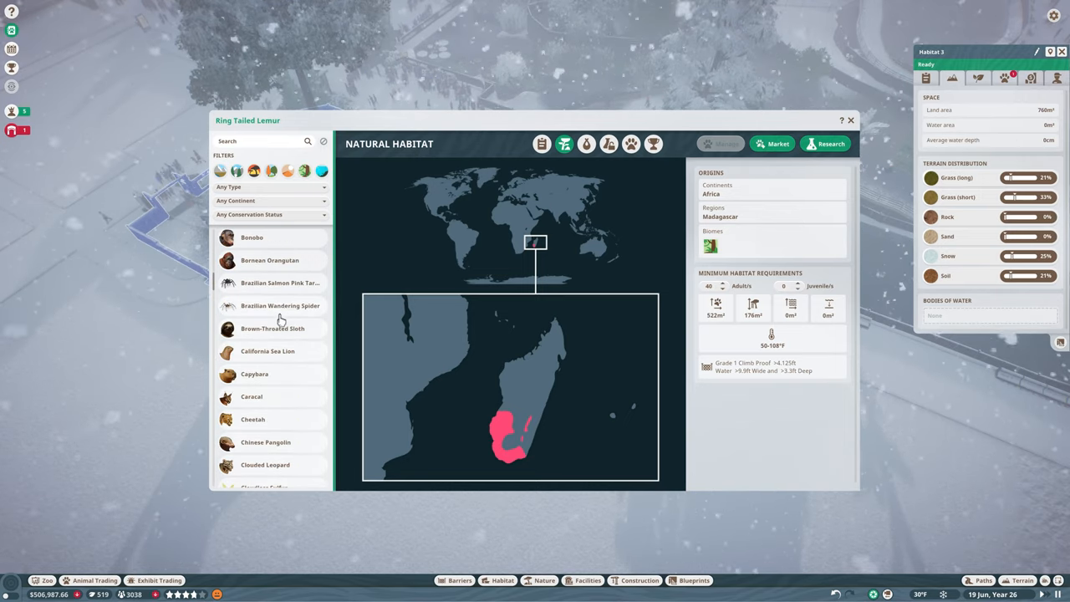
scroll(up, 3)
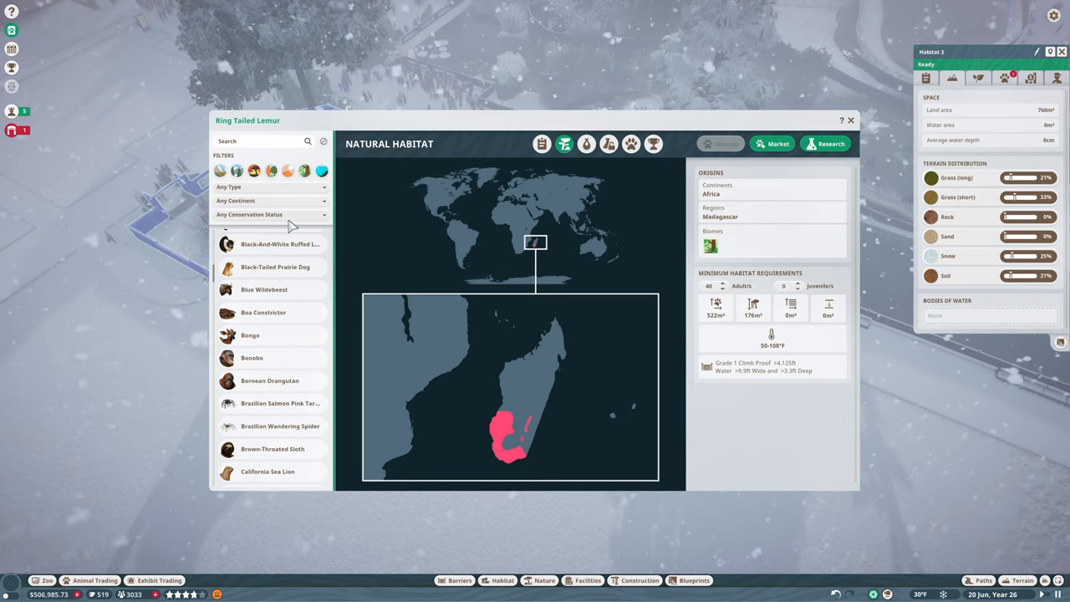
click(279, 245)
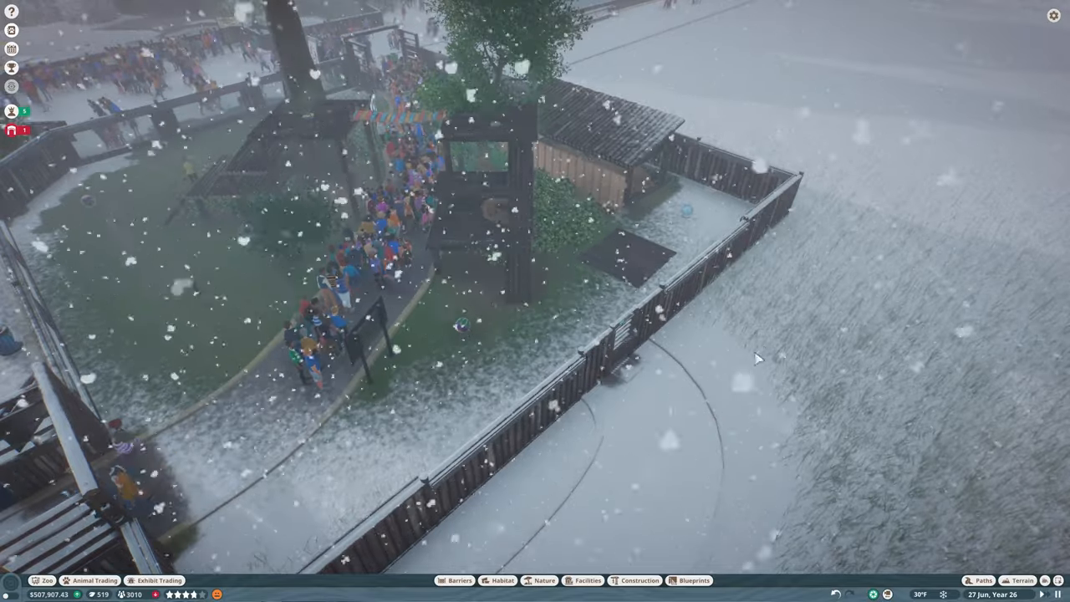
Close the Zoopedia and bring up the barrier pieces catalogue for the lemur habitat entrance
click(977, 581)
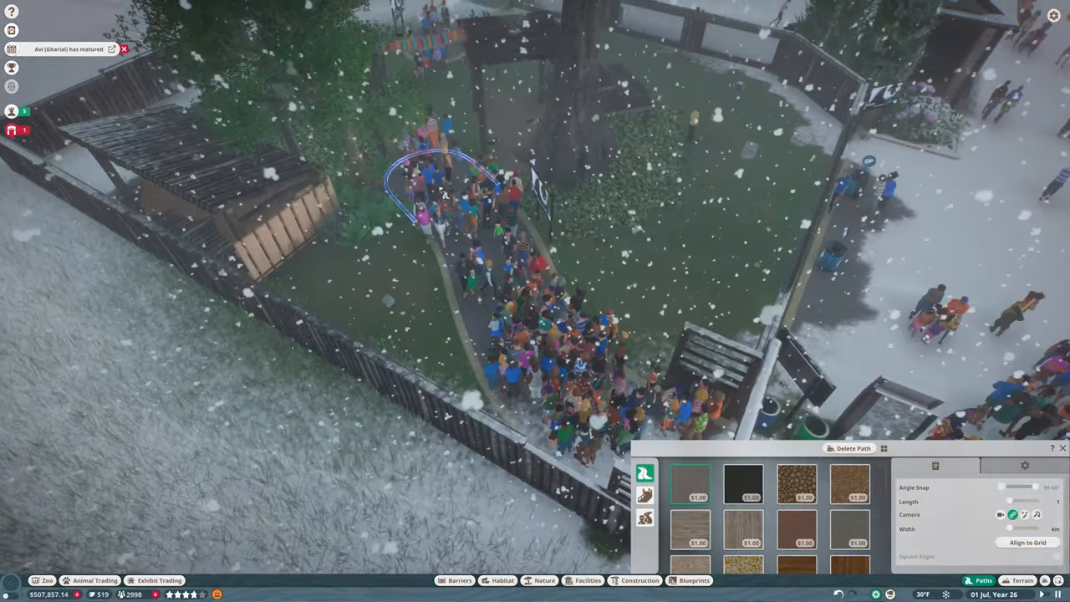
click(458, 581)
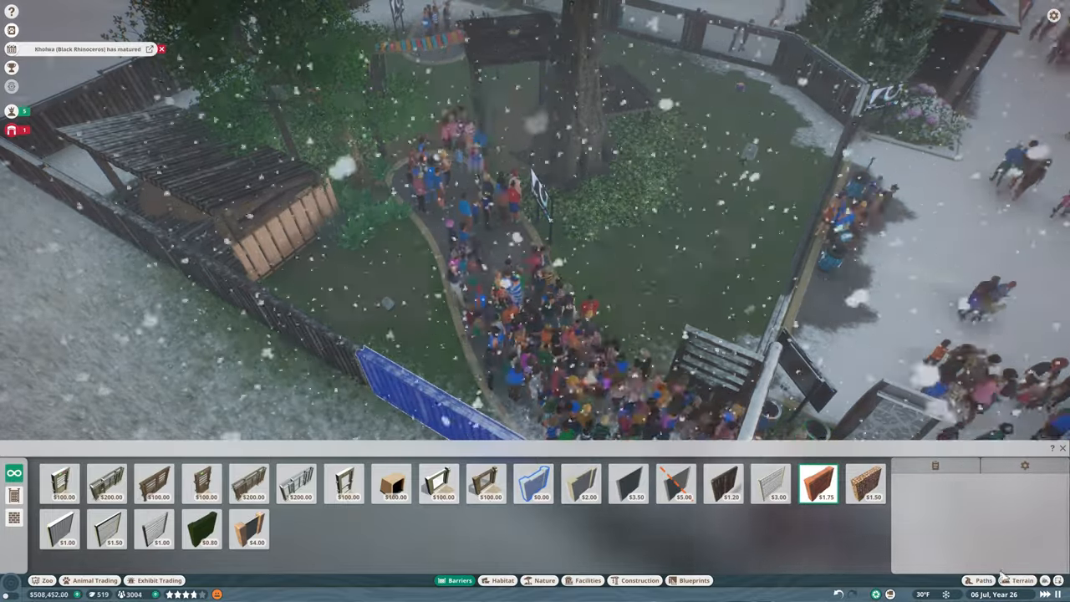
click(980, 580)
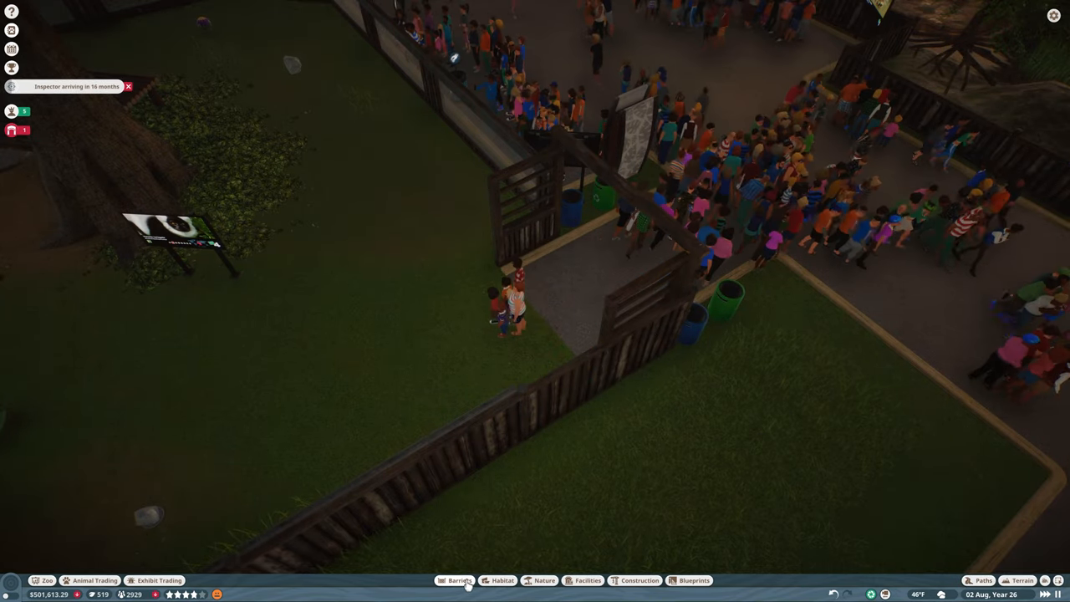
click(458, 580)
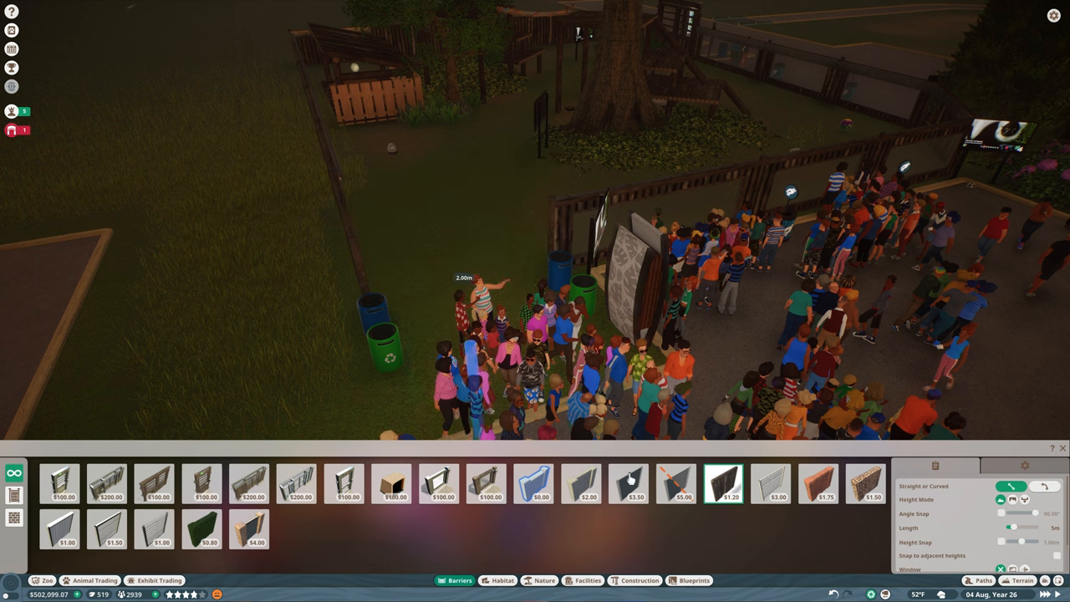
click(533, 485)
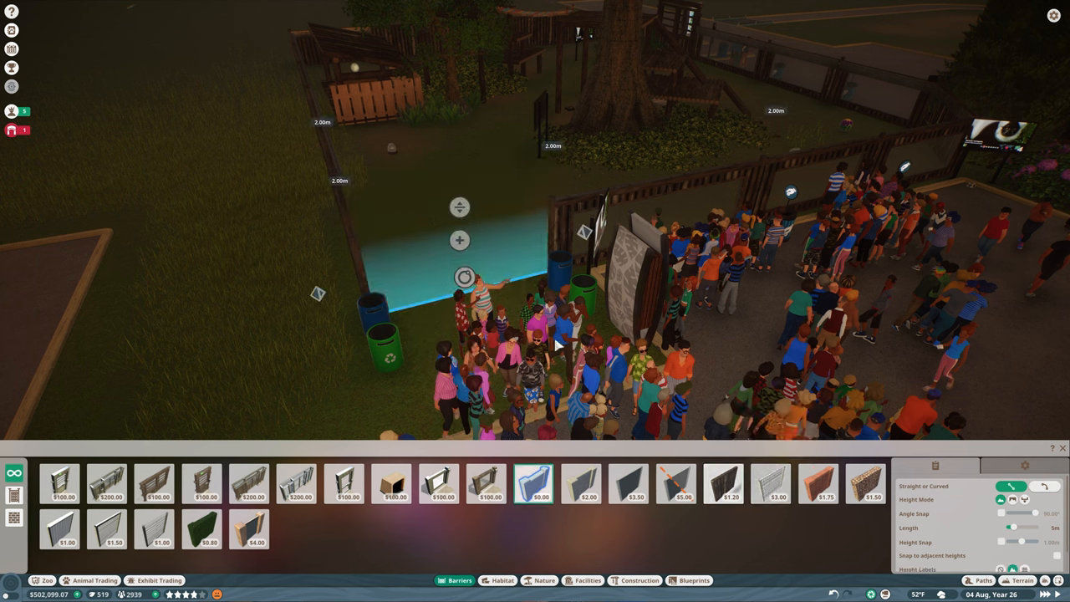
click(722, 483)
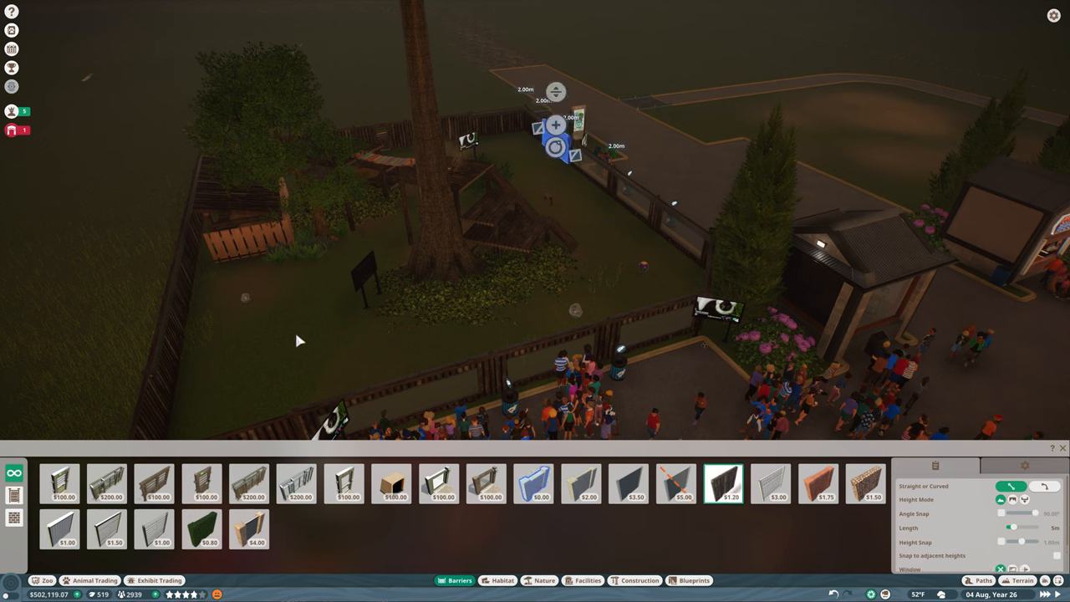
mouse_move(367, 301)
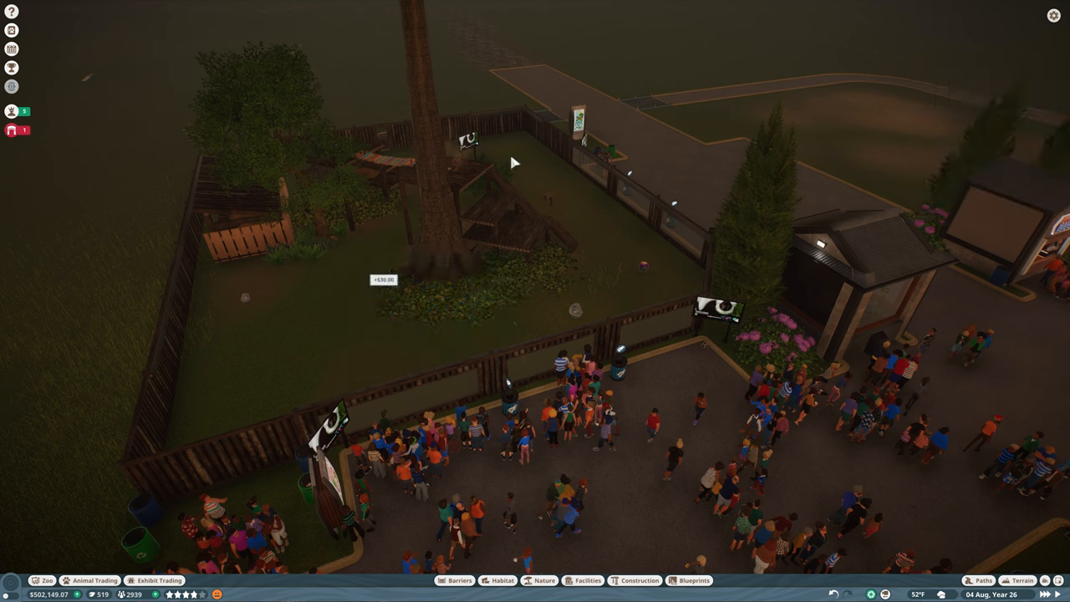
mouse_move(481, 216)
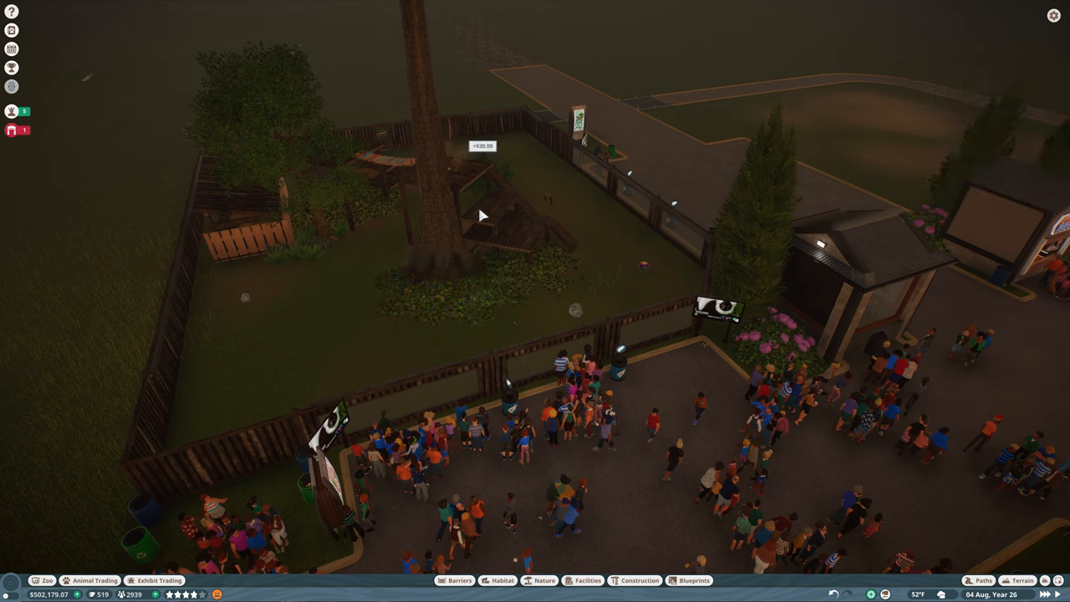
mouse_move(257, 306)
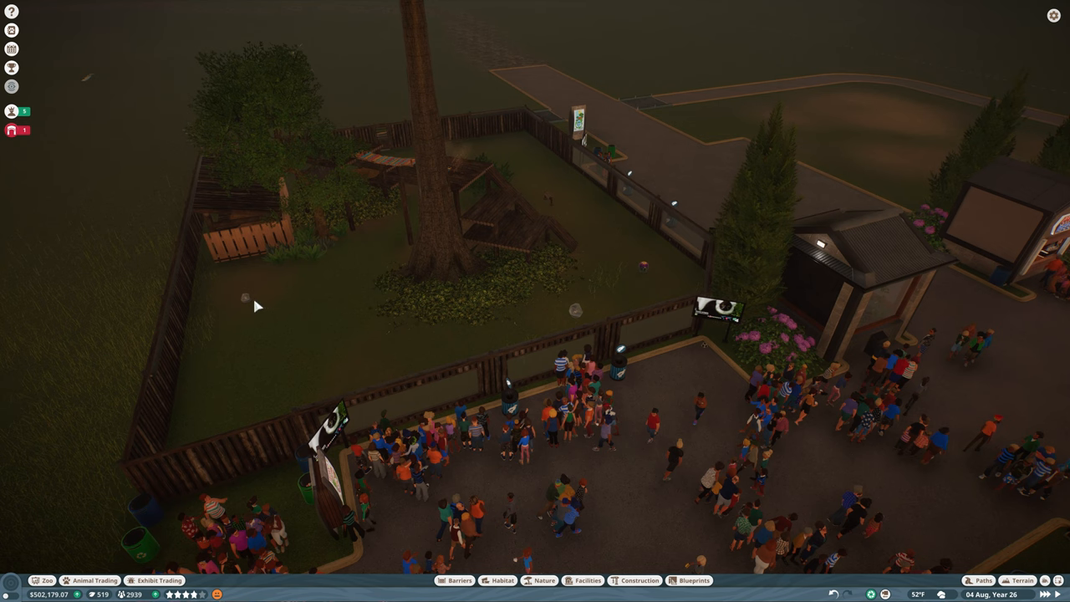
click(246, 298)
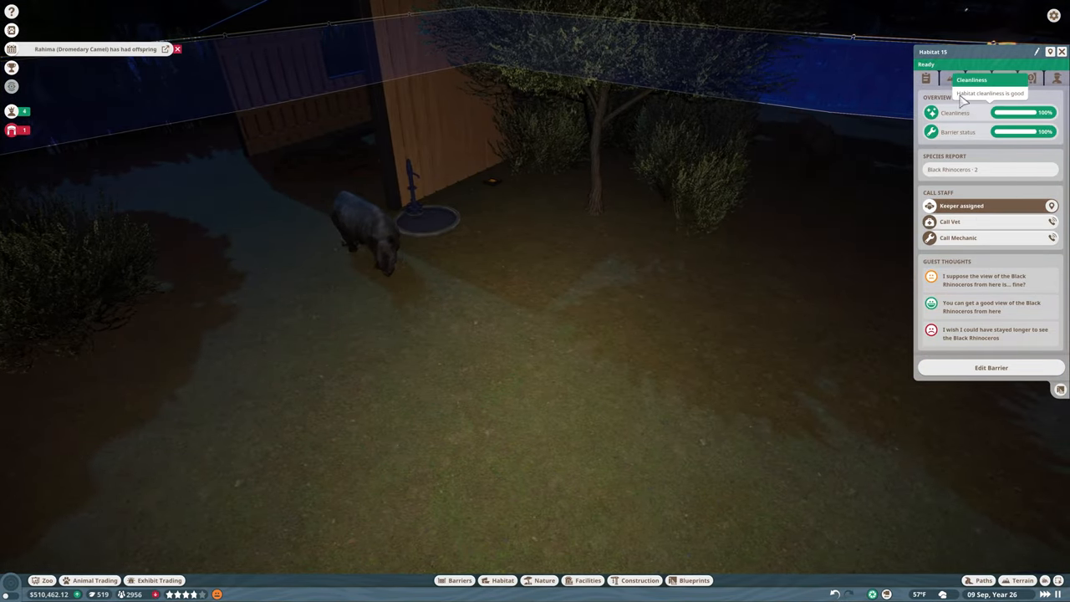
mouse_move(271, 481)
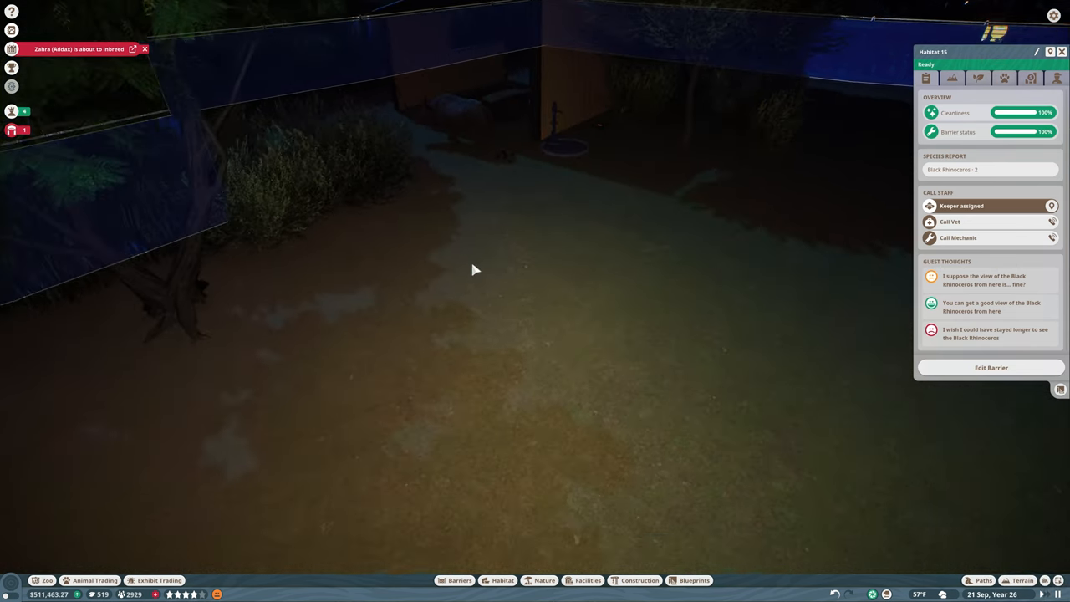
Check a rhinoceros's welfare and the Black Rhinoceros natural habitat in the Zoopedia
click(443, 109)
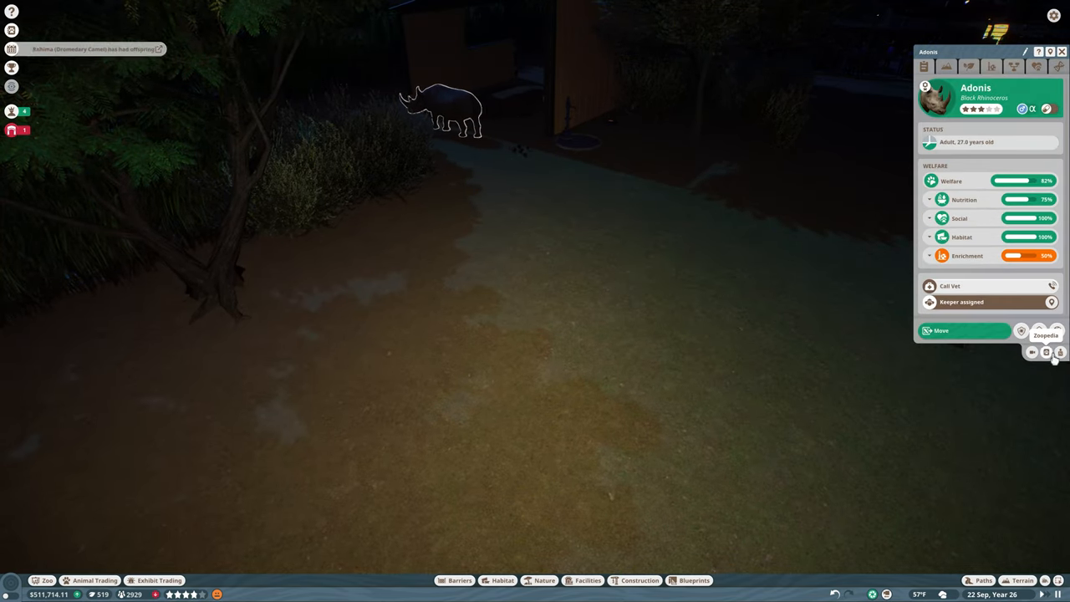
click(1047, 351)
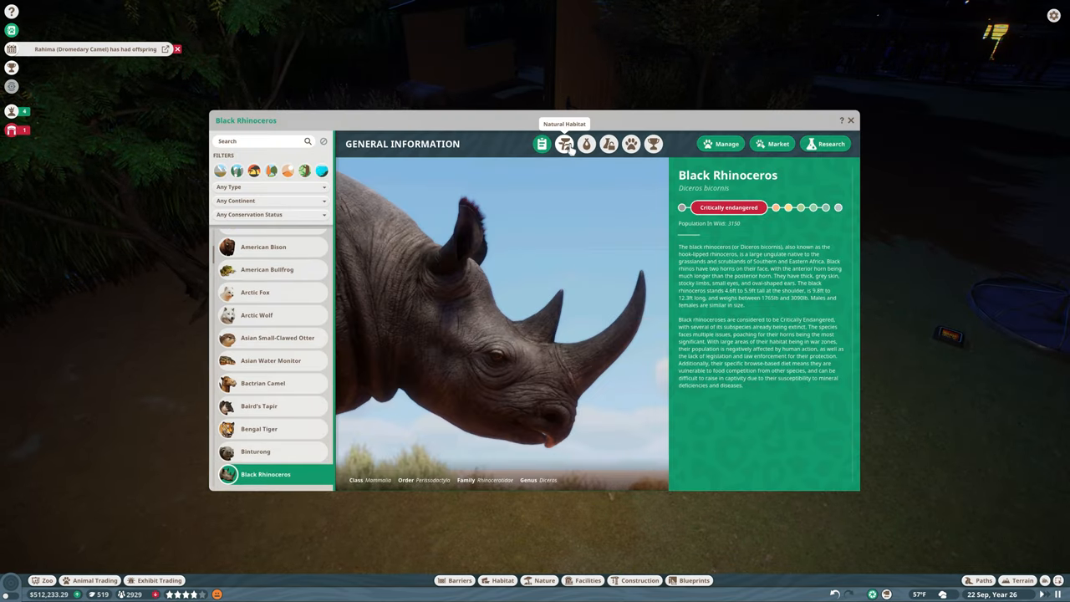
click(587, 144)
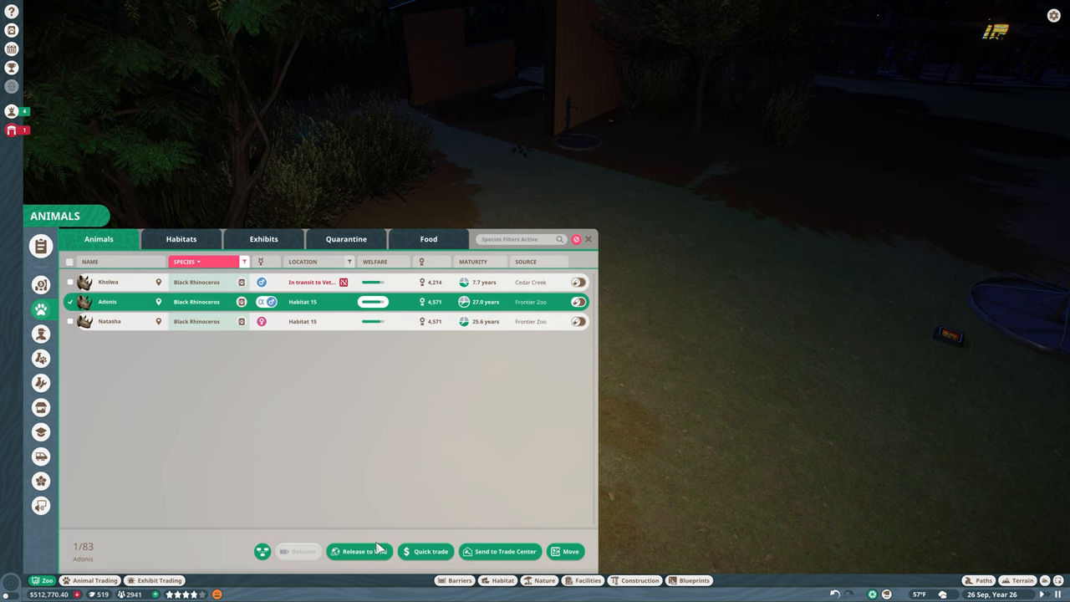
Quick-trade Adonis out of the zoo and return to the animals list
click(589, 240)
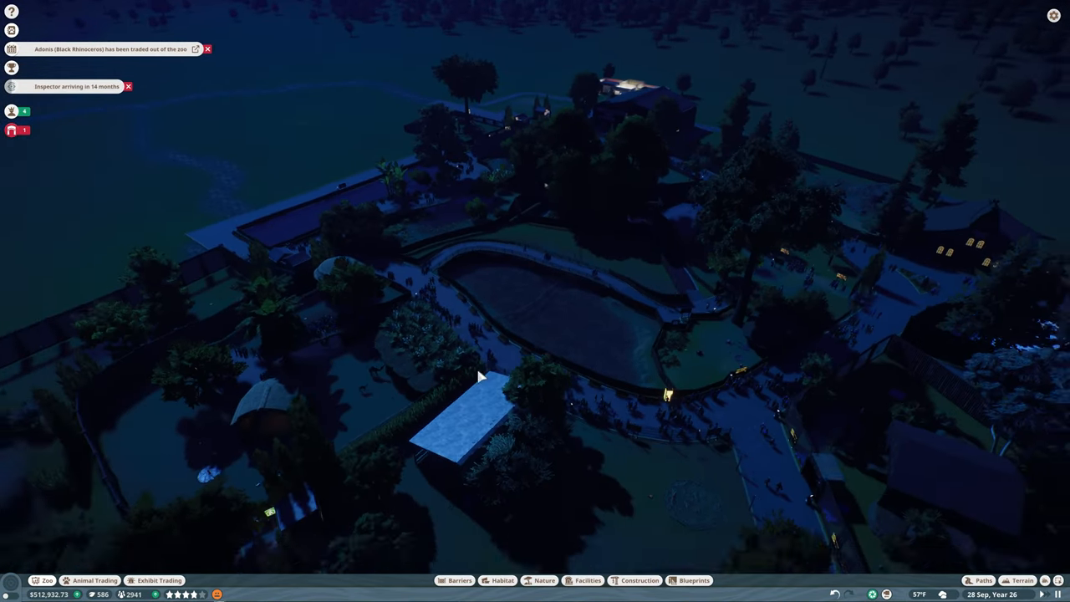
click(40, 308)
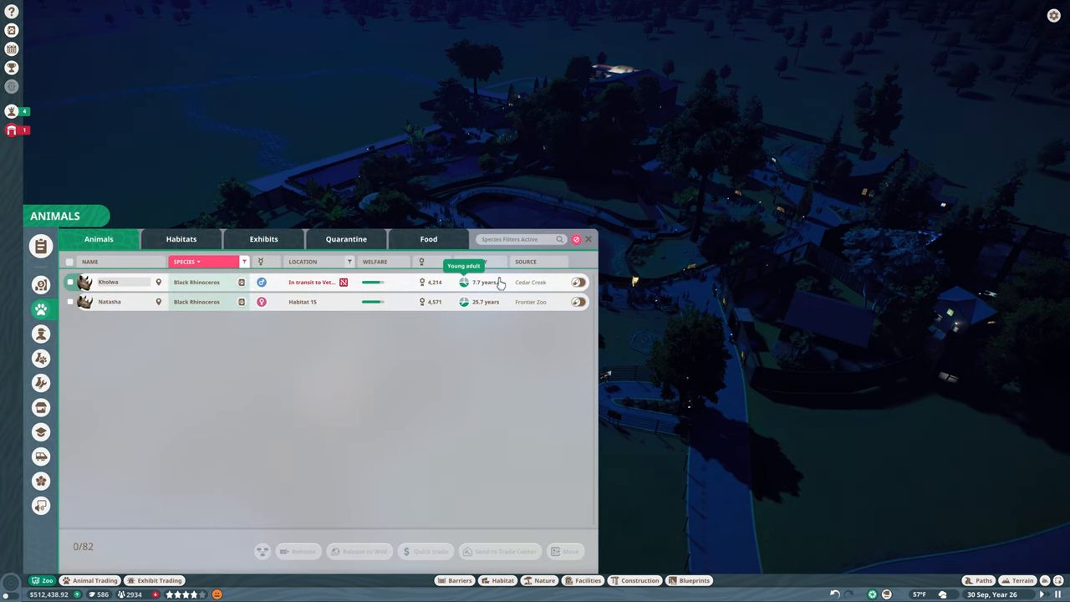
Filter the animal market to Black Rhinoceros listings
click(109, 301)
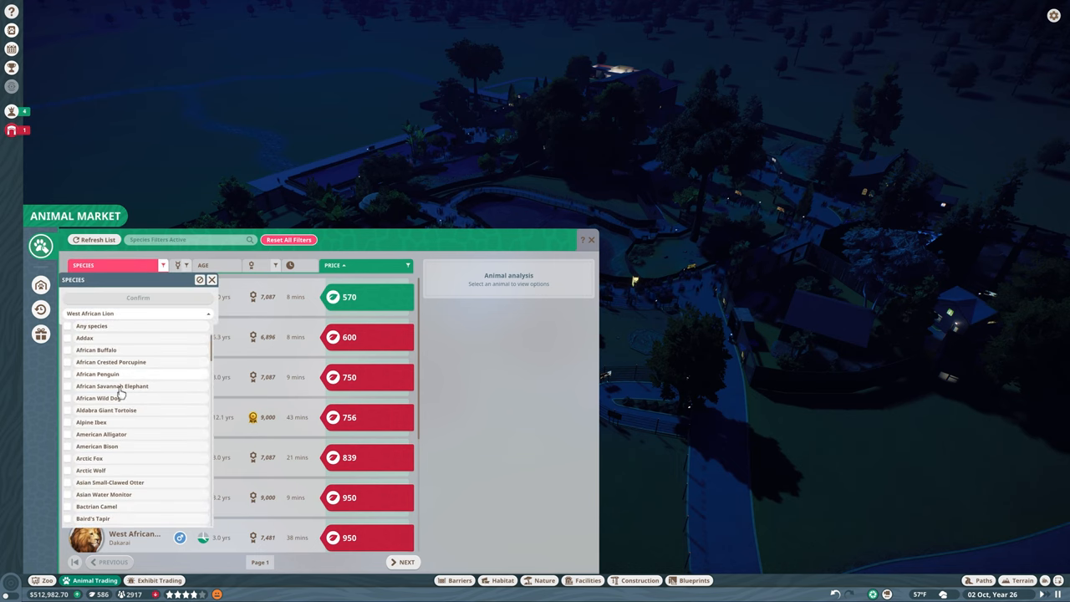
scroll(down, 3)
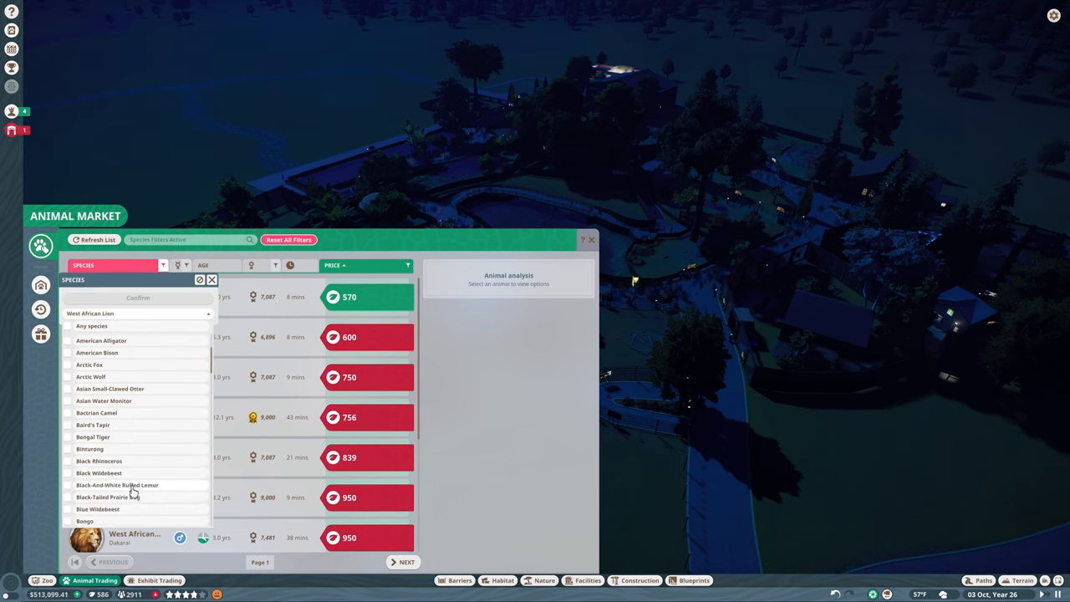
click(101, 462)
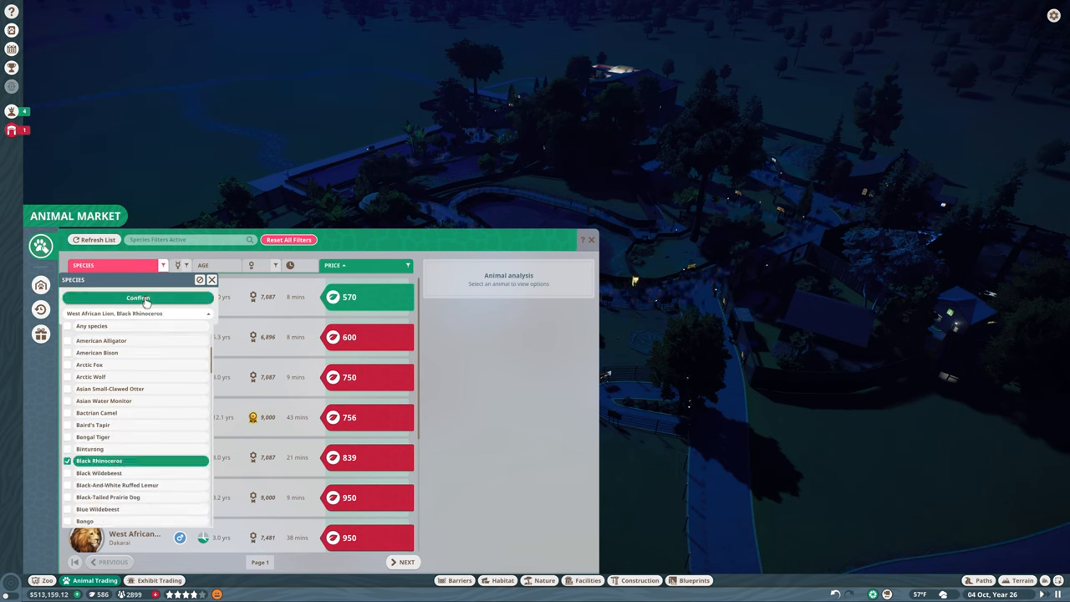
click(138, 298)
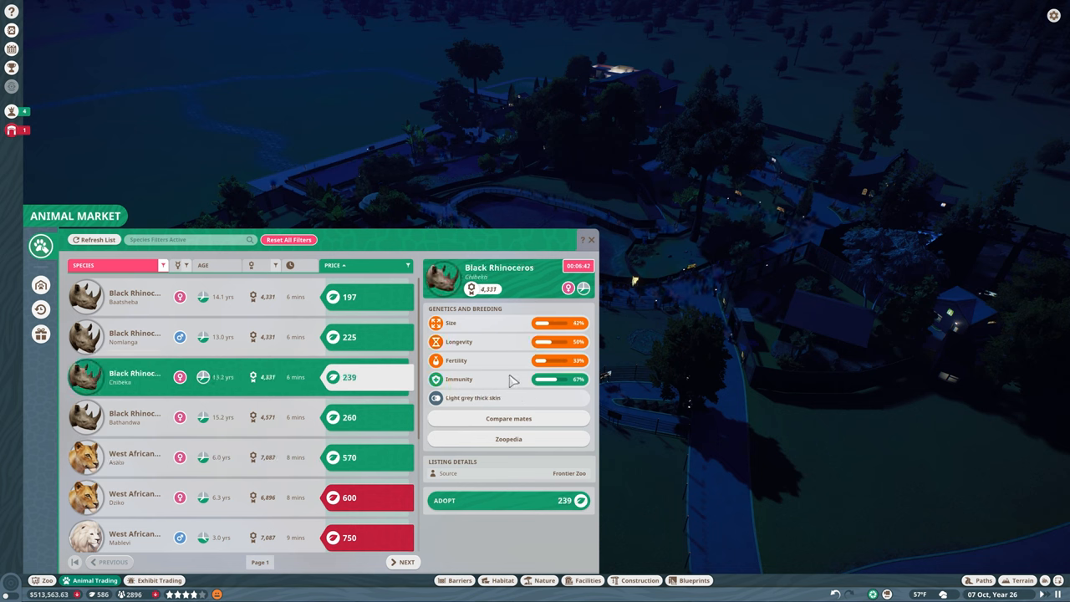
Adopt the 197 Black Rhinoceros listing and send it to the zoo
click(234, 297)
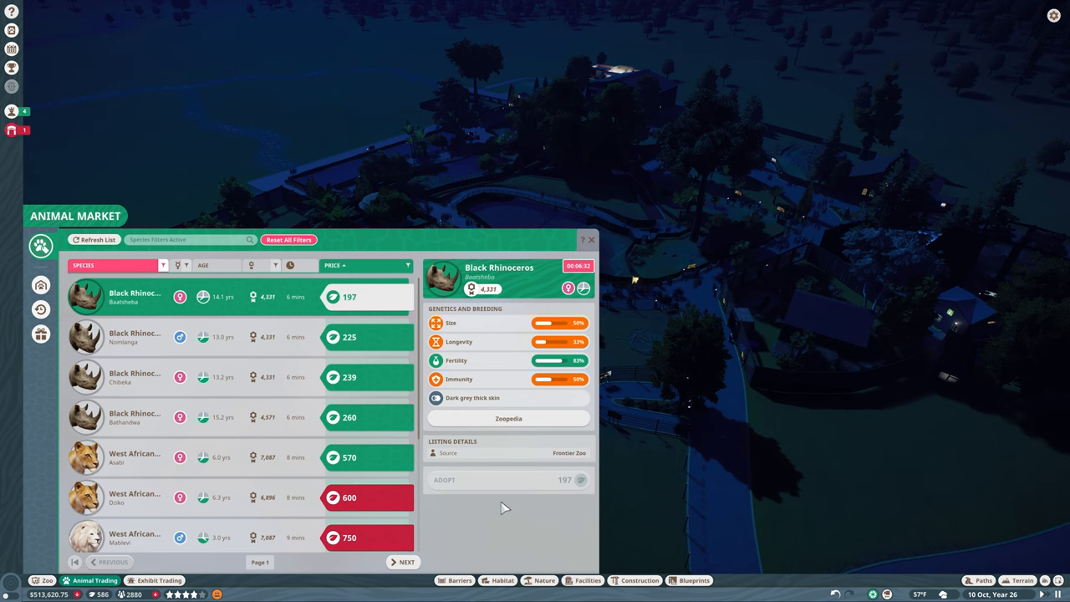
click(508, 479)
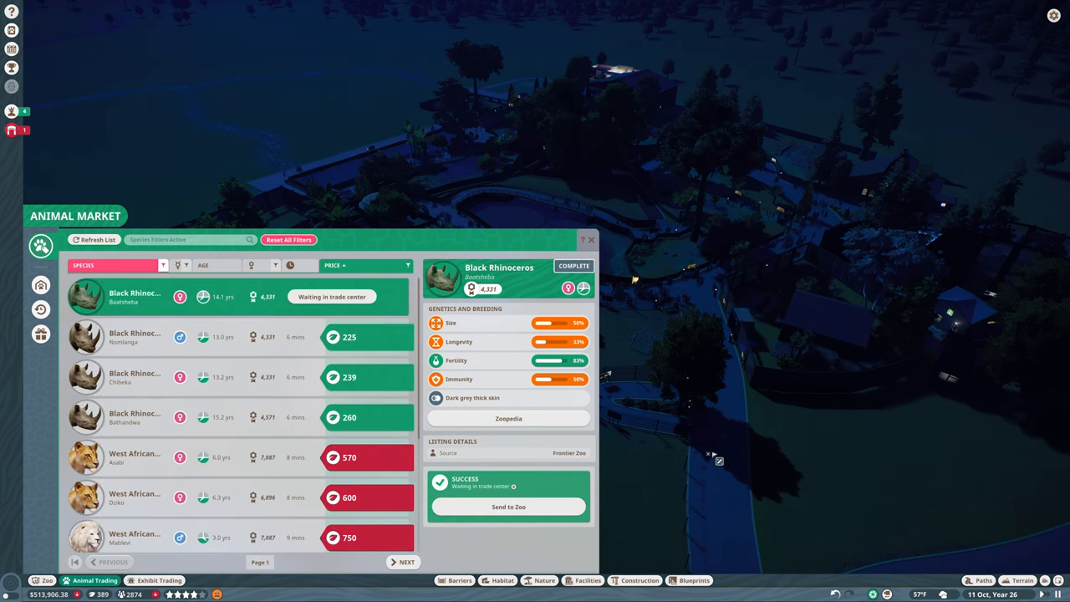
click(508, 507)
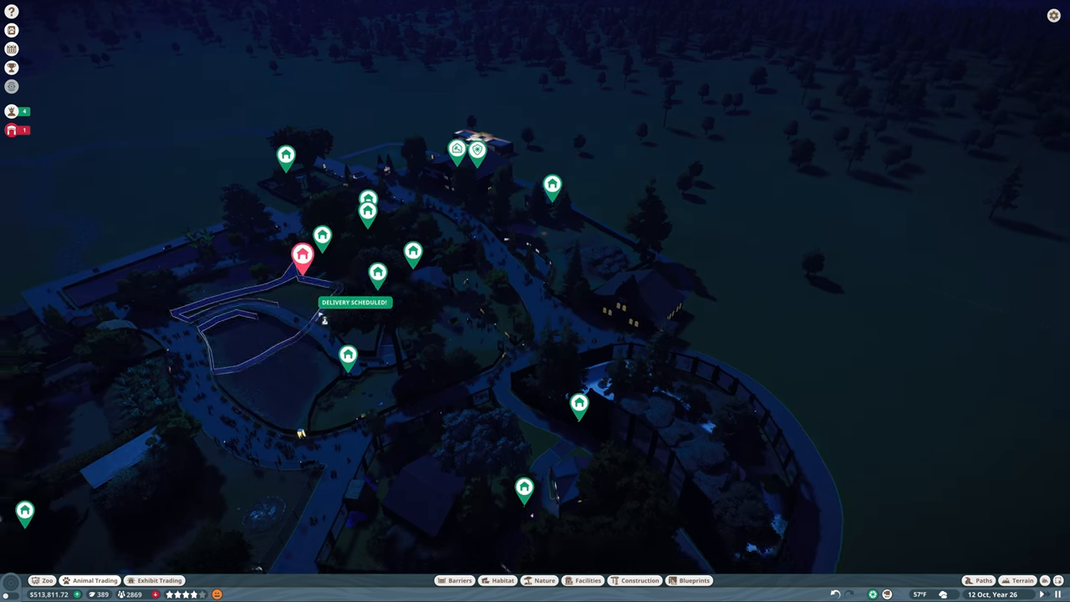
Quick-trade the black rhinoceros Natasha out of the zoo from the animals list
click(93, 580)
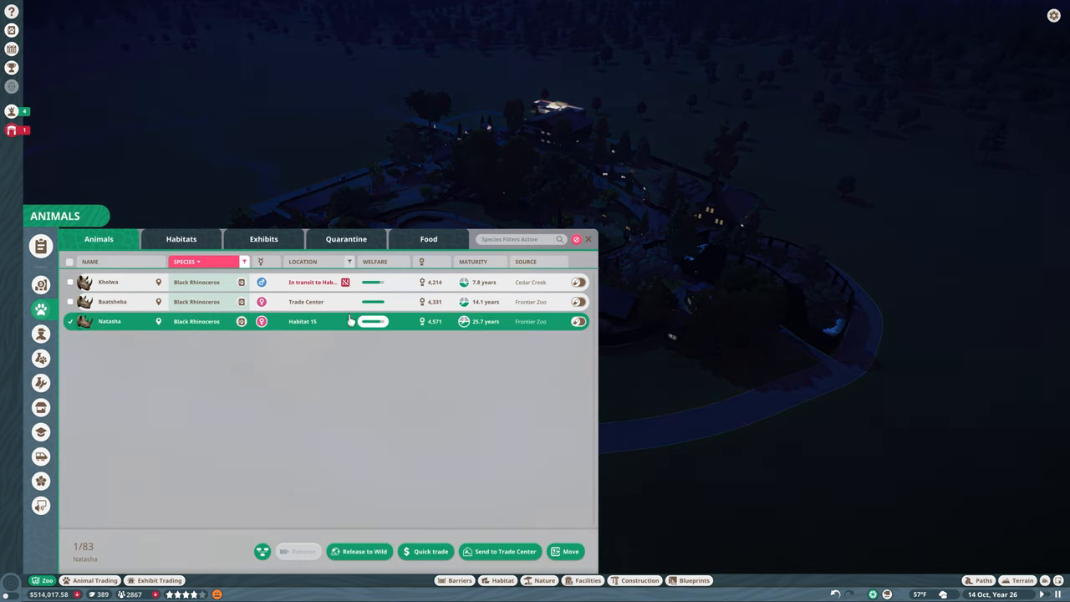
click(587, 239)
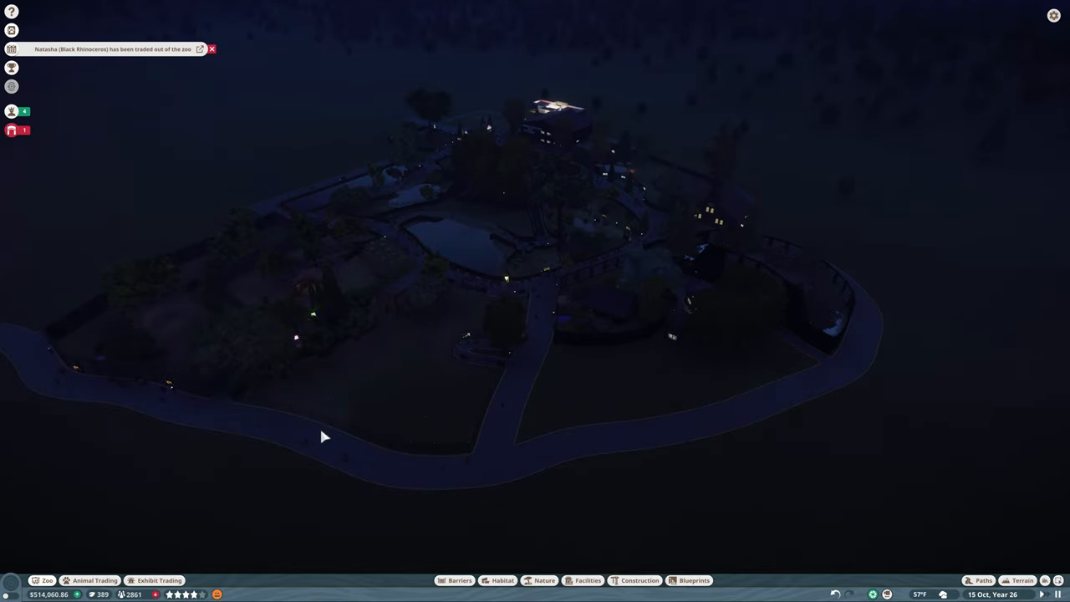
mouse_move(352, 415)
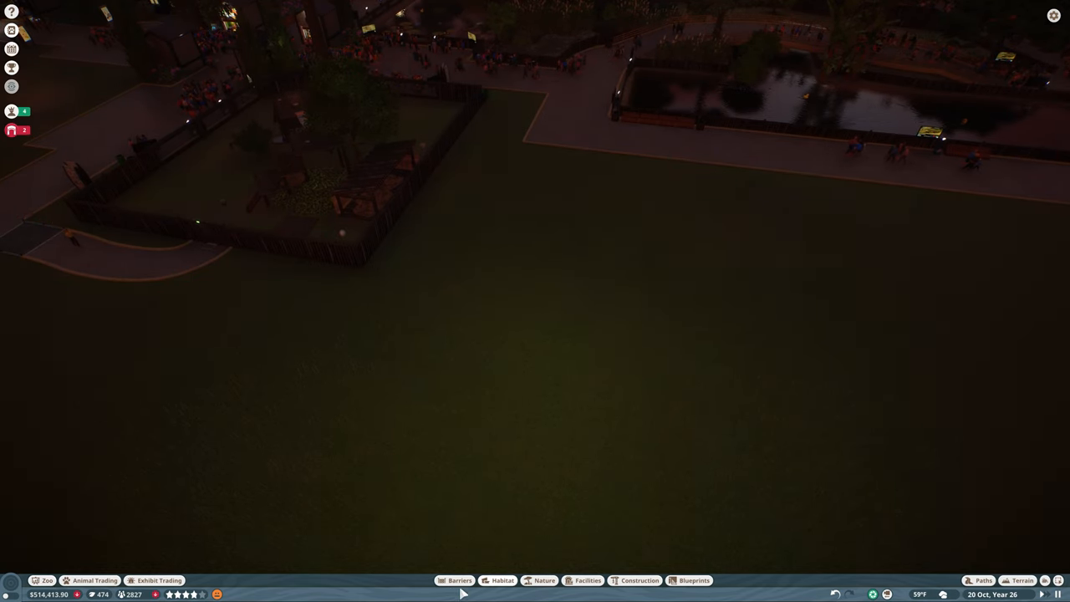
Draw a fence from the grass edge along the path and place a habitat gate in it
click(458, 580)
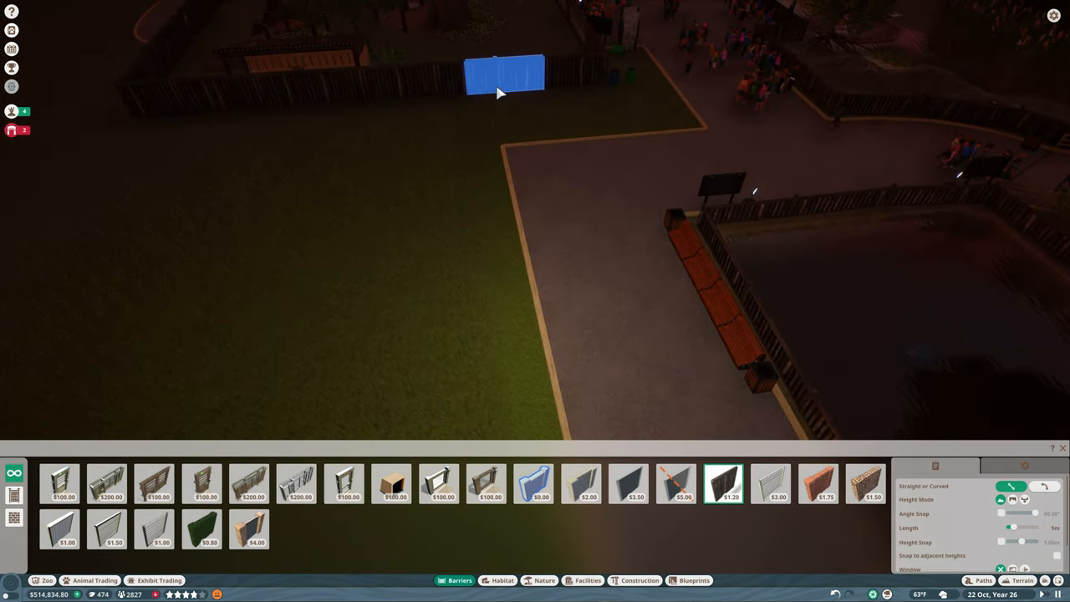
click(505, 73)
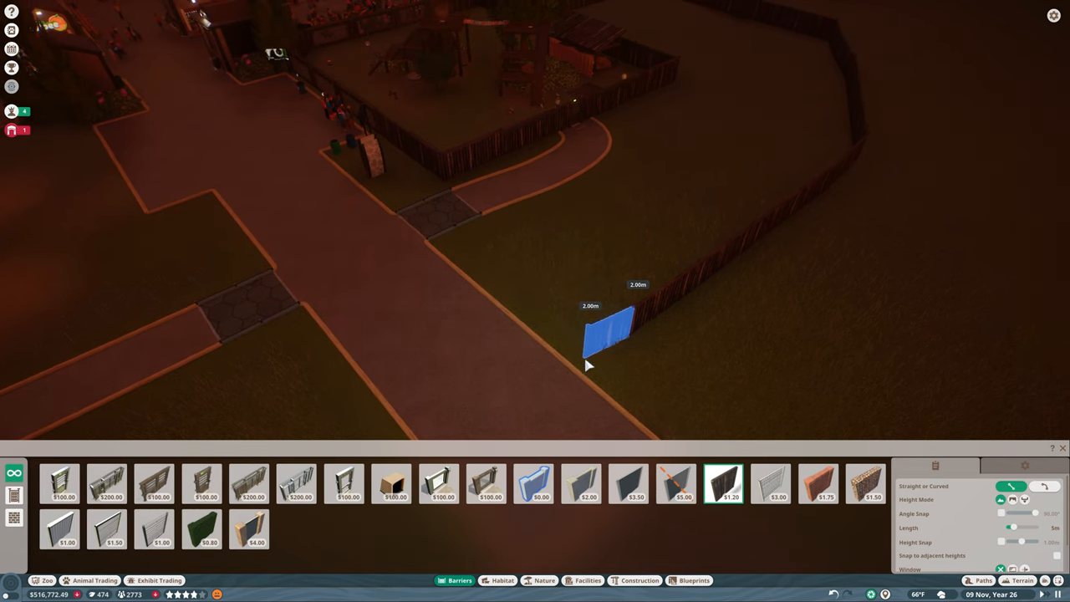
click(610, 334)
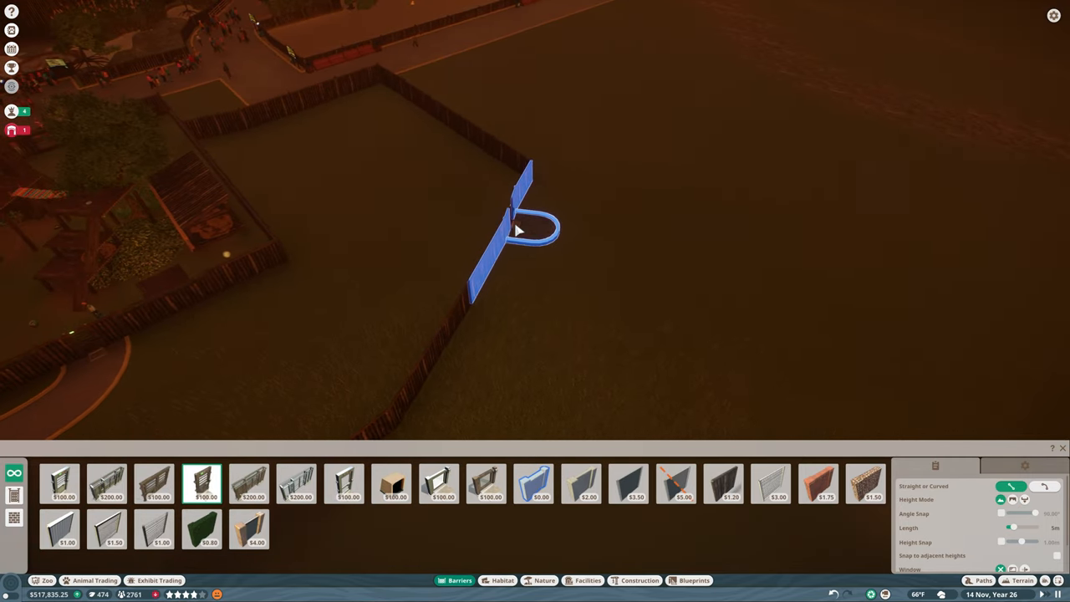
click(515, 231)
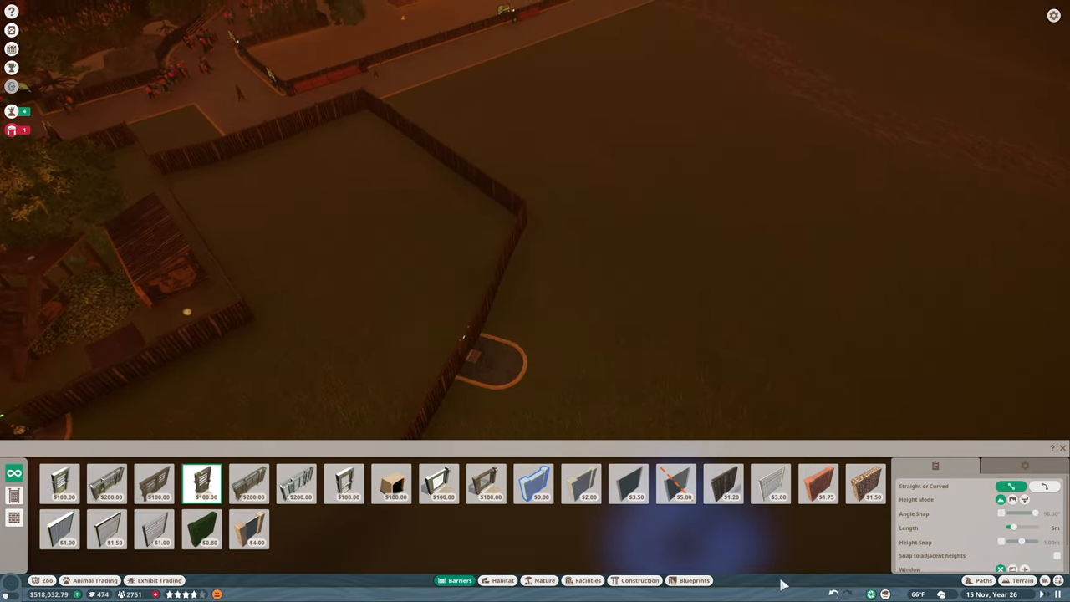
click(983, 580)
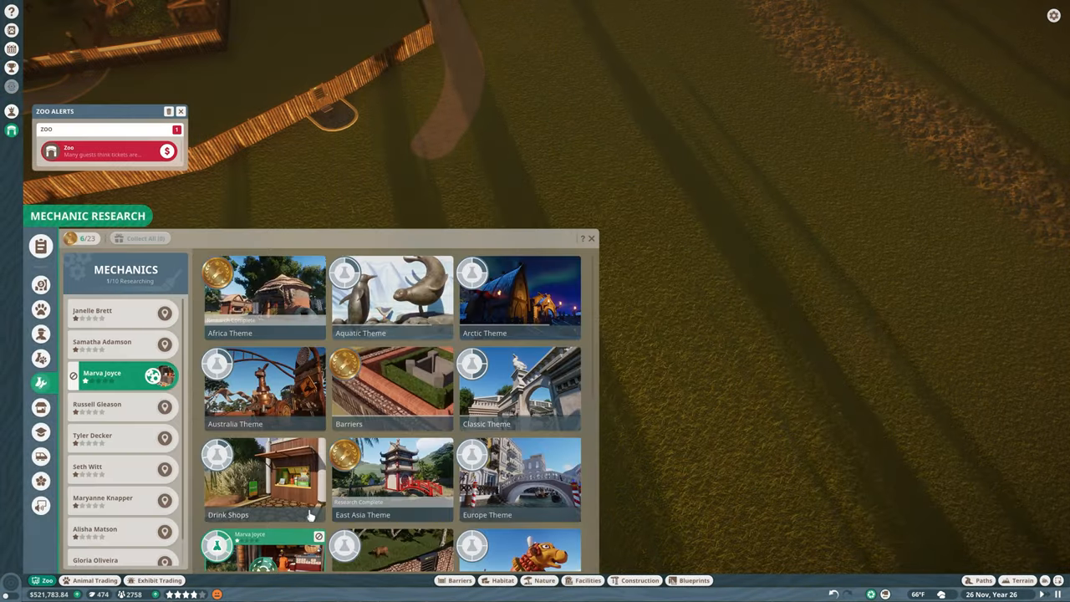
Browse the mechanic research topics and assign the mechanic to Souvenir Shops
scroll(down, 3)
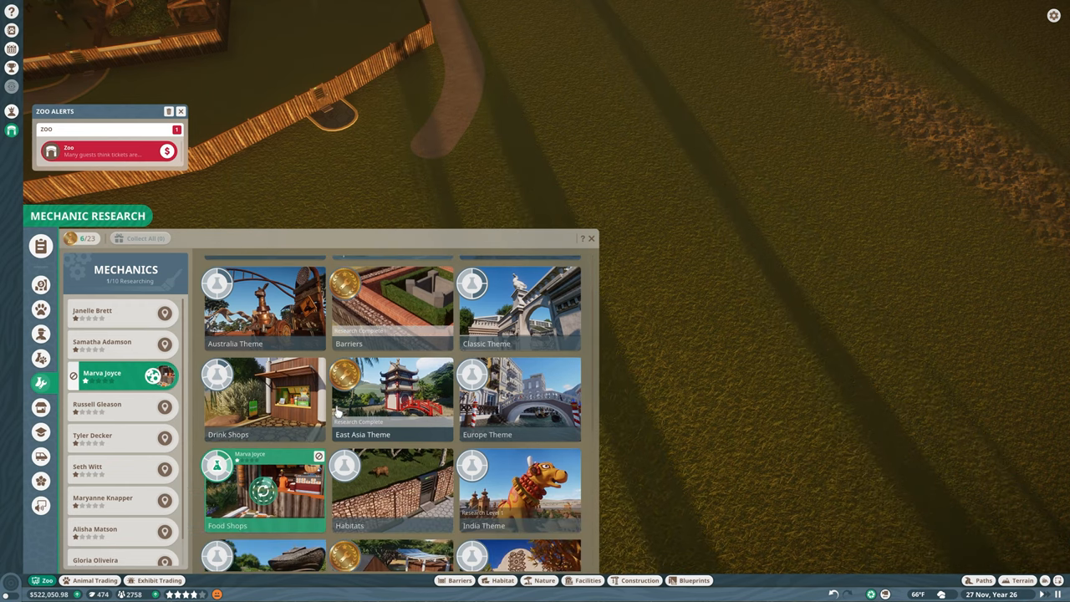
scroll(down, 3)
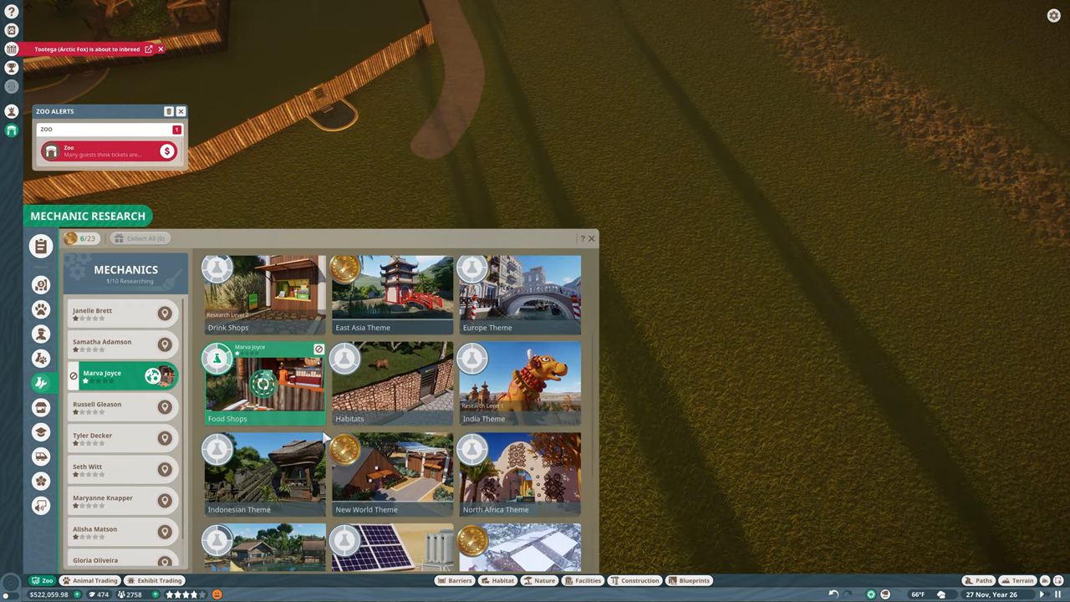
scroll(down, 3)
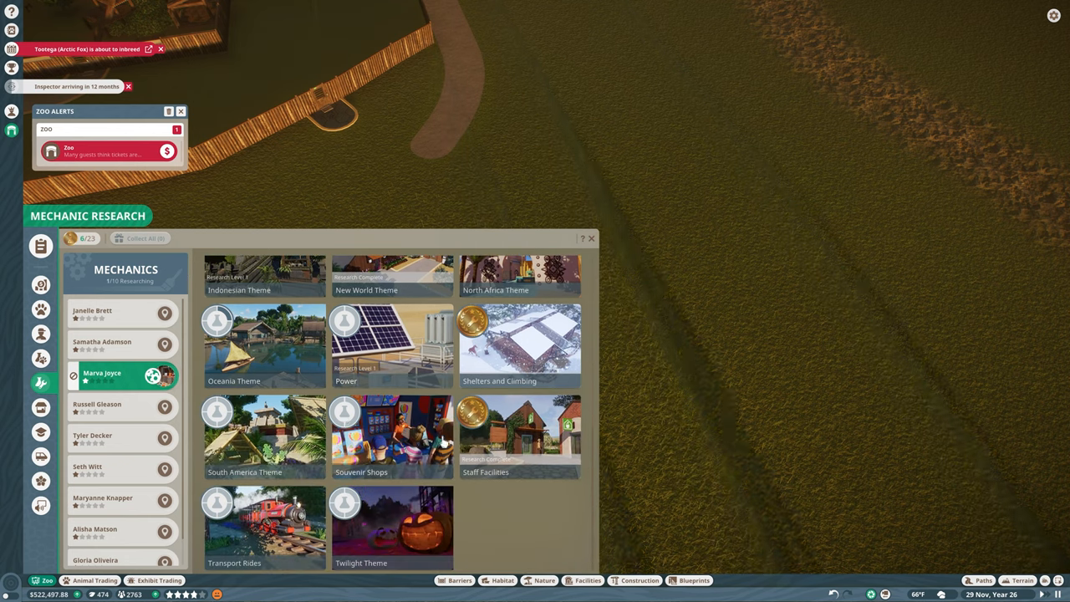
scroll(up, 3)
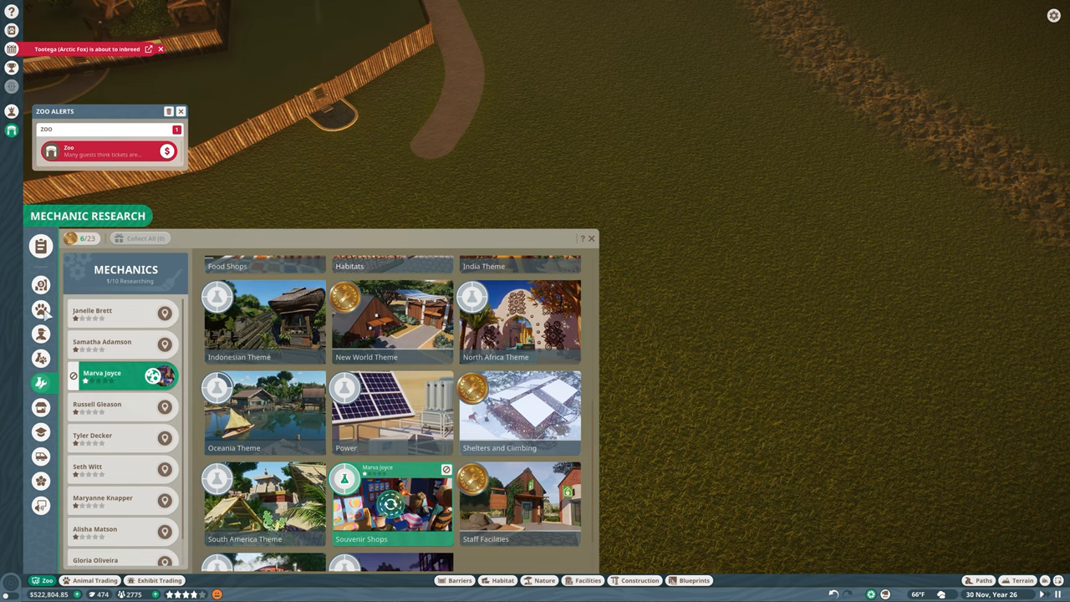
click(40, 307)
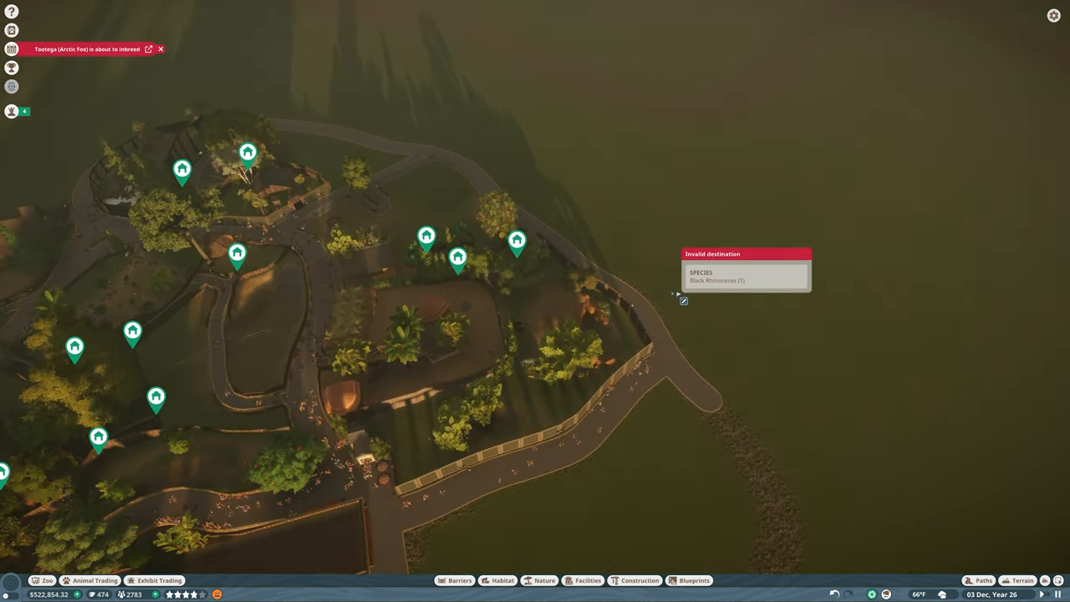
Survey the zoo map for a valid rhinoceros delivery destination
scroll(down, 3)
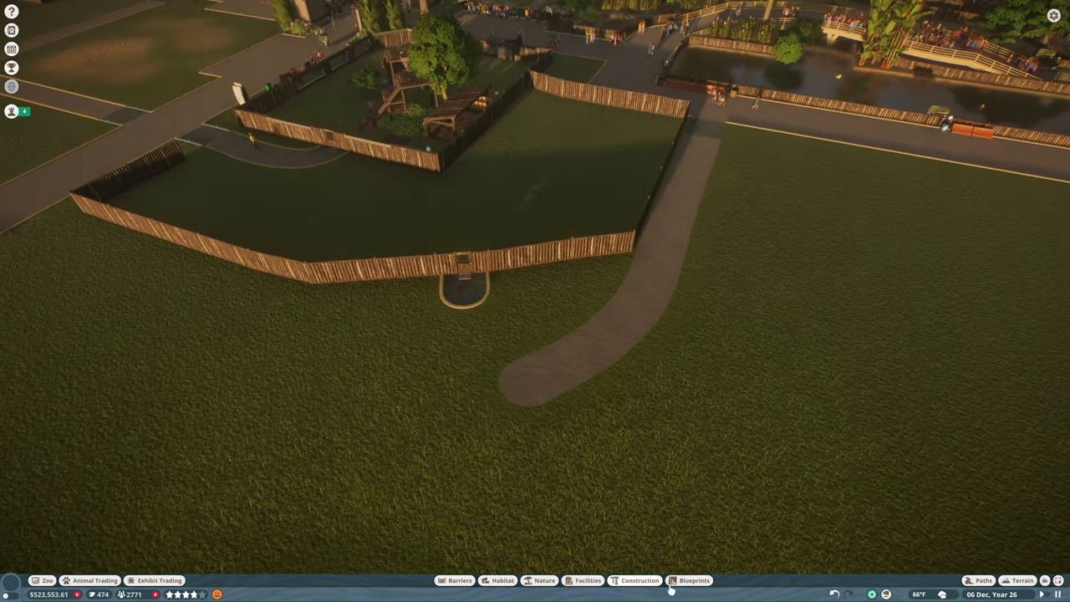
Place a New World Keeper Hut Large and a New World Staff Room beside the habitat
click(588, 580)
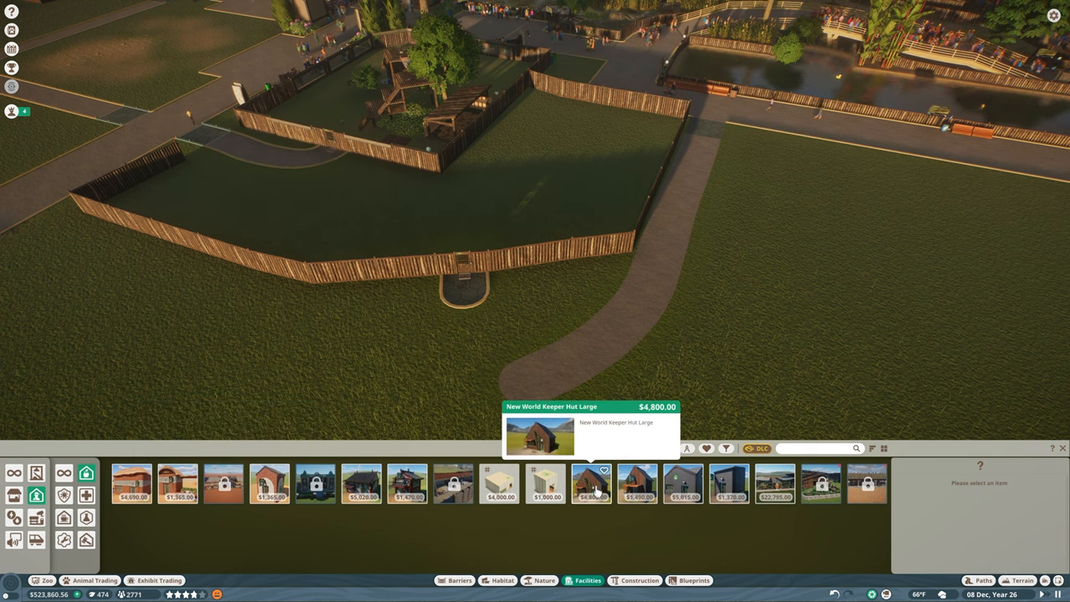
click(591, 483)
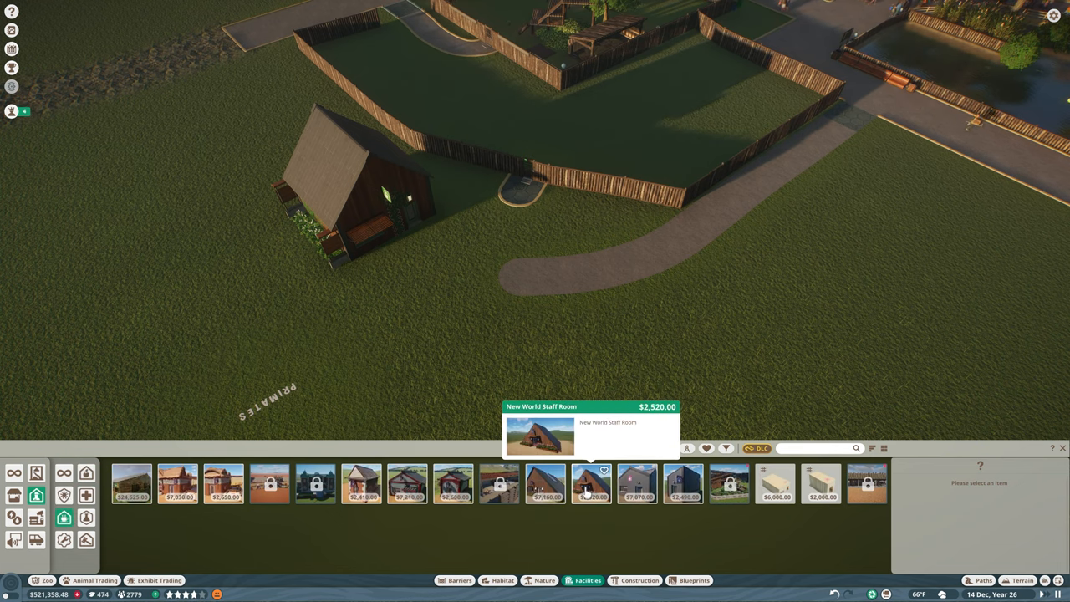
click(592, 483)
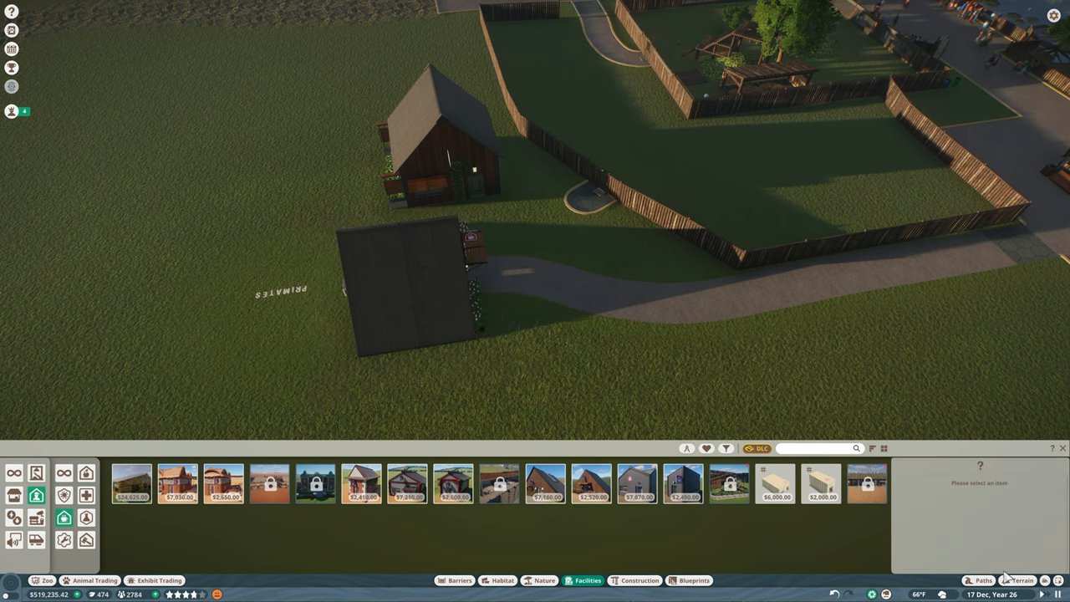
click(981, 580)
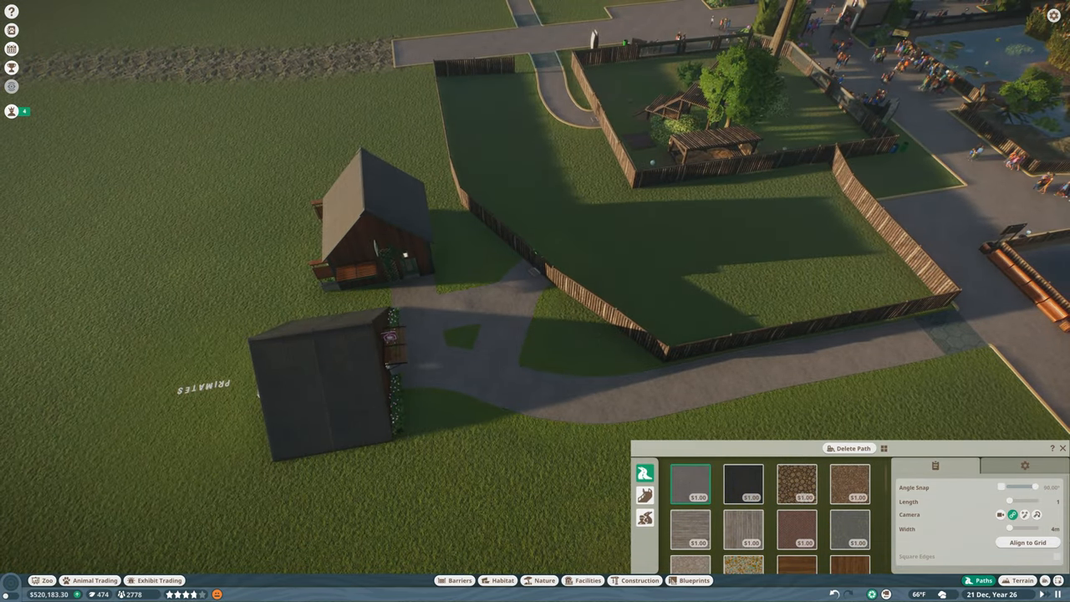
Filter the nature catalogue to North American plants from the temperate biome
click(543, 580)
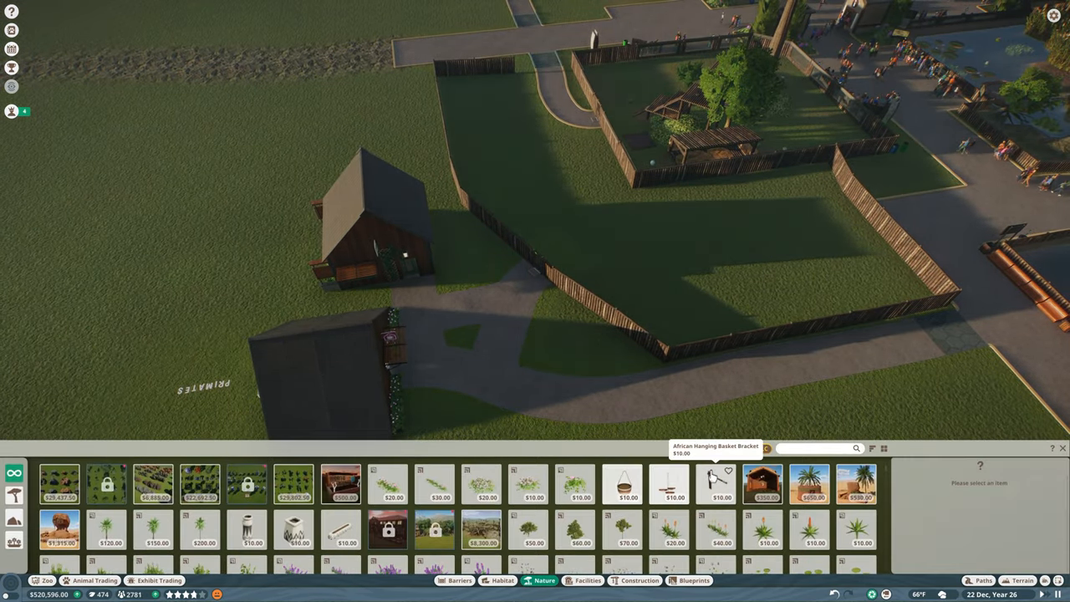
click(869, 448)
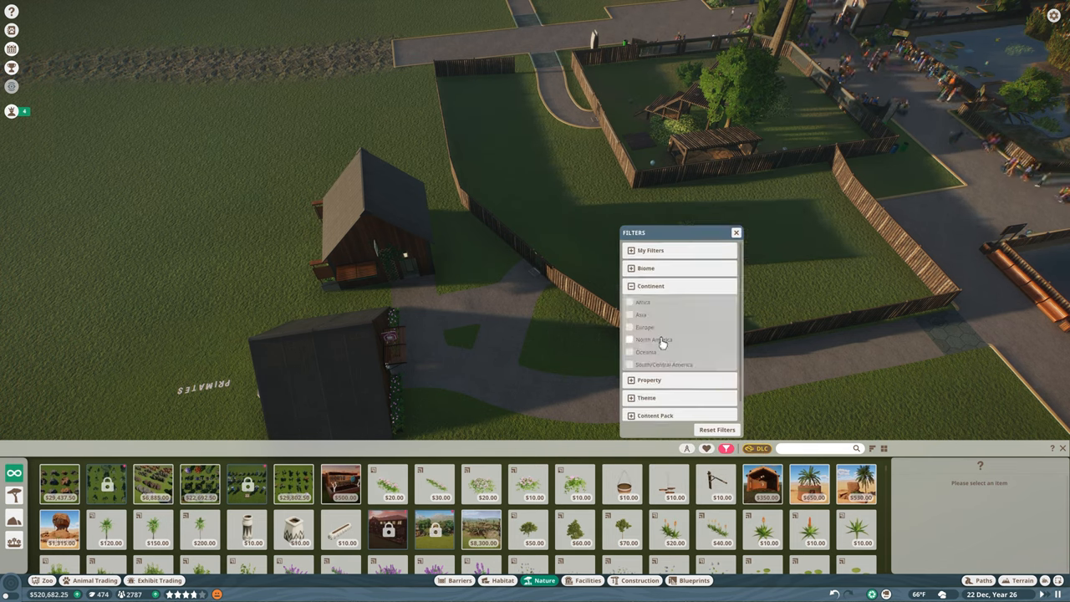
click(654, 339)
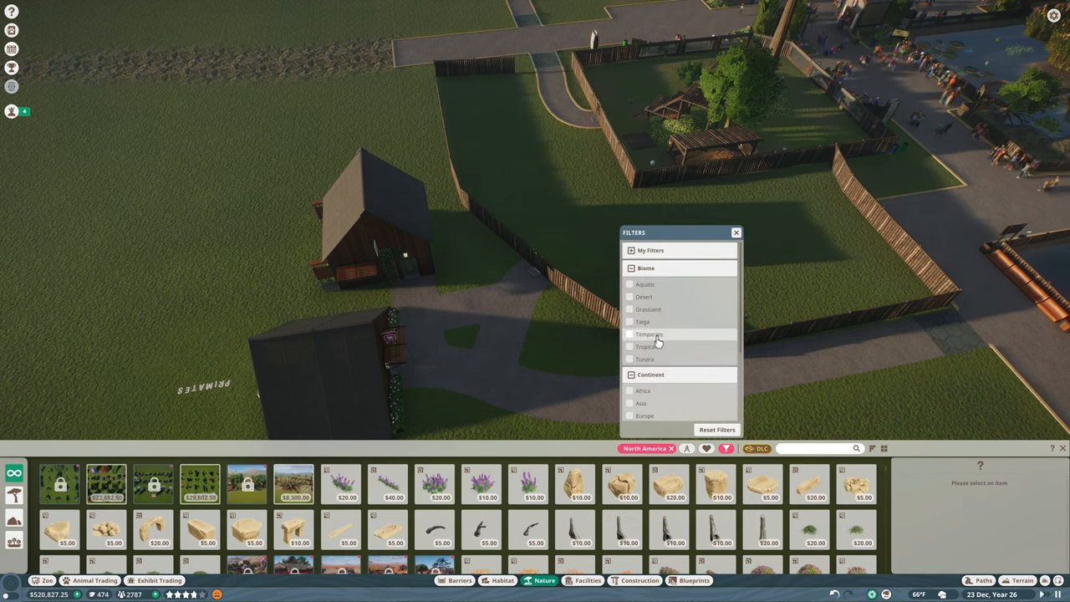
click(630, 335)
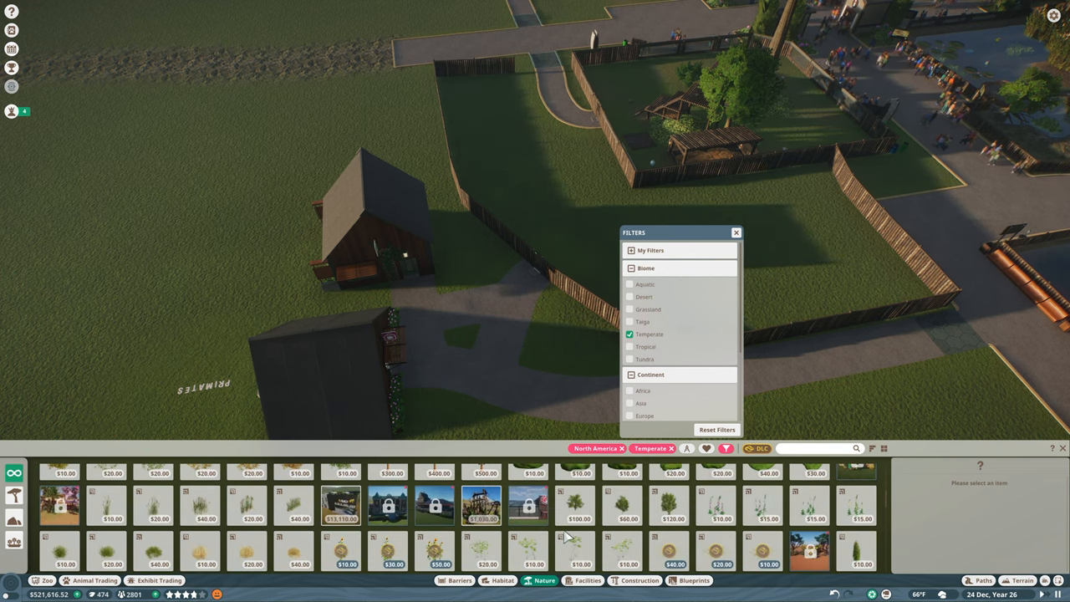
scroll(down, 3)
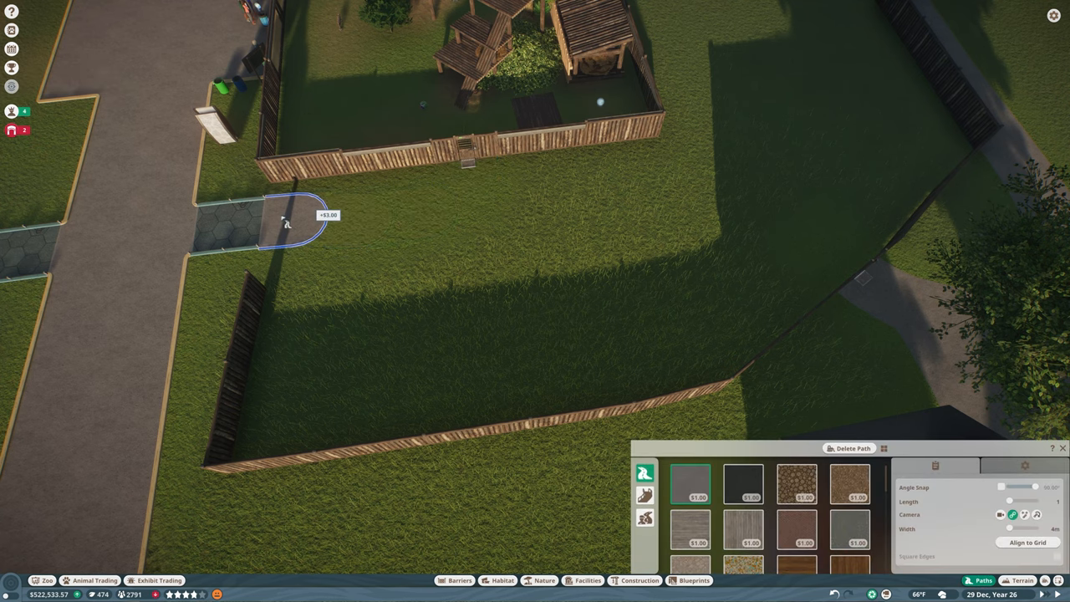
Extend the path to the habitat gate and bring up the glass viewing barrier's settings
click(459, 580)
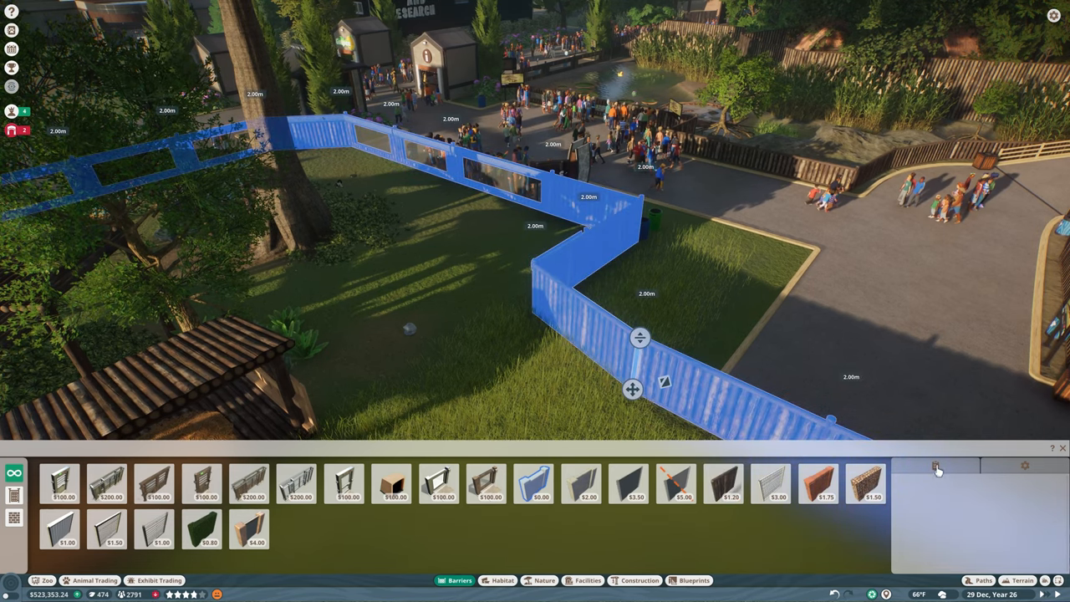
click(935, 466)
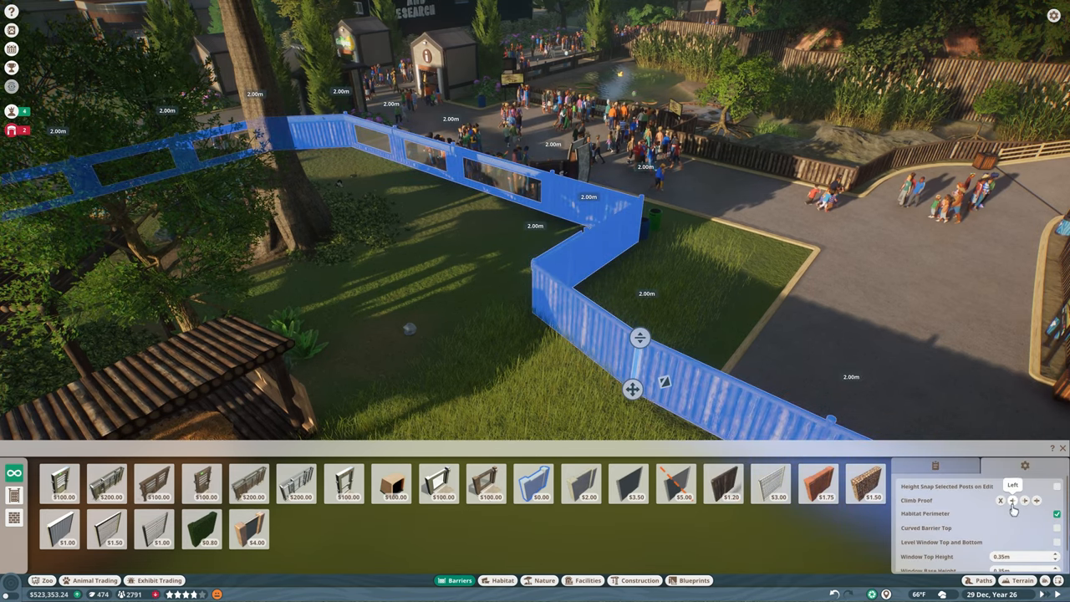
click(1036, 500)
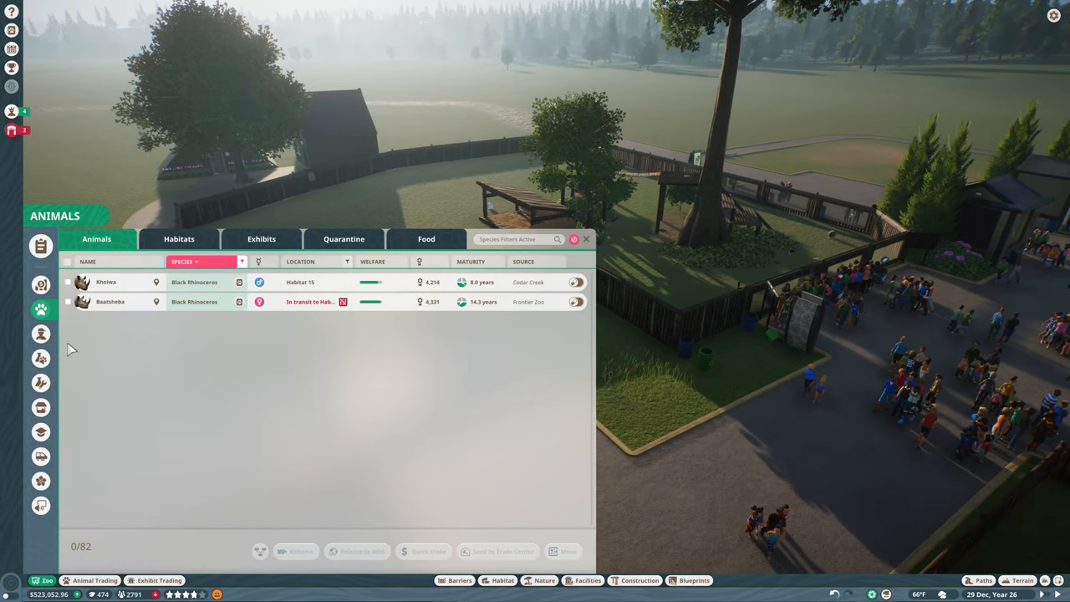
Add Staff Room Small 3 to the habitat's work zone and confirm the change
click(40, 333)
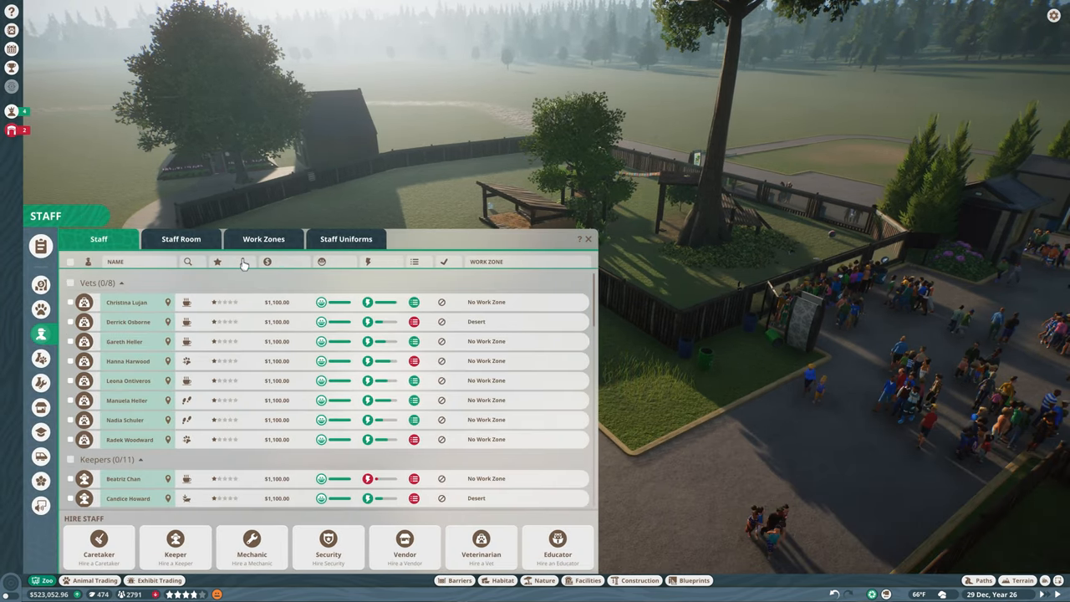
click(264, 237)
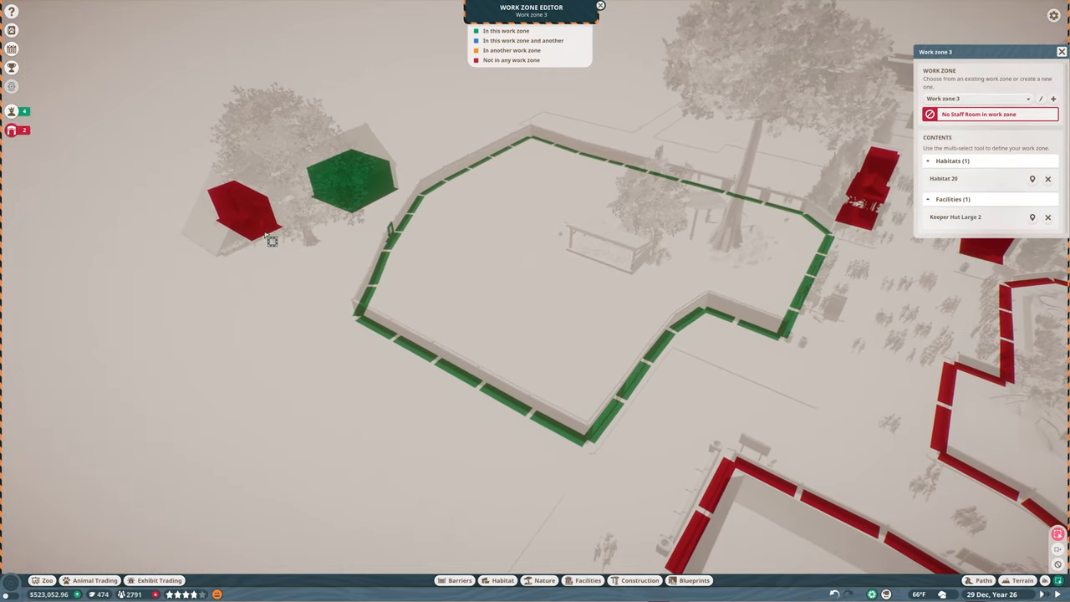
click(242, 209)
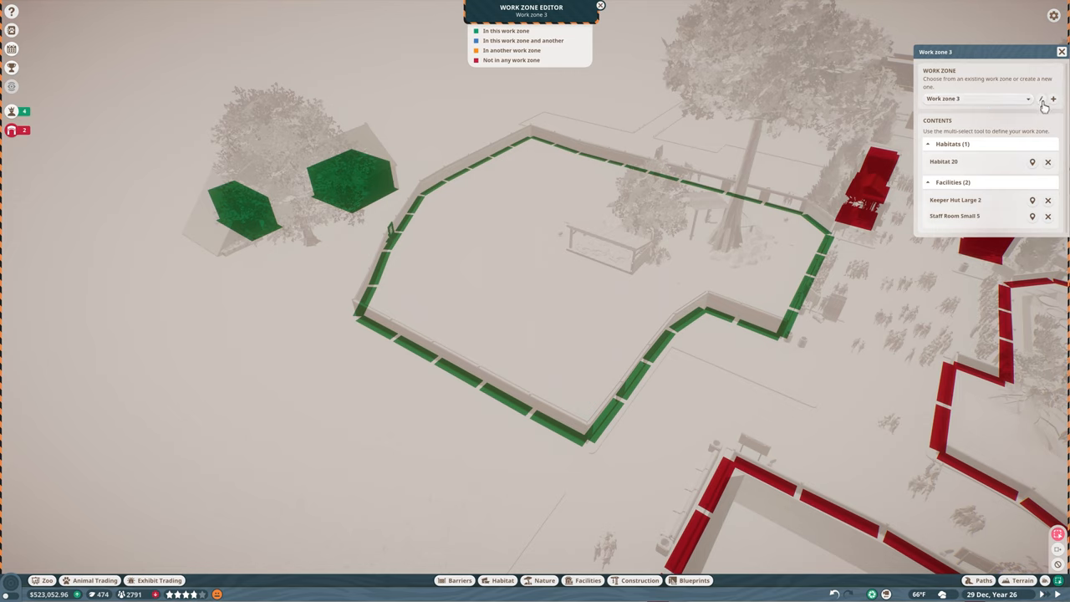
click(1043, 98)
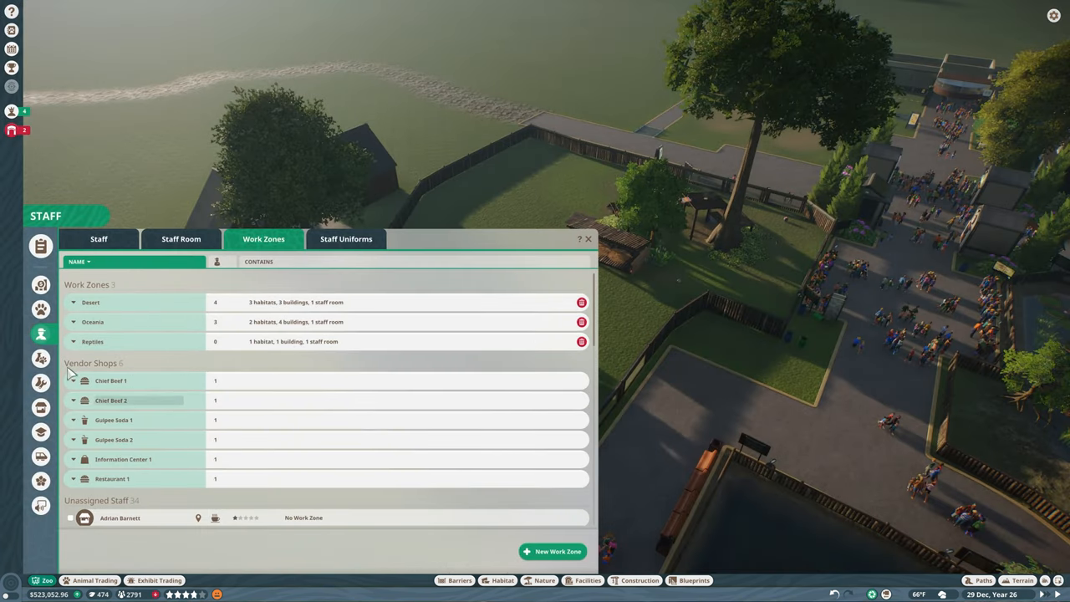
click(99, 239)
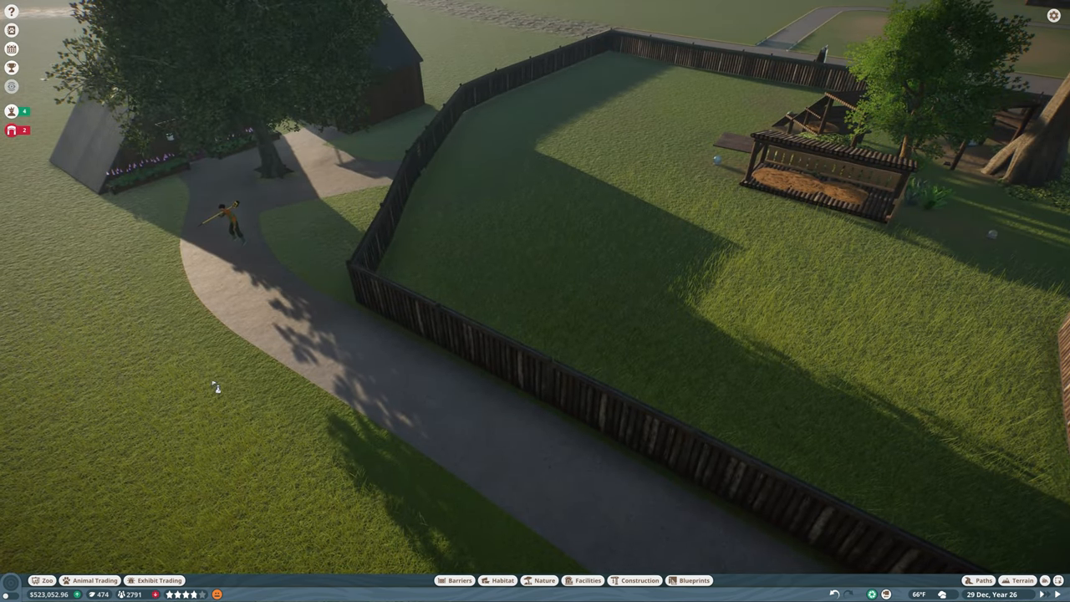
Place the hired staff on the path and give the security guard a work zone
click(11, 332)
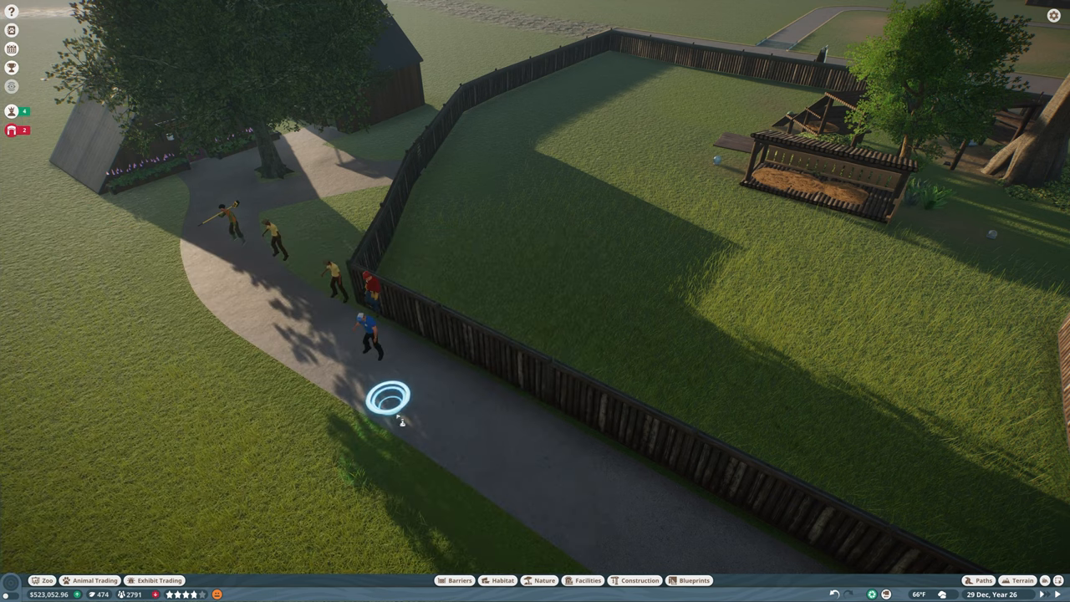
click(40, 333)
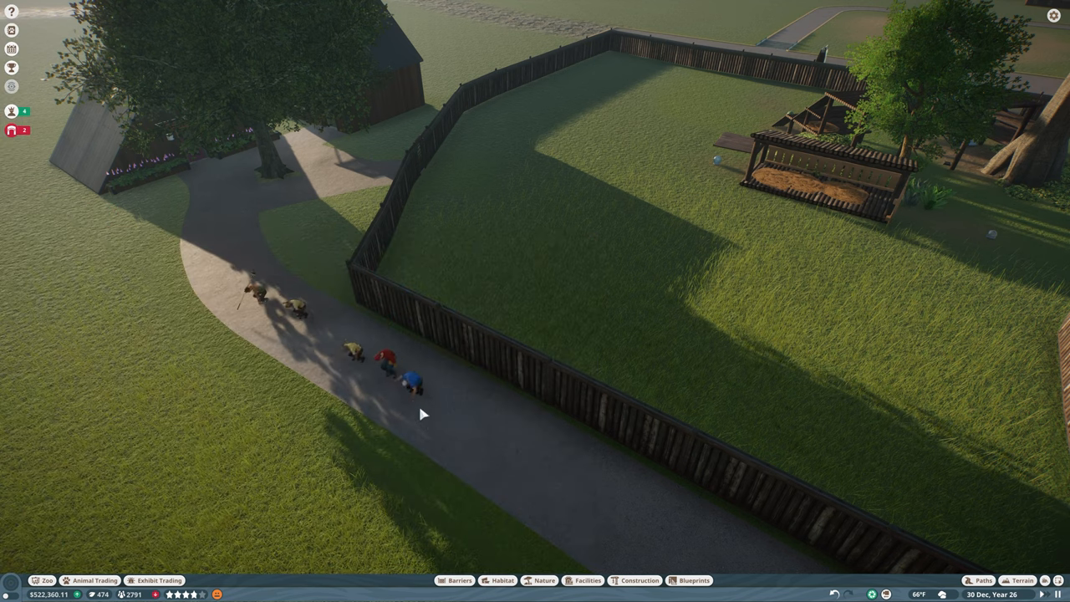
click(408, 382)
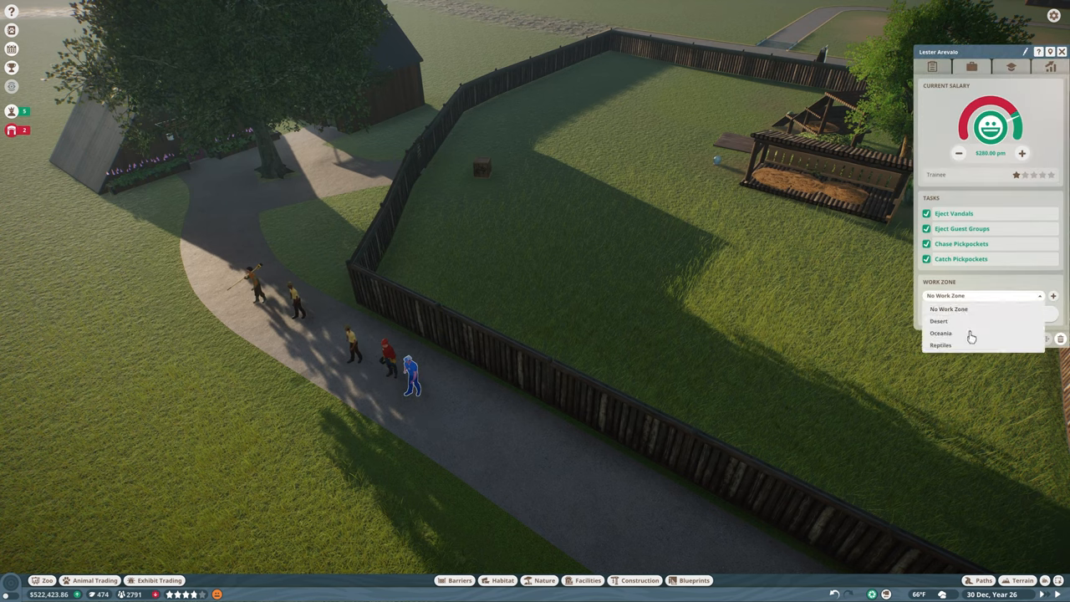
click(410, 368)
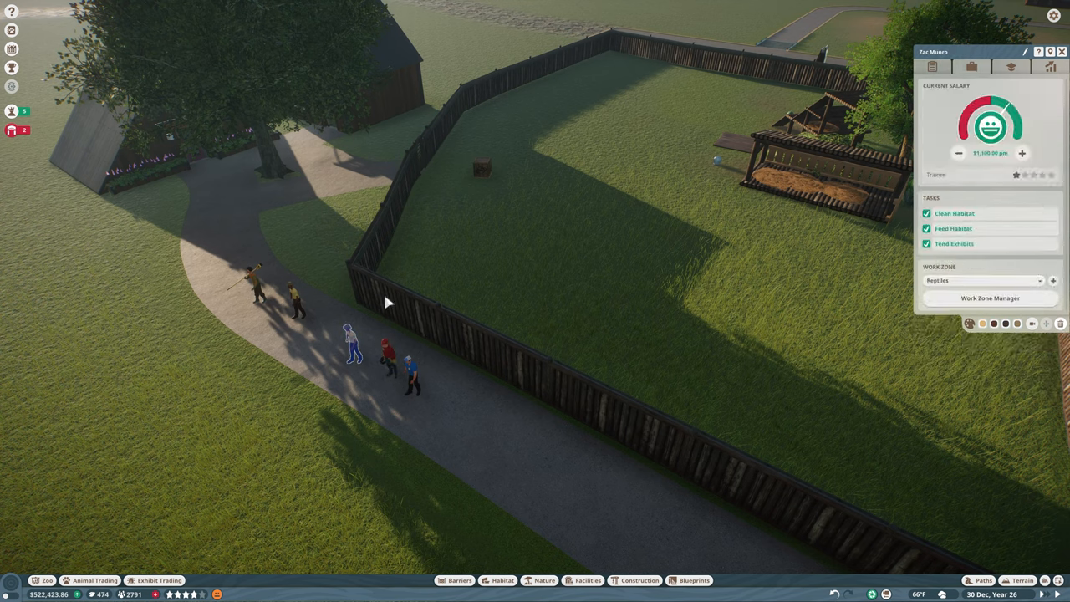
Assign work zones to the keeper and the caretaker
click(983, 280)
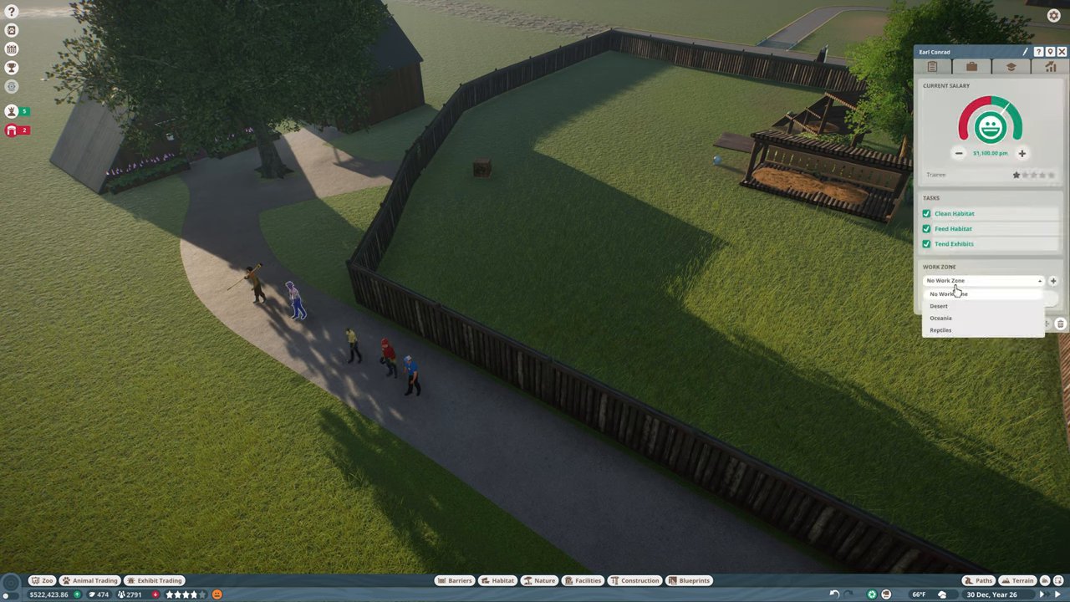
click(940, 329)
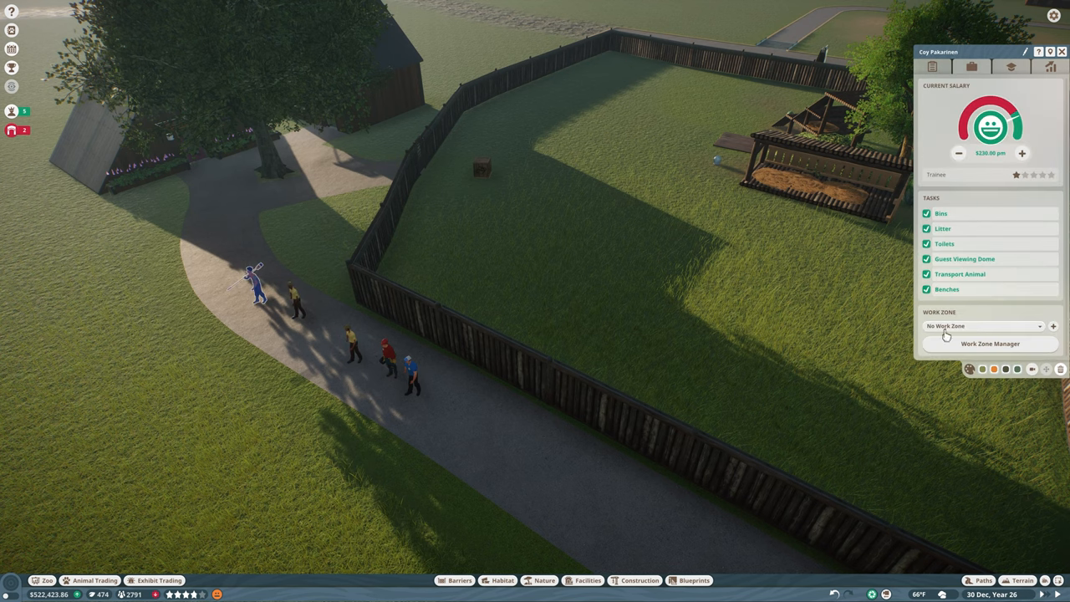
click(983, 326)
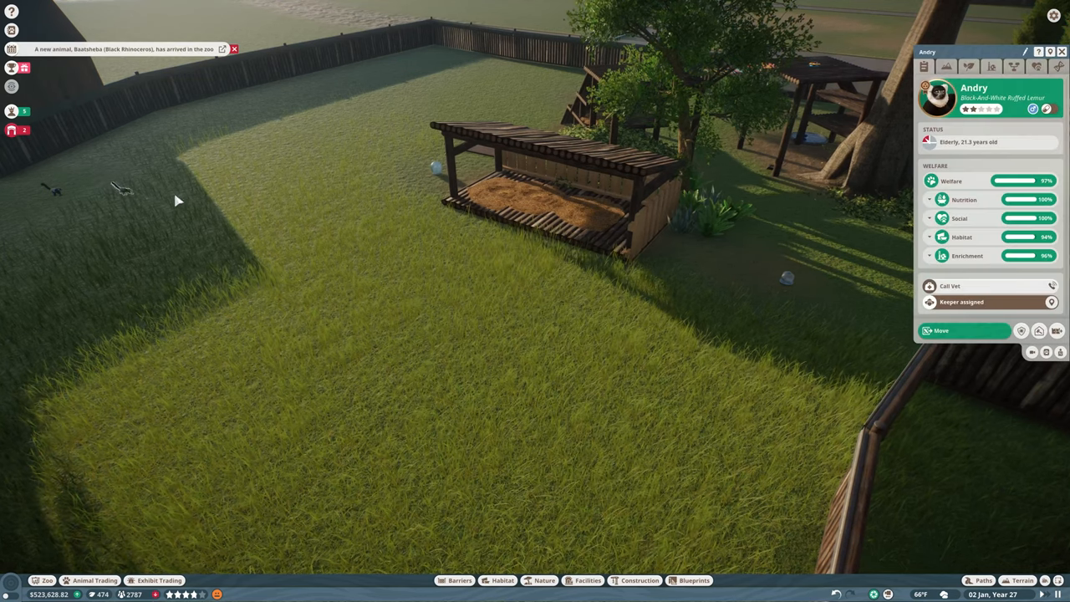
Close the lemur's welfare panel and move to the habitat's guest corner
click(947, 66)
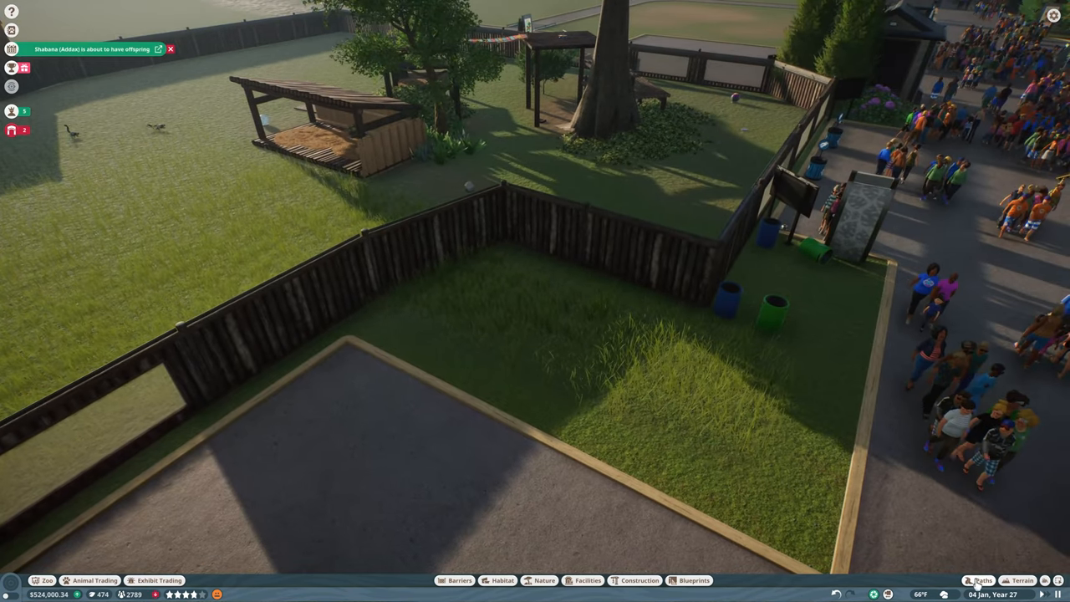
click(982, 581)
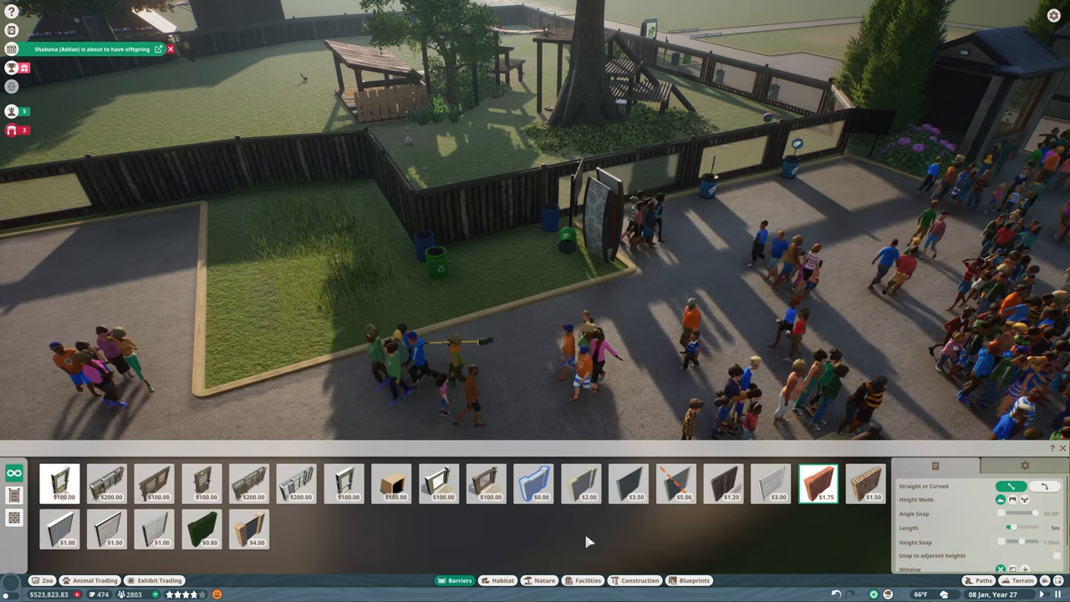
Place the covered walkway shelter into the habitat's corner wall by the guest path
click(391, 485)
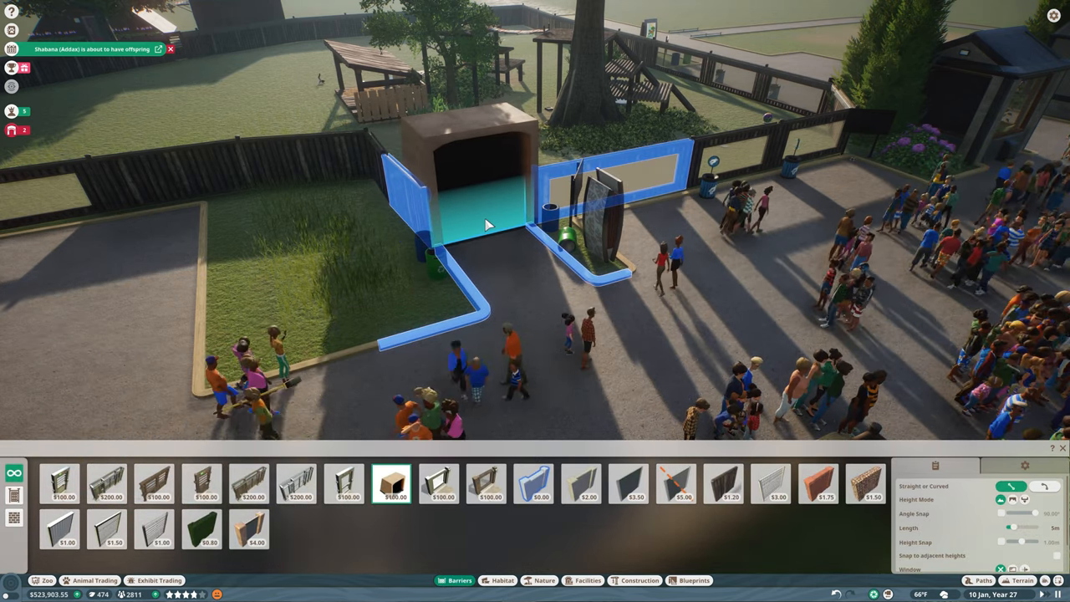
click(344, 483)
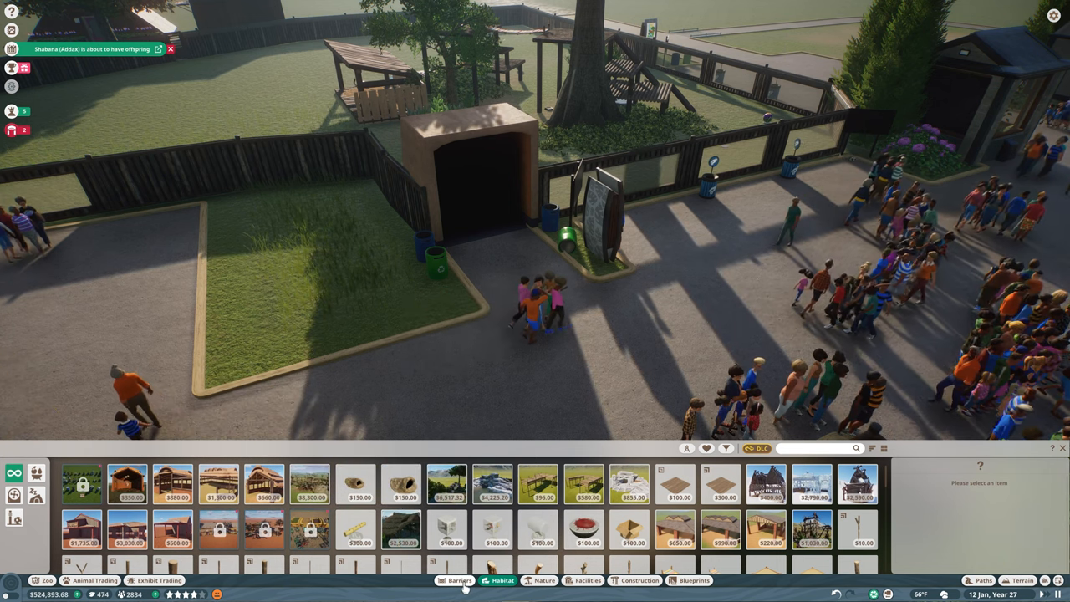
click(458, 580)
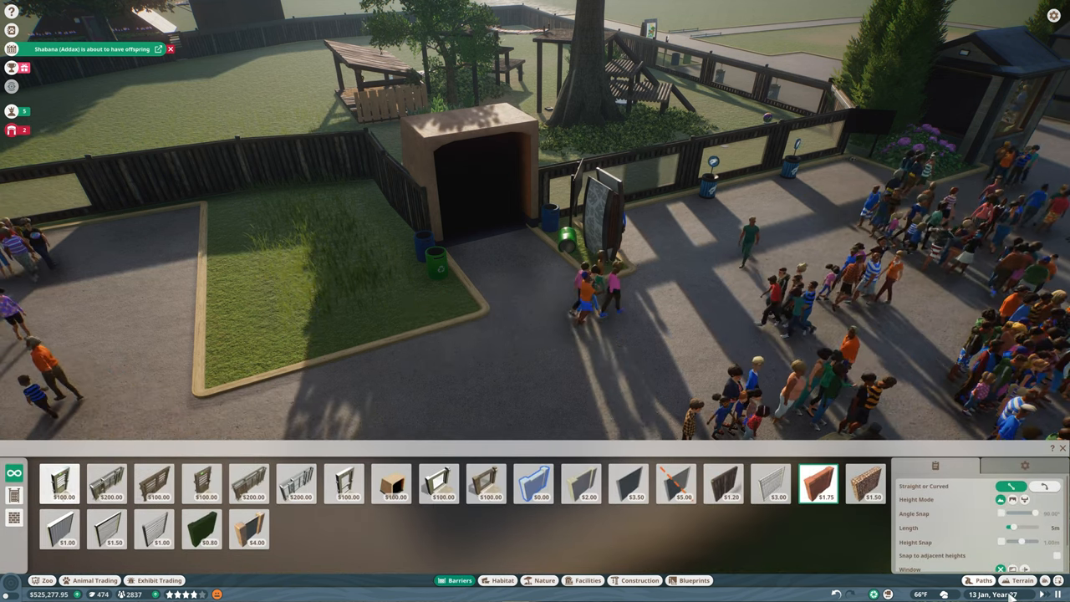
click(980, 580)
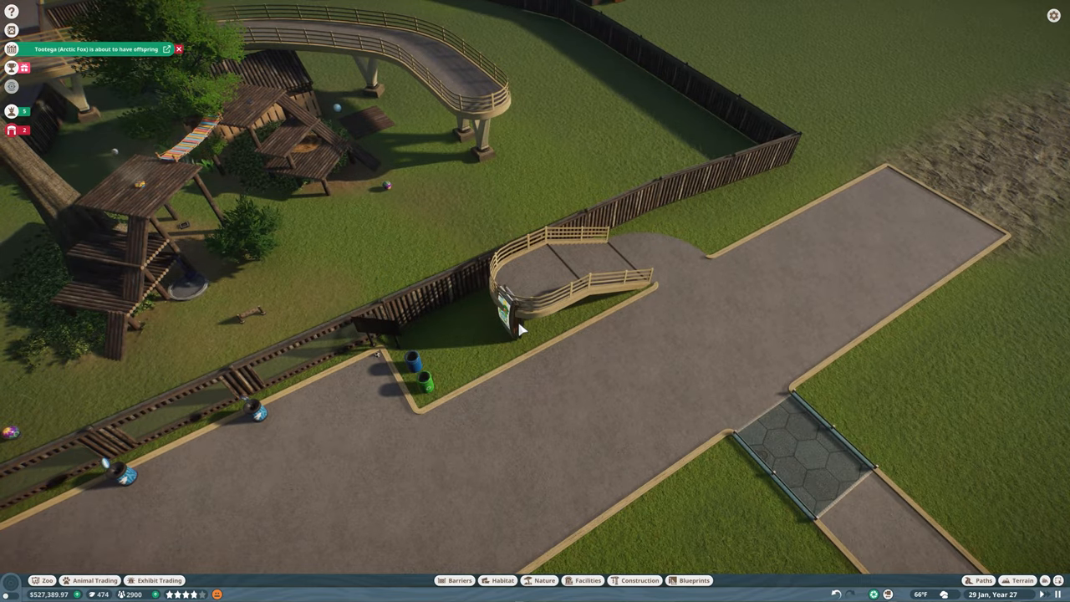
Select the conservation education board and bring up its educational content settings
click(503, 321)
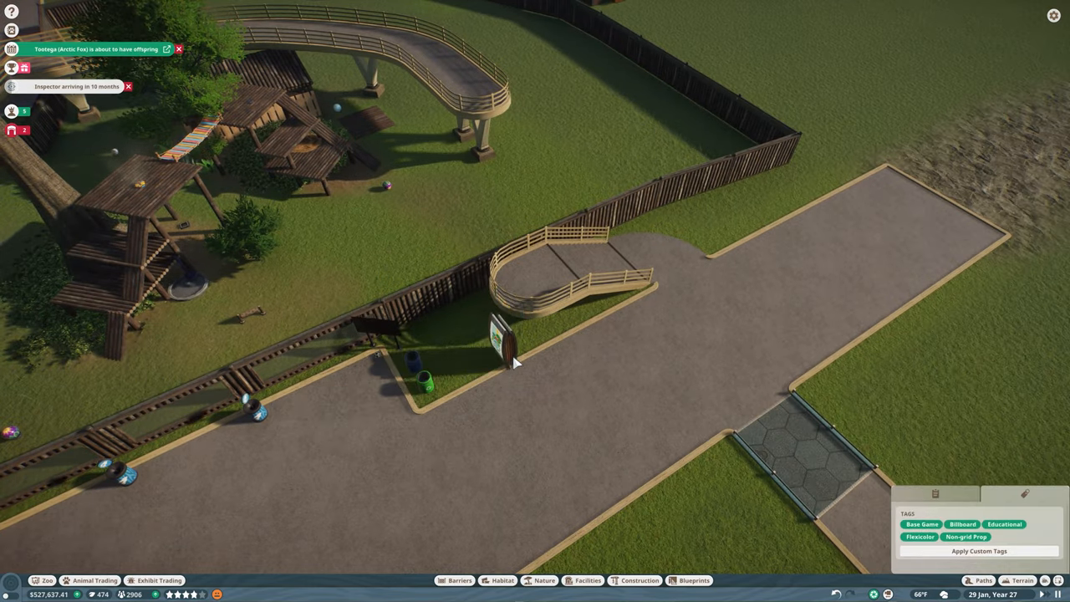
click(498, 334)
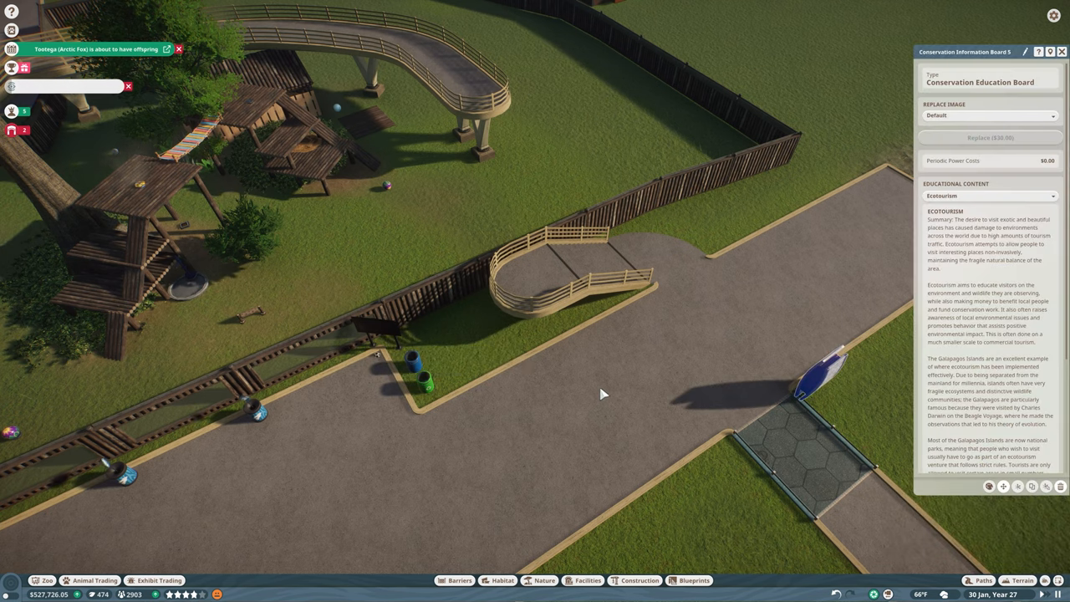
click(983, 580)
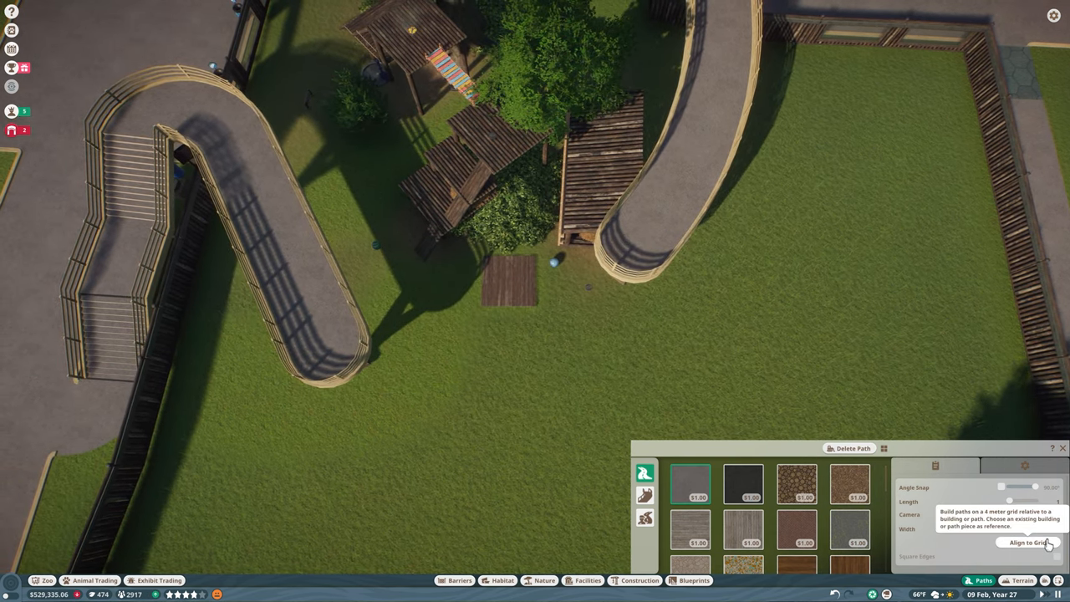
Run a stair section from the walkway platform down to the main guest path
click(1027, 542)
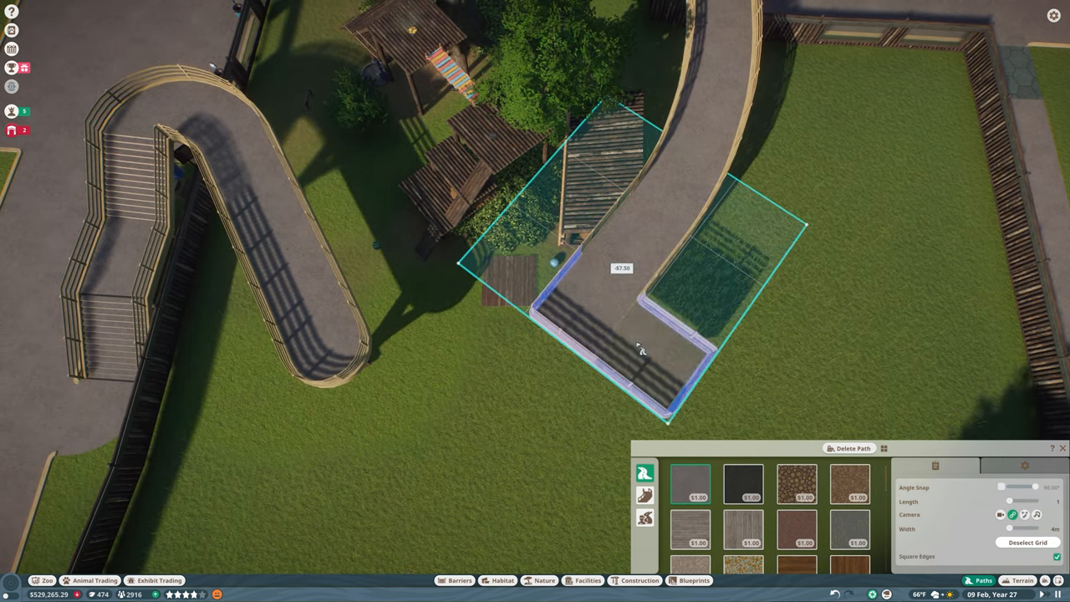
click(1026, 541)
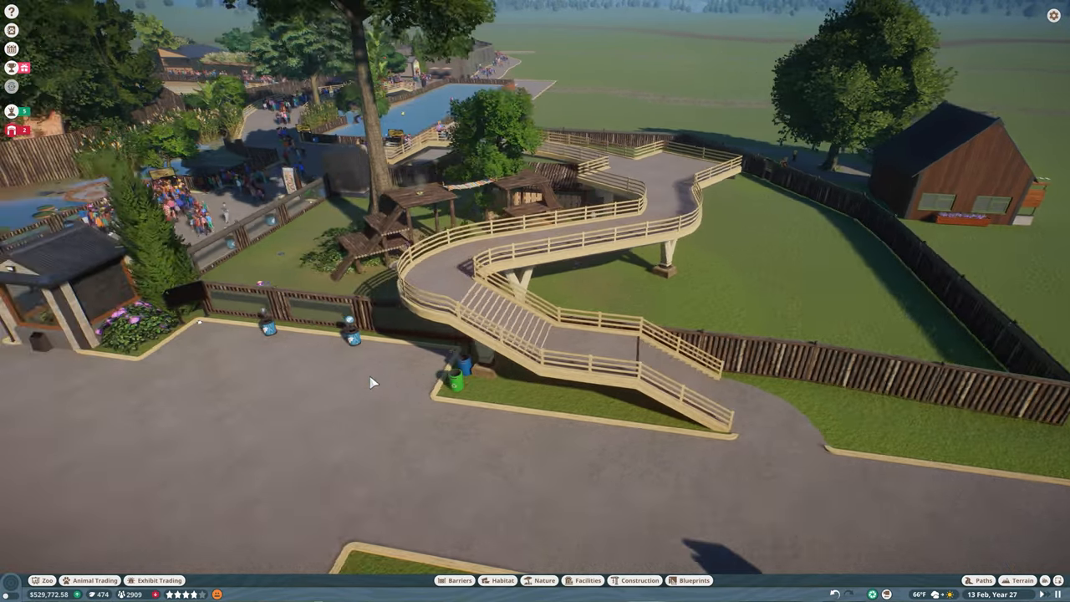
Set each habitat education board on the lemur fence to Black-And-White Ruffed Lemur content
click(225, 293)
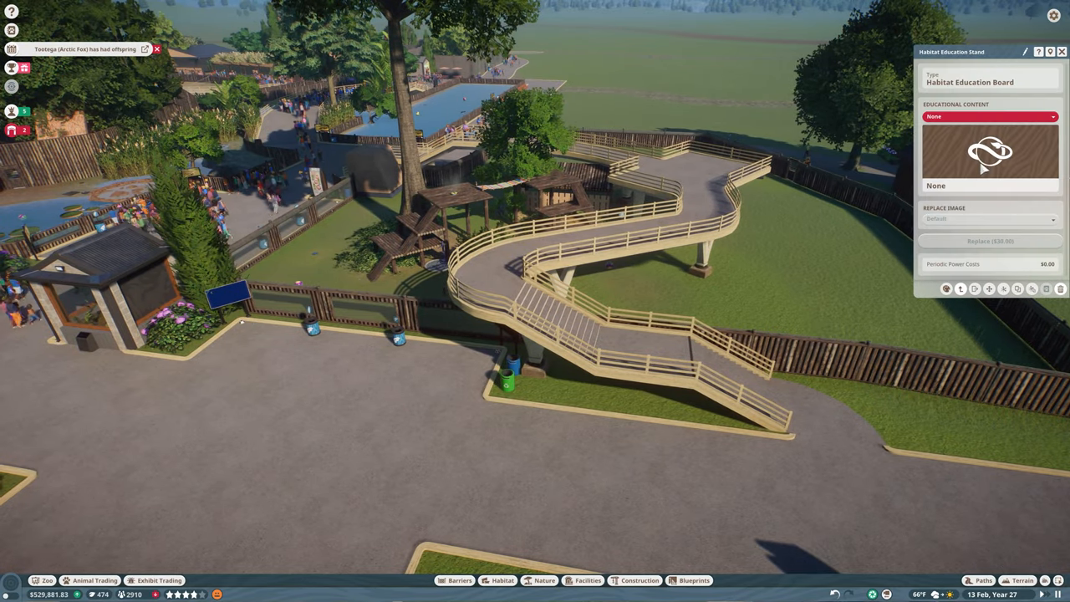
click(990, 117)
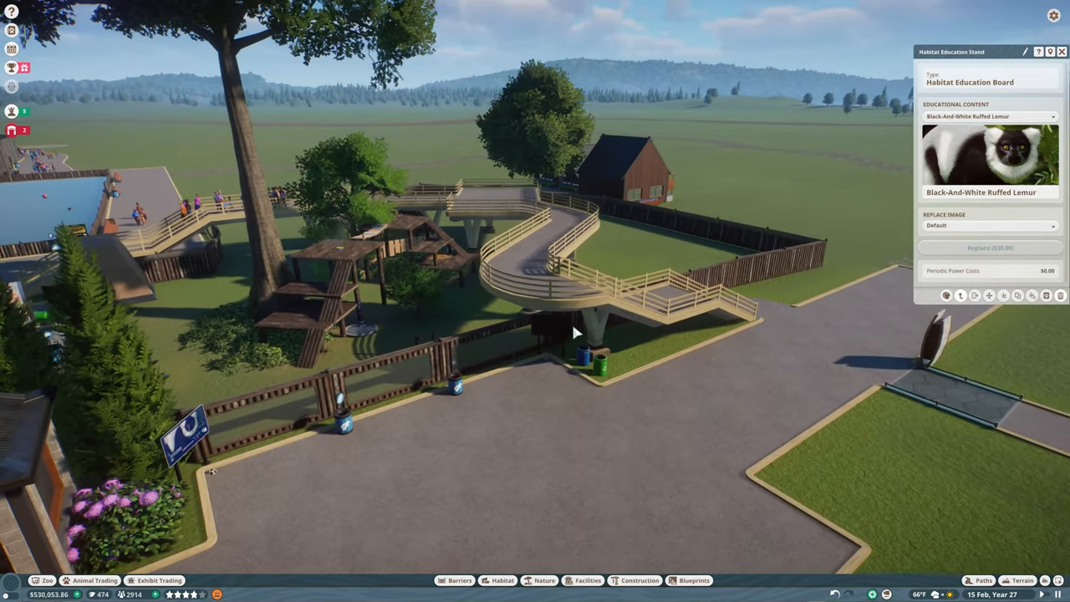
click(989, 118)
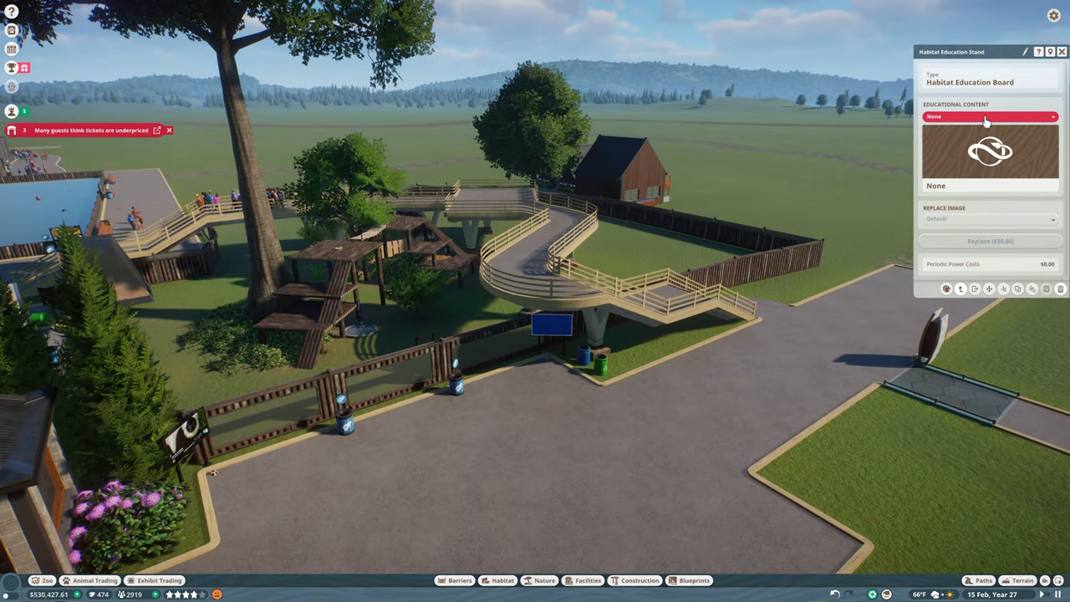
click(990, 117)
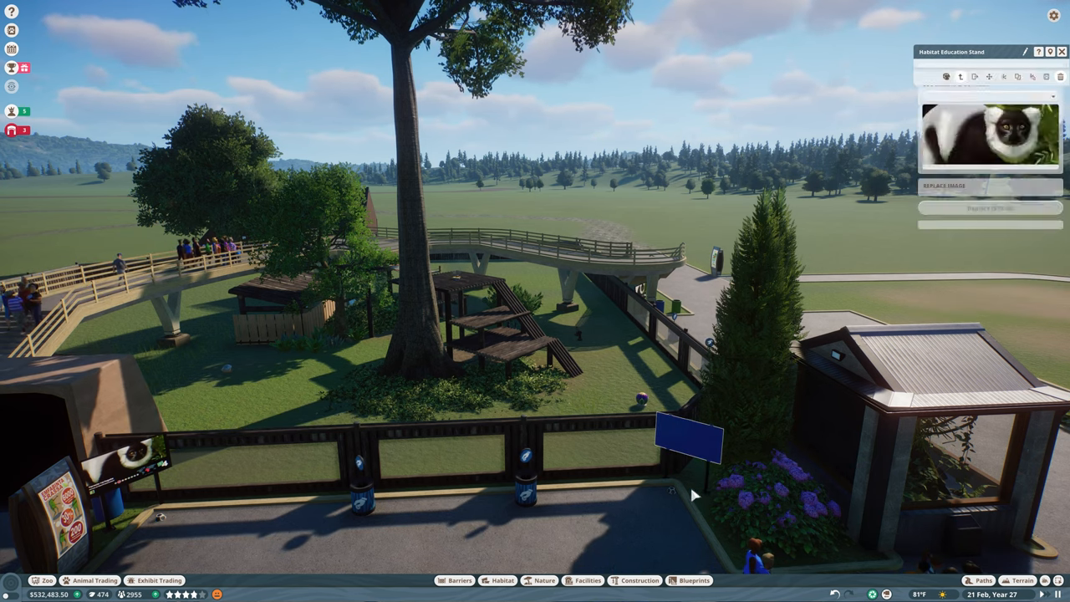
click(990, 117)
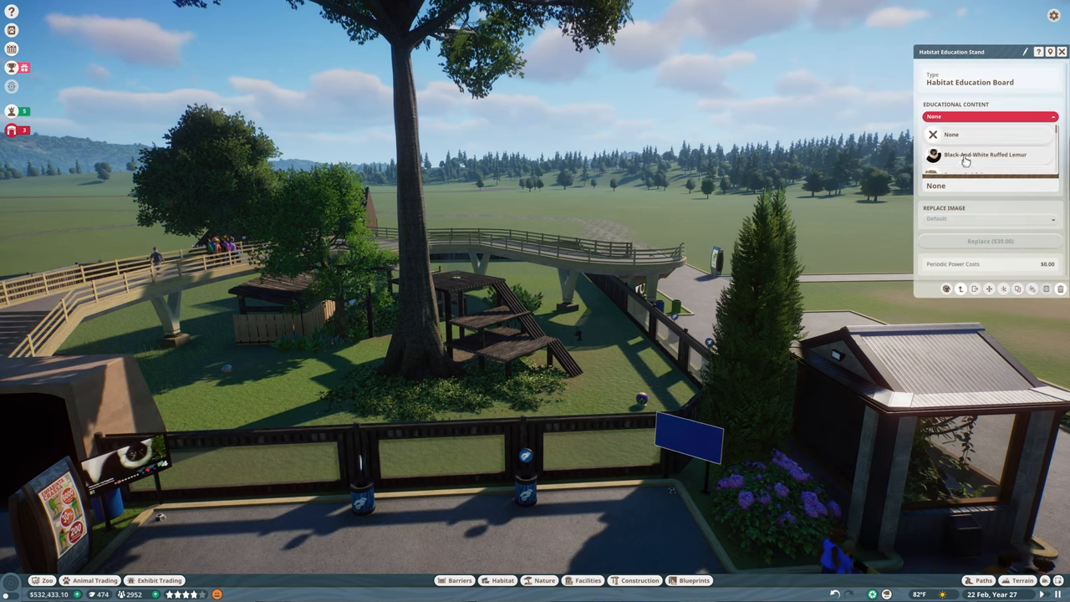
click(987, 153)
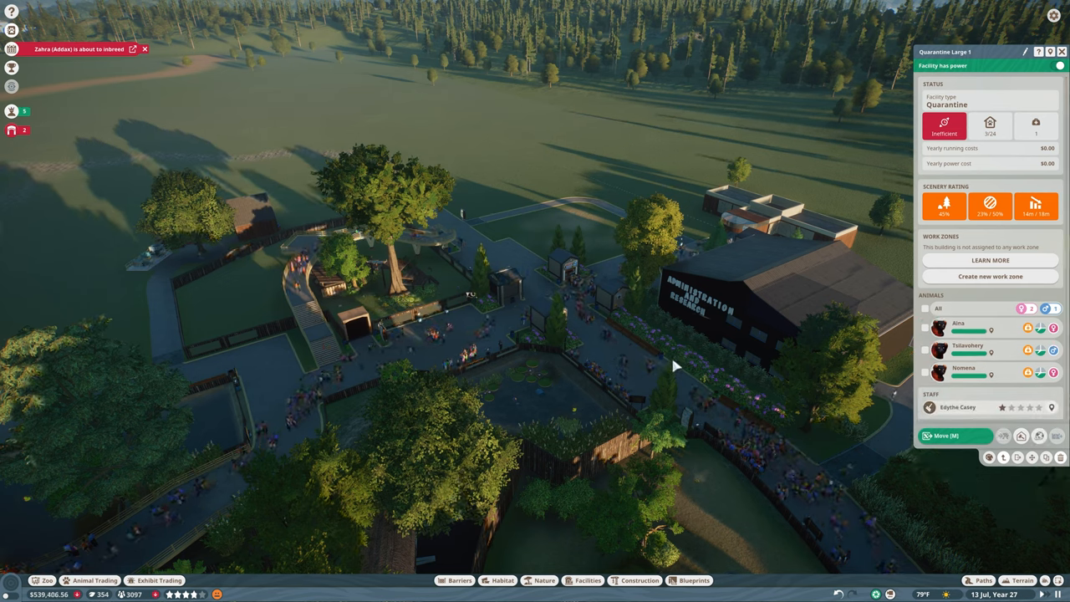
Relocate an animal from Quarantine Large 1 into its habitat and view the empty animal storage
click(927, 308)
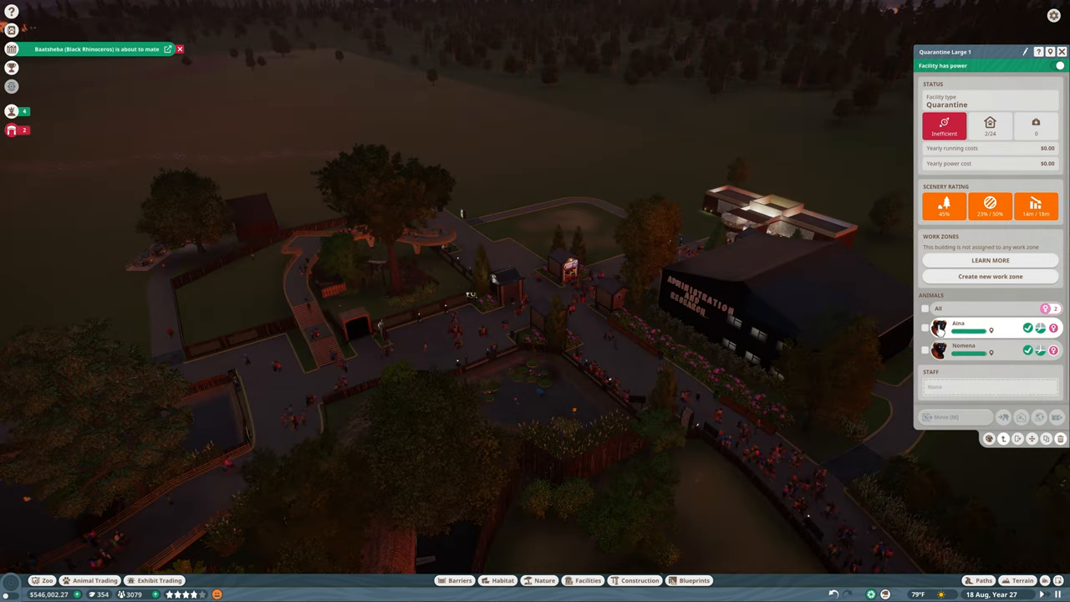
click(945, 416)
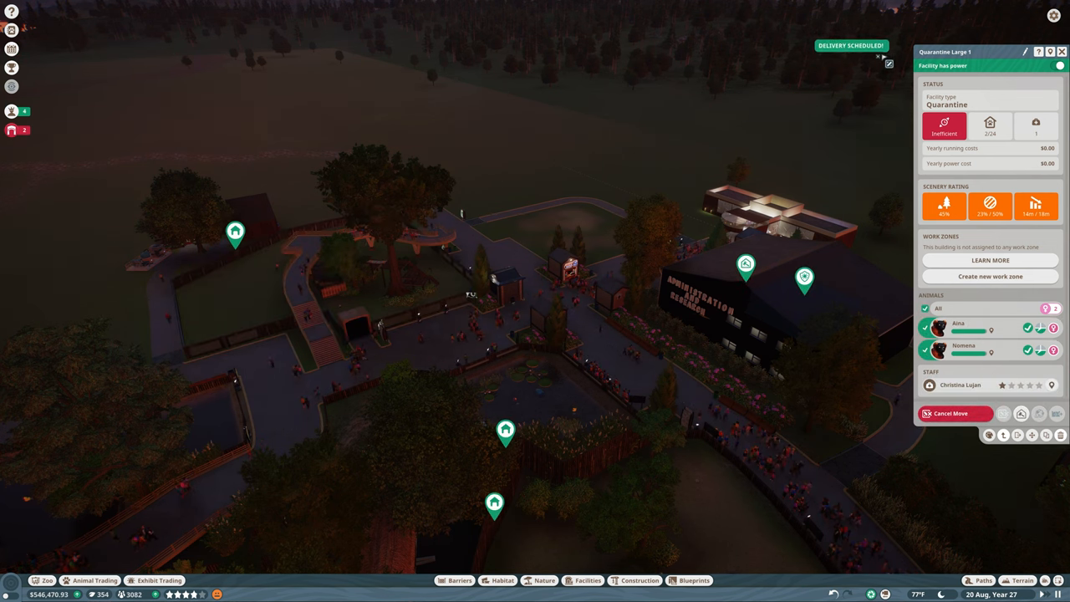
click(953, 413)
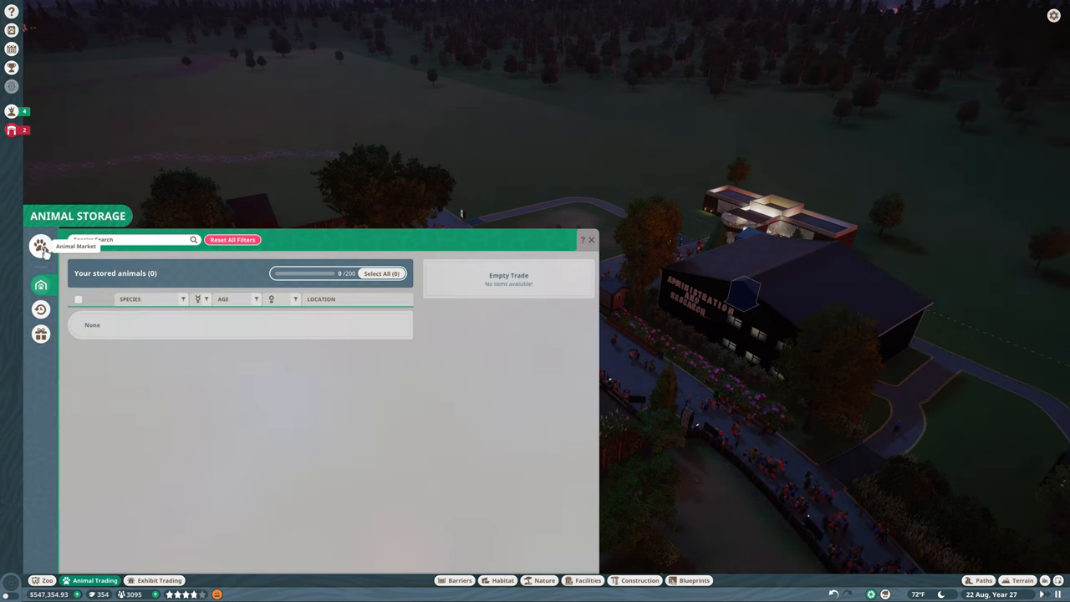
click(592, 240)
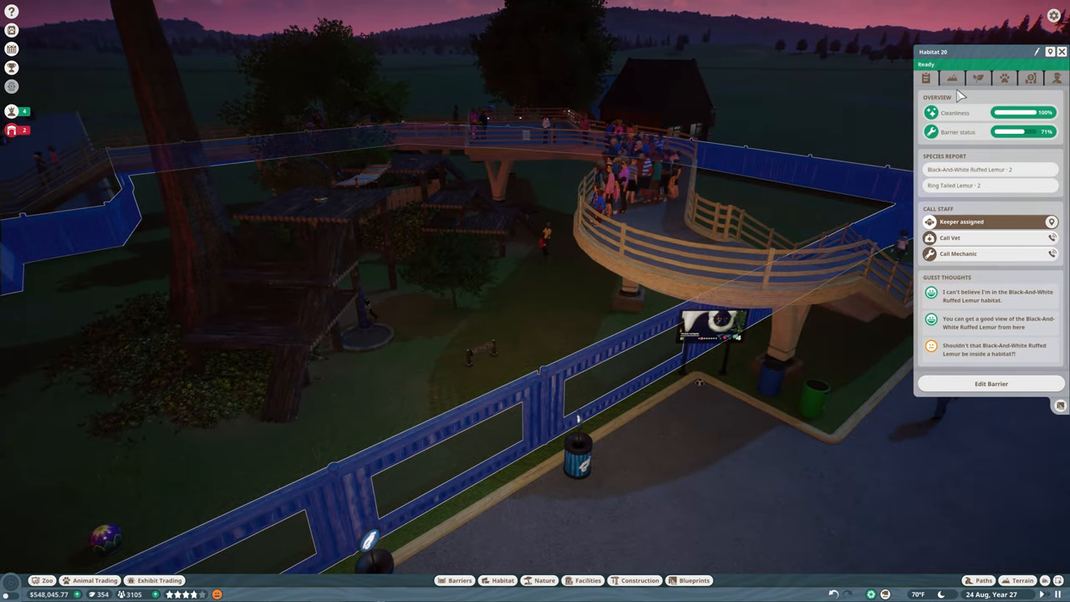
mouse_move(959, 190)
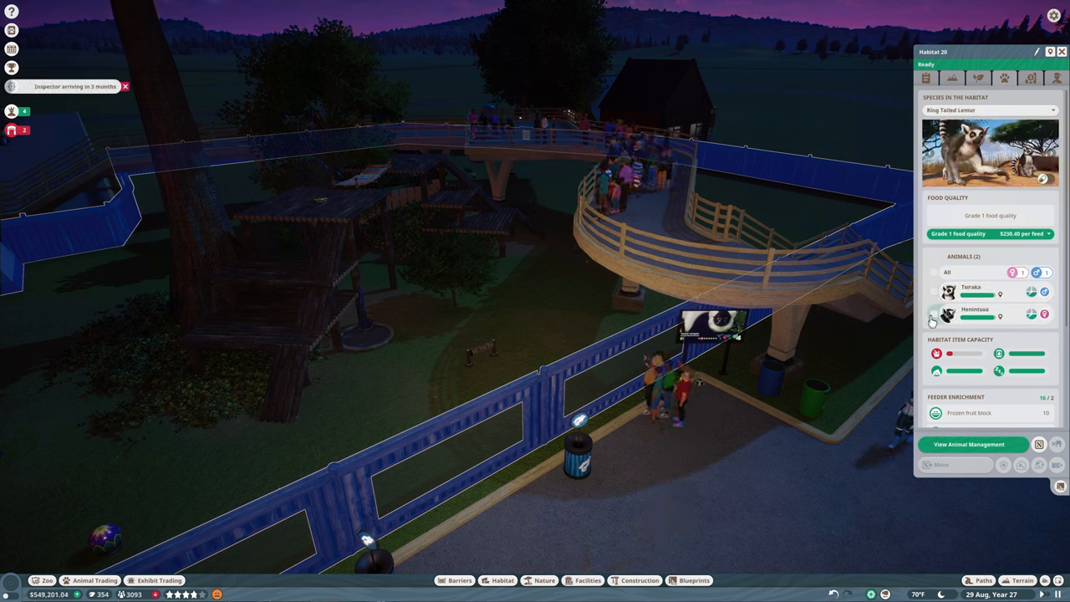
Review Habitat 20's overview and pick a ring-tailed lemur from its animal roster
click(936, 314)
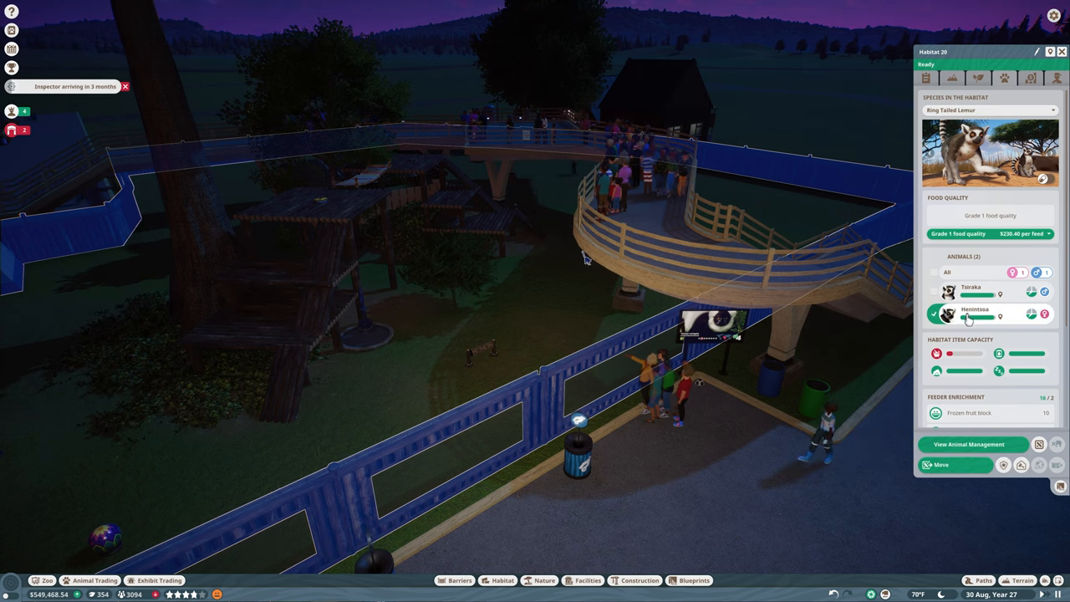
click(937, 314)
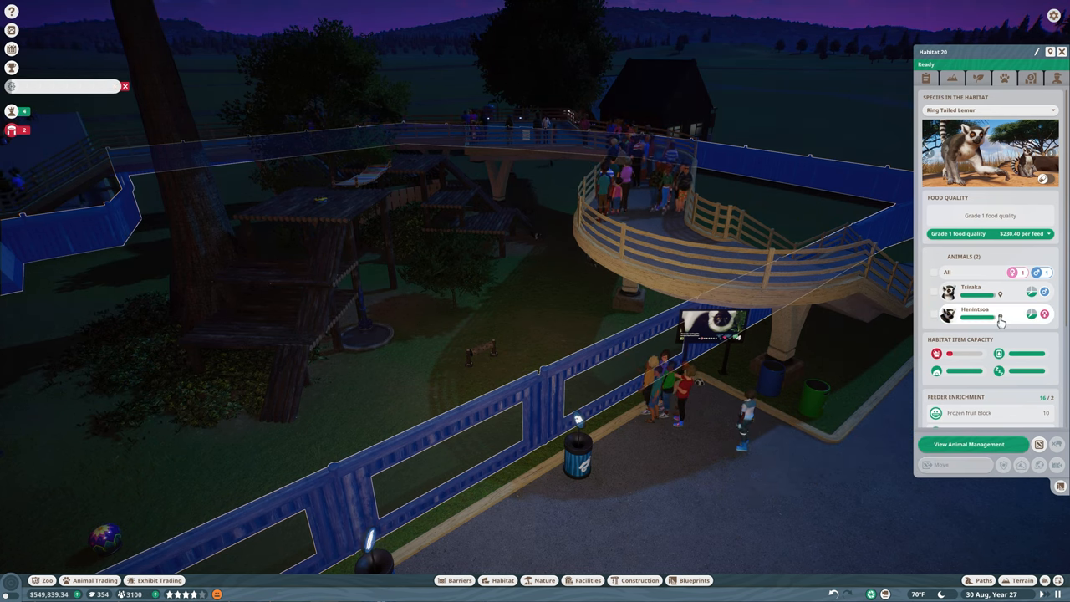
click(969, 288)
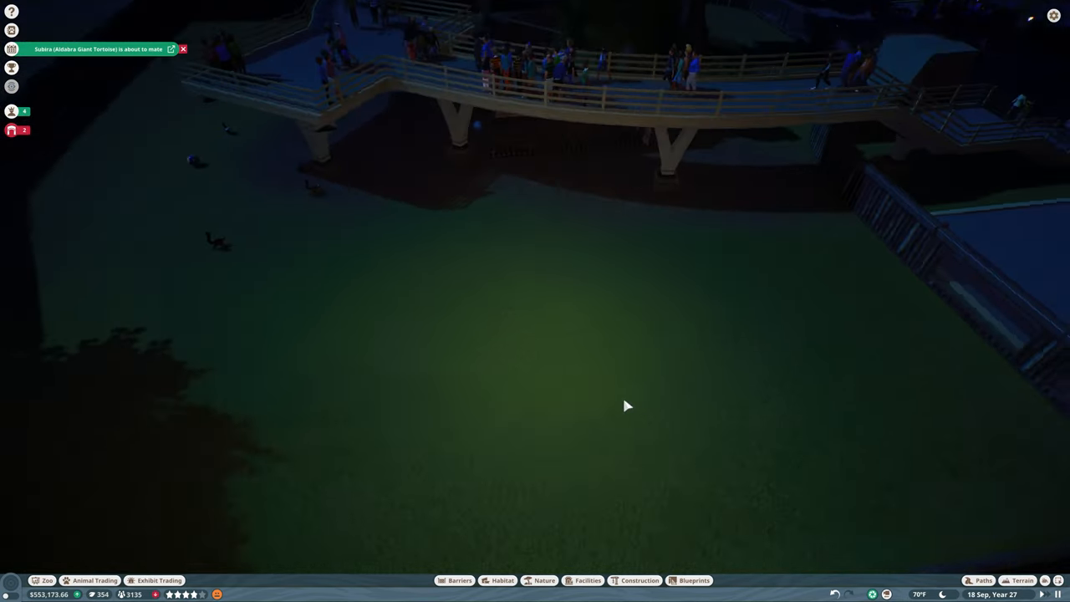
Browse the habitat catalogue's climbing frames for a large wooden frame
click(502, 580)
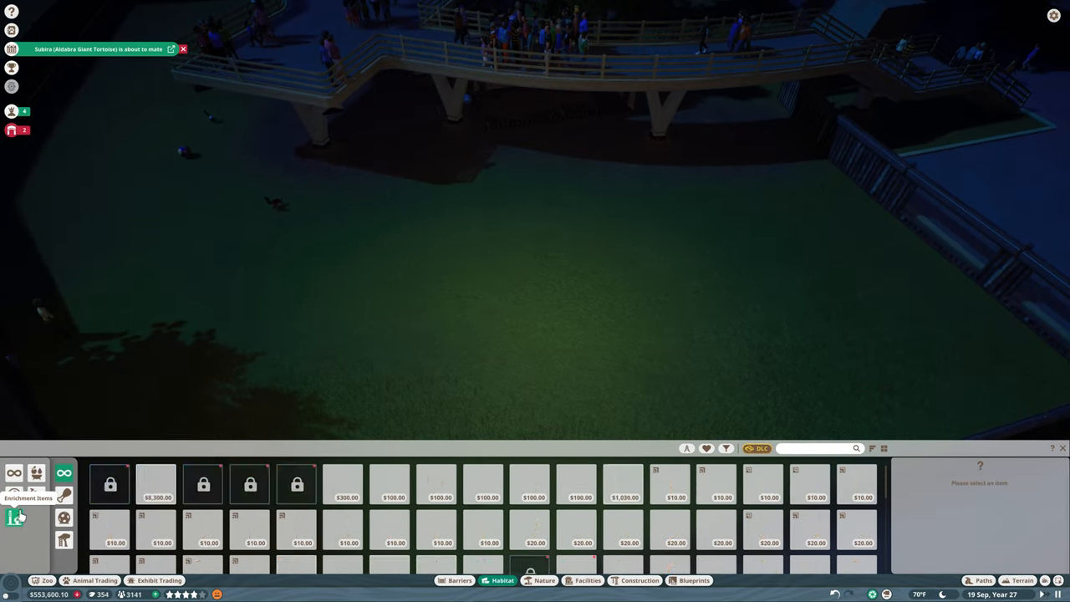
click(13, 516)
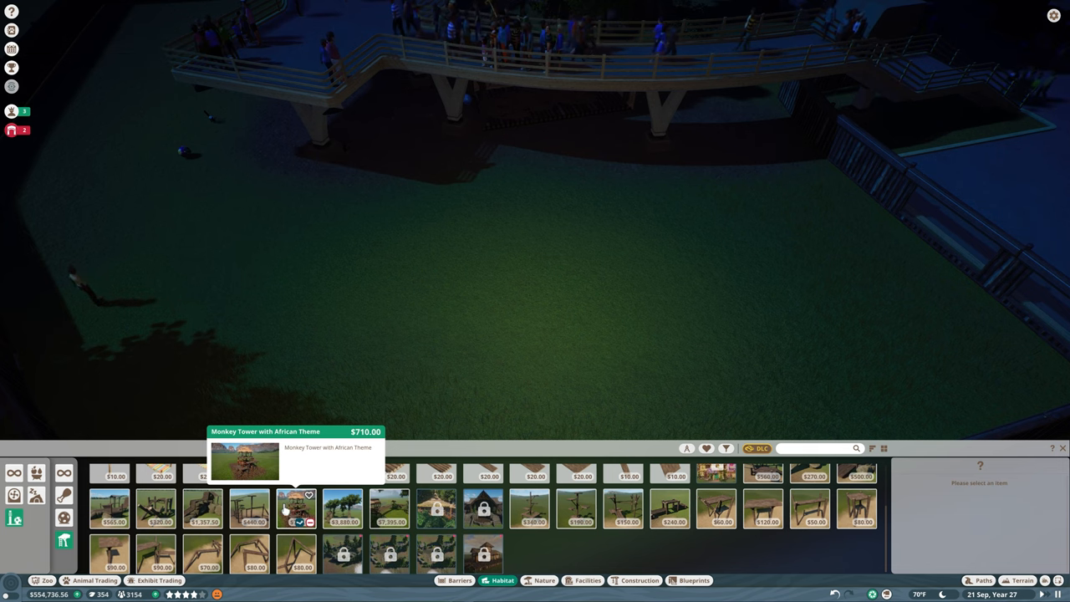
mouse_move(202, 508)
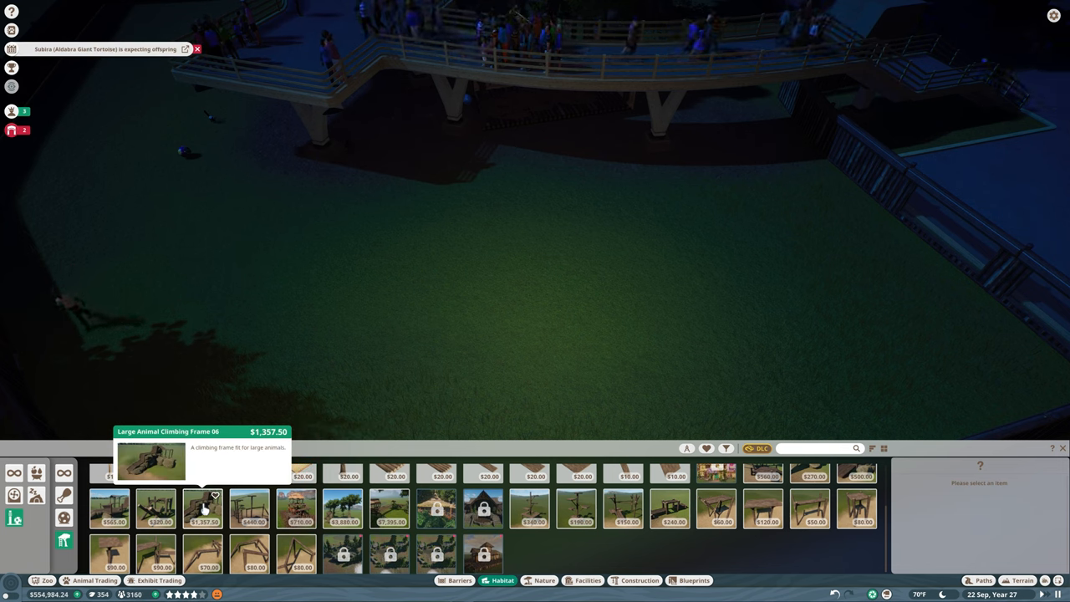
mouse_move(110, 508)
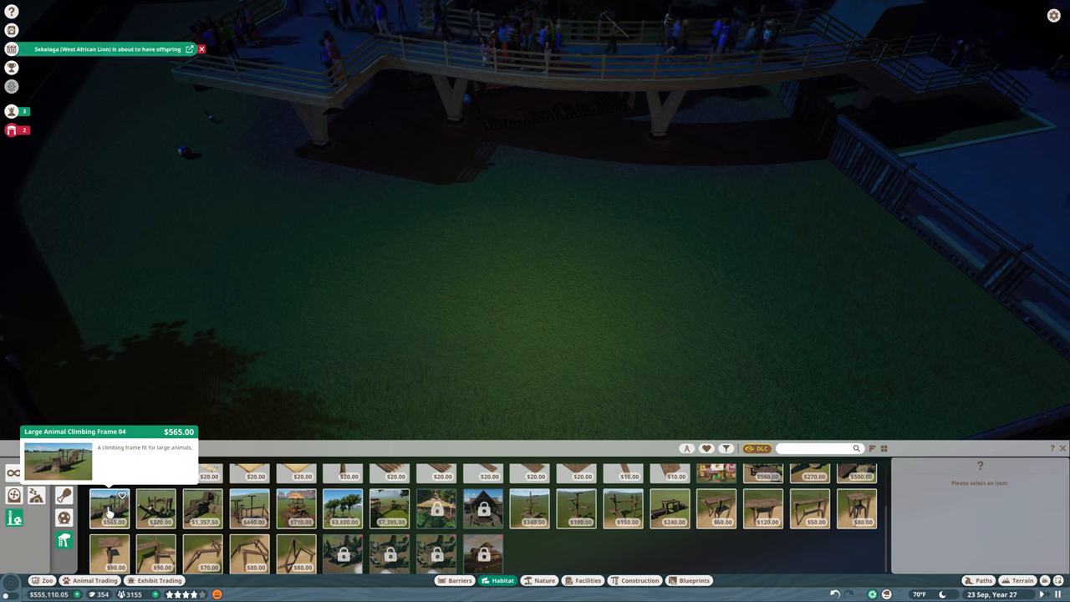
mouse_move(159, 555)
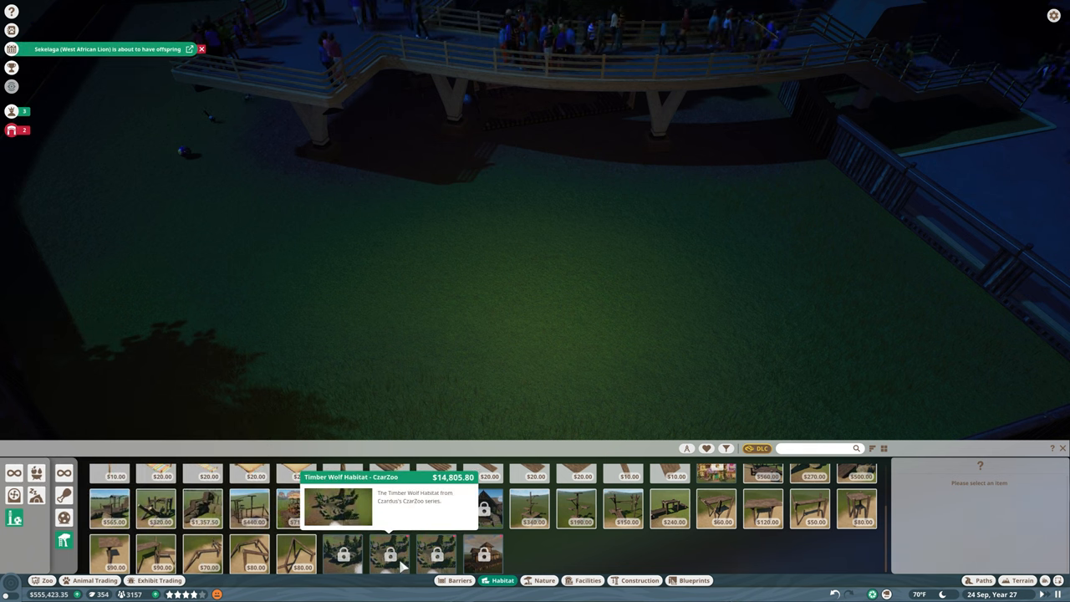
mouse_move(388, 510)
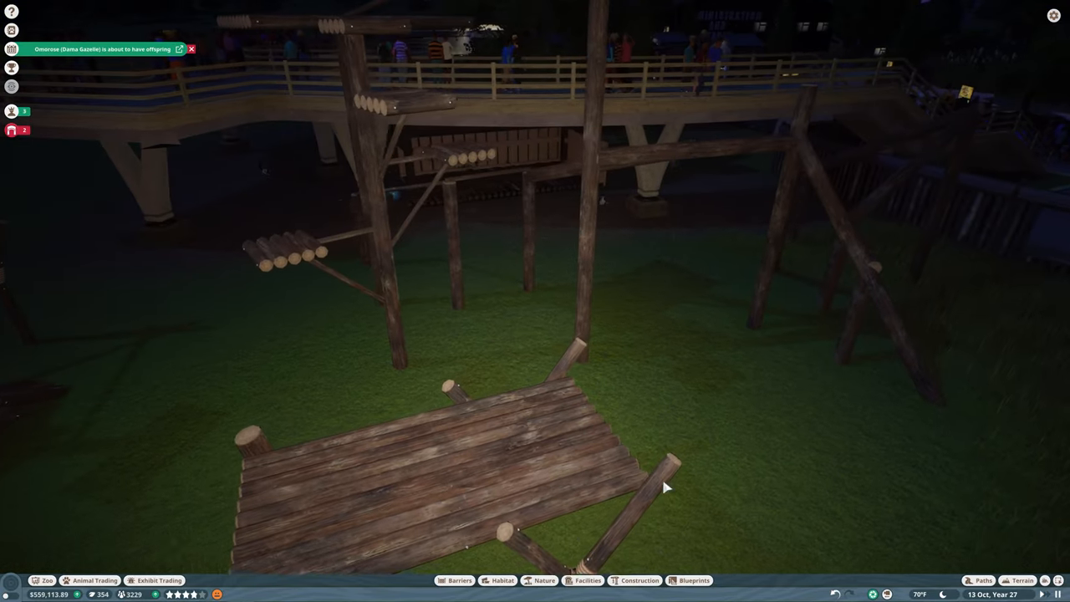
Attach a hanging enrichment toy to the new climbing frame
click(501, 580)
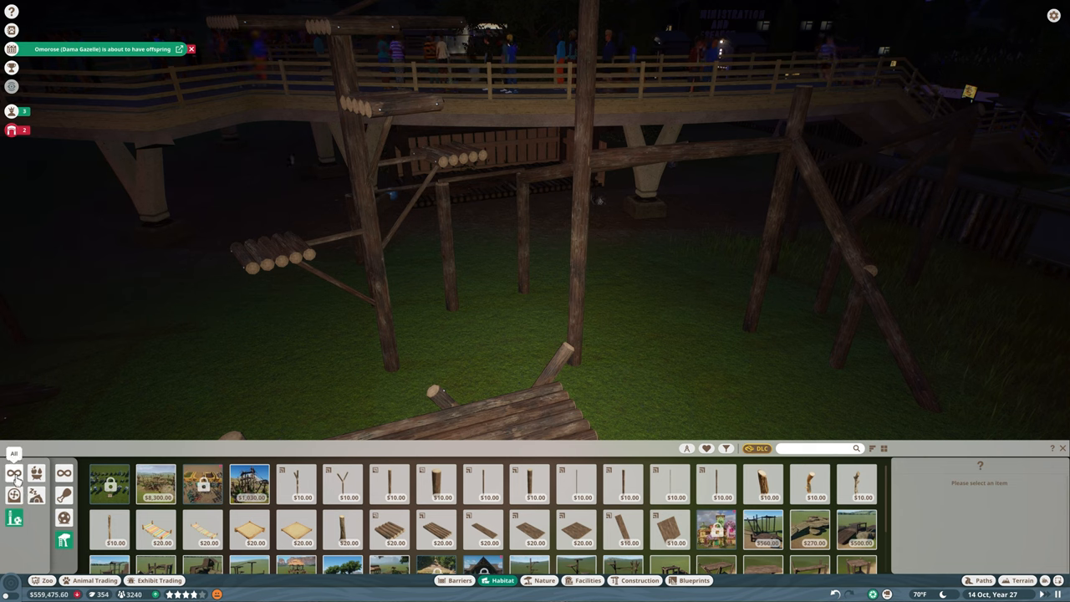
click(13, 473)
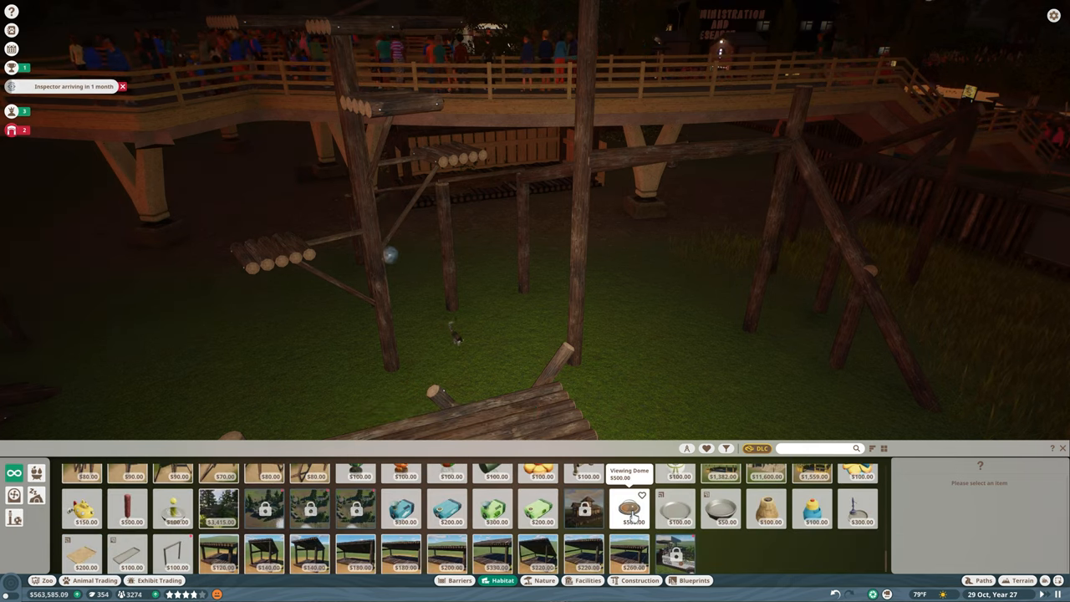
click(628, 508)
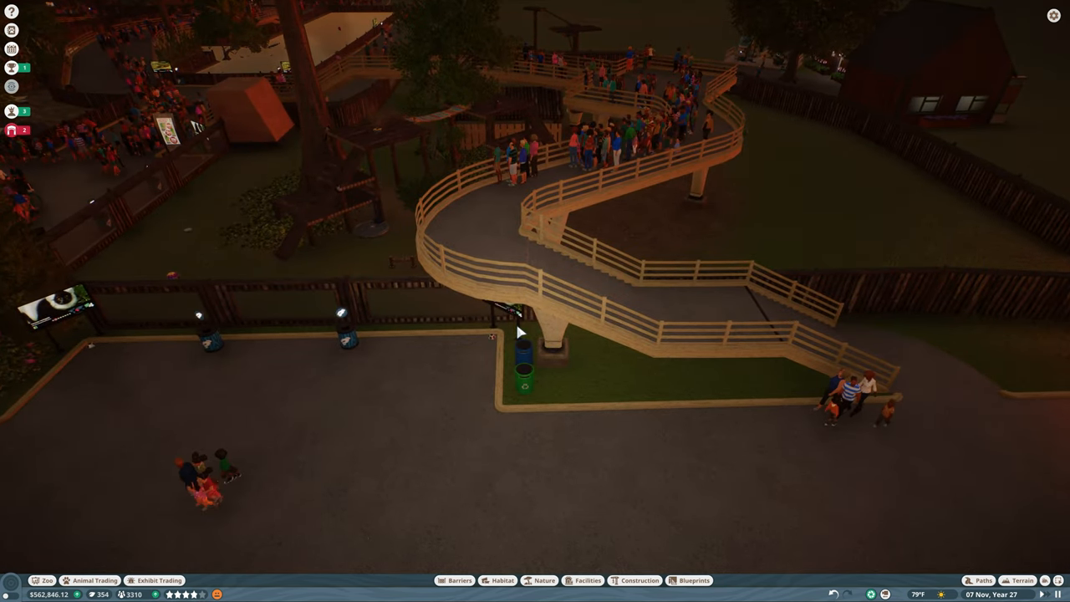
Give the education board by the habitat gate lemur species content
click(502, 301)
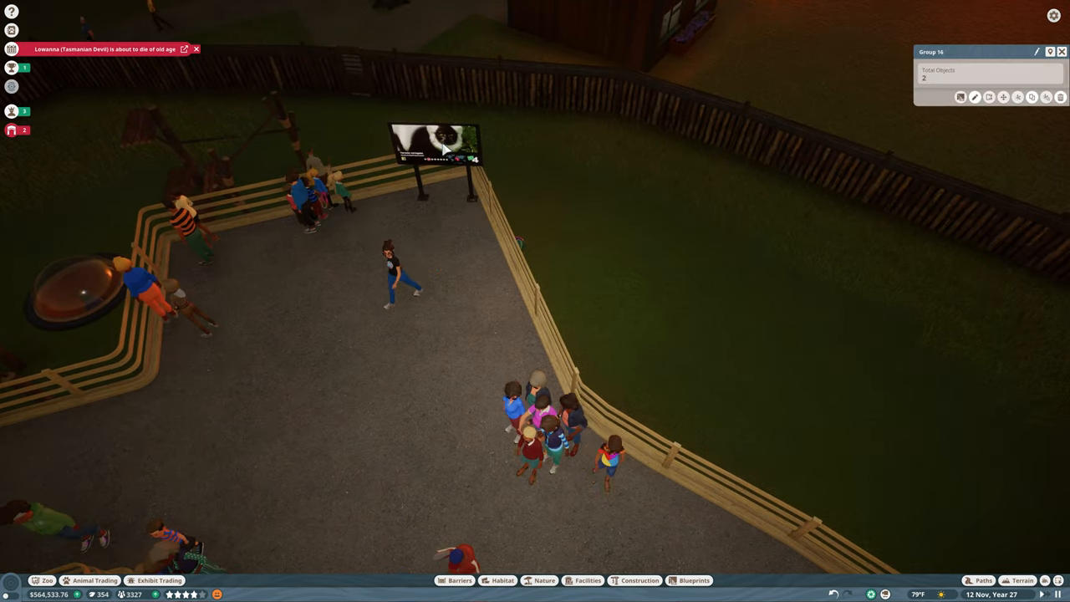
click(435, 148)
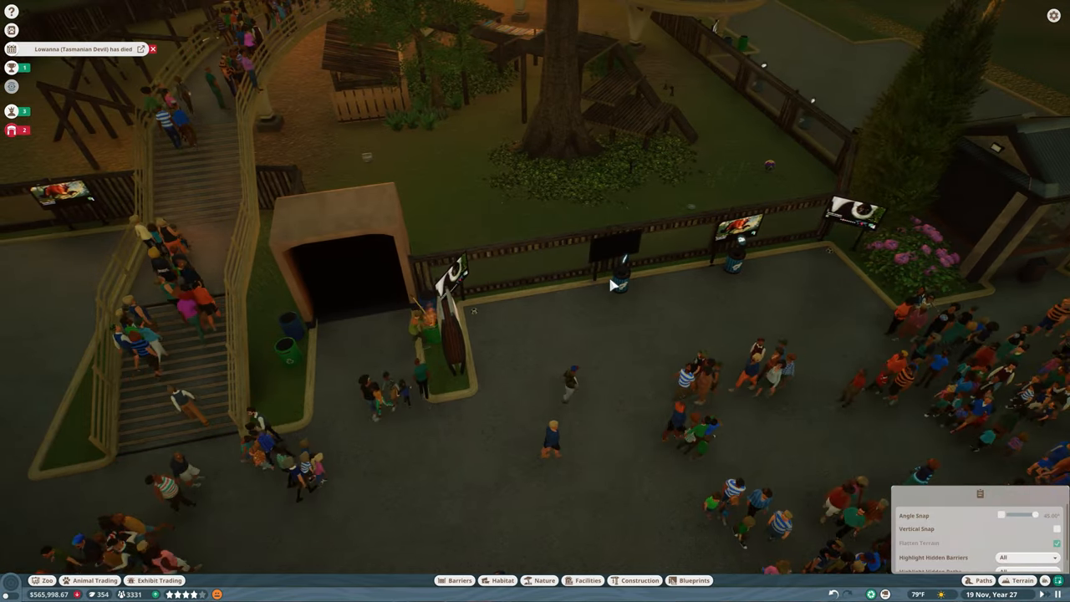
click(615, 254)
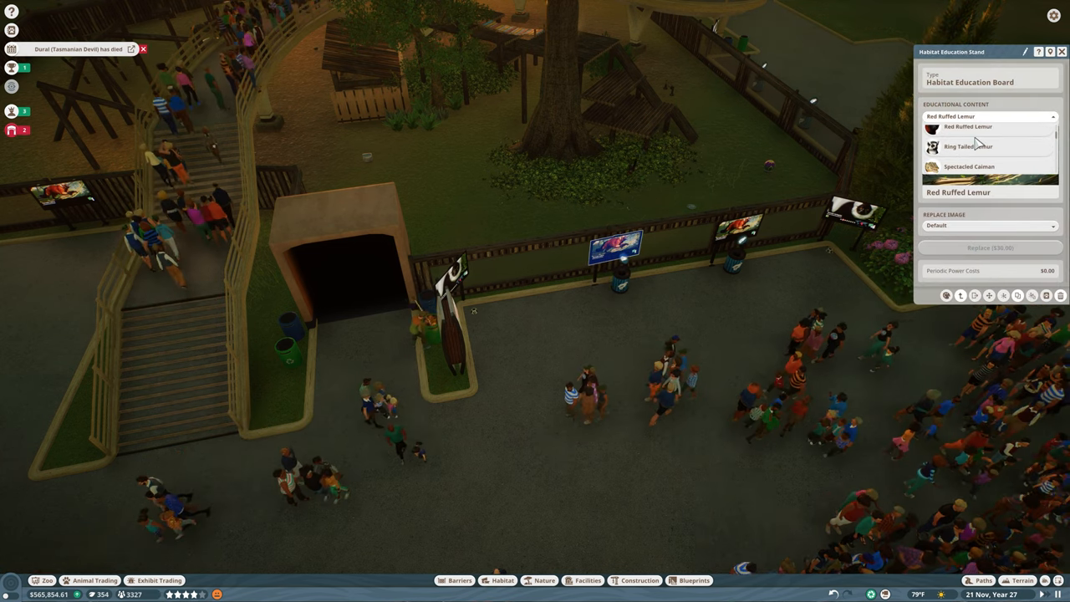
click(966, 148)
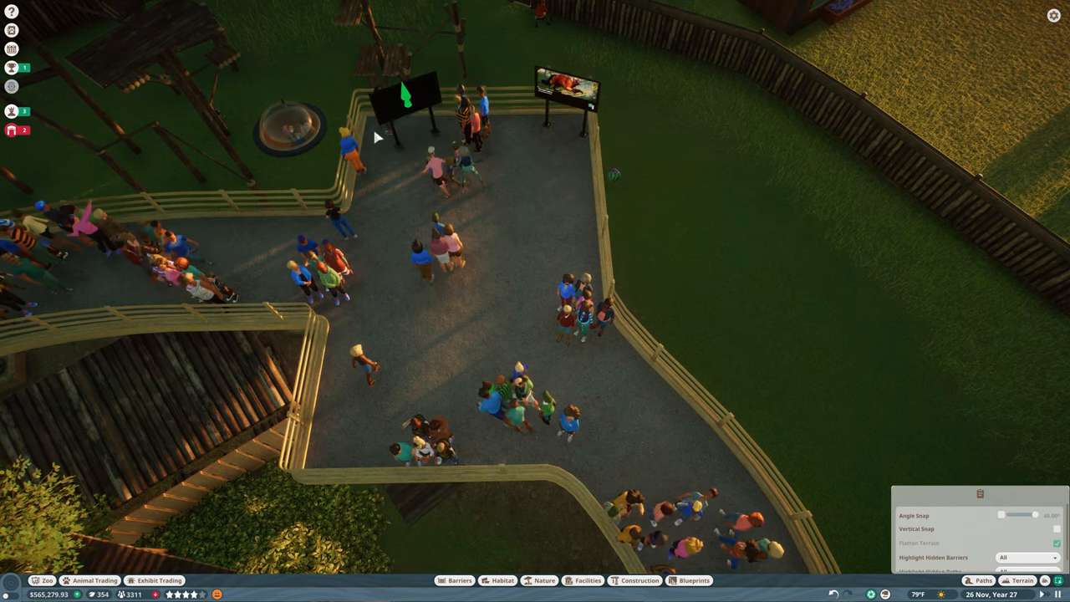
Close walkway item placement and view the climbing frames inside the habitat
click(405, 95)
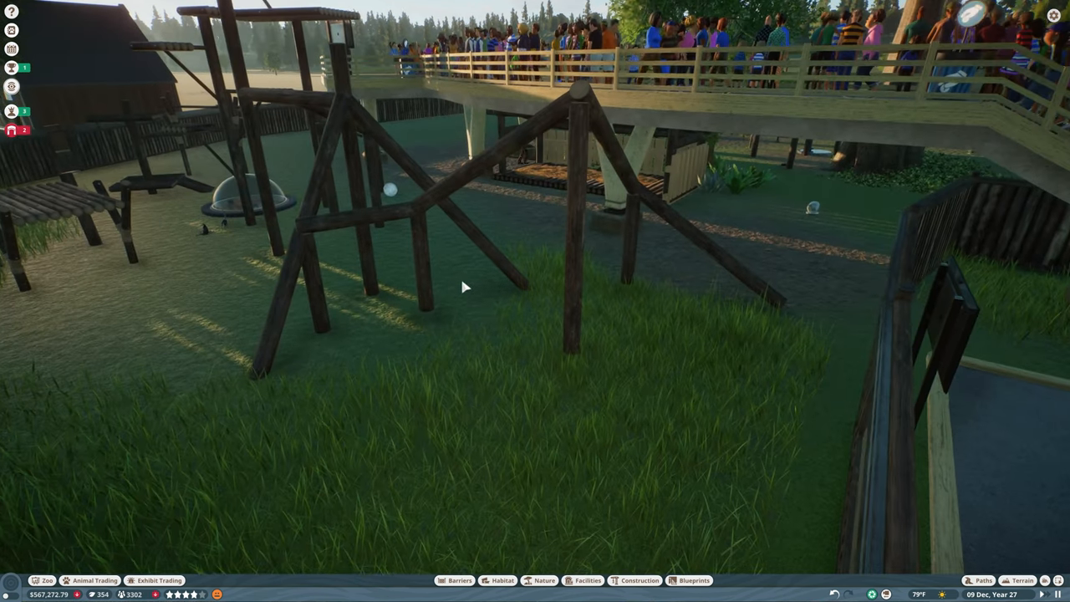
Filter the Nature catalogue to African plants and lower the terrain into a water hole
click(243, 209)
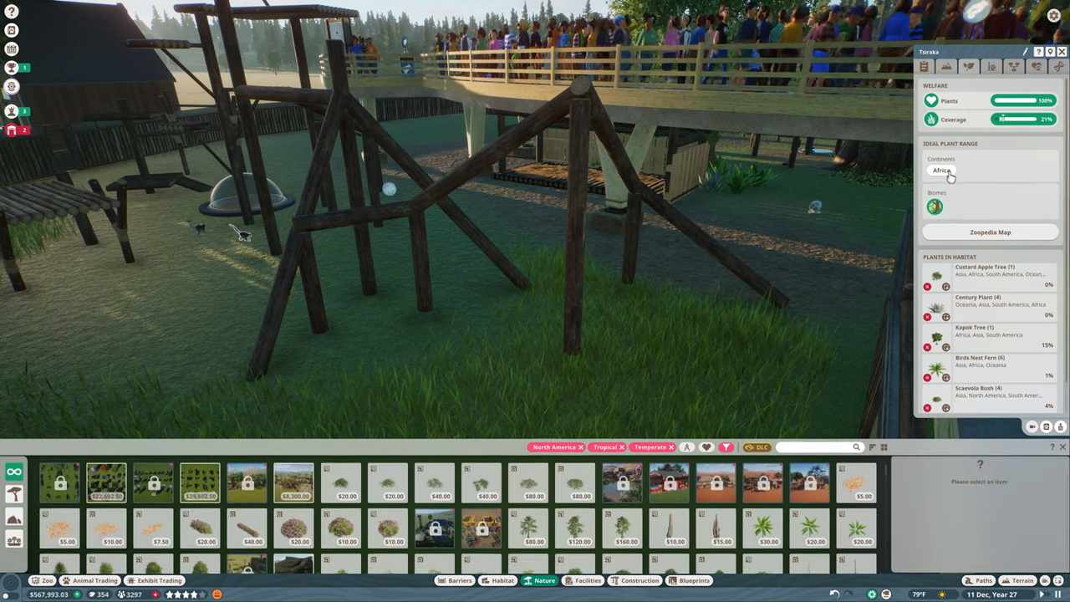
click(943, 170)
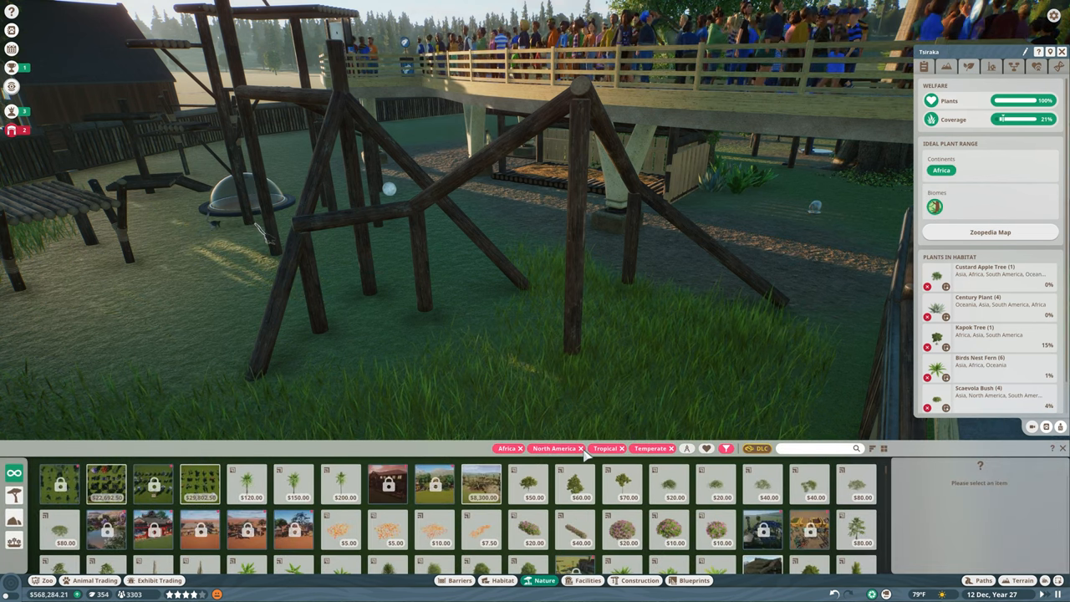
click(579, 448)
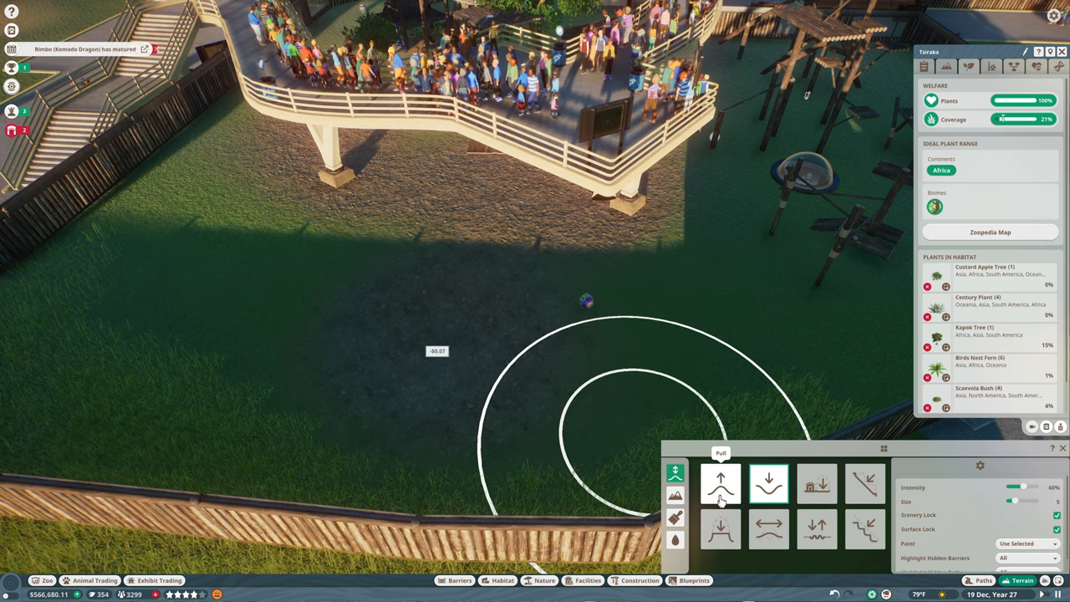
click(816, 483)
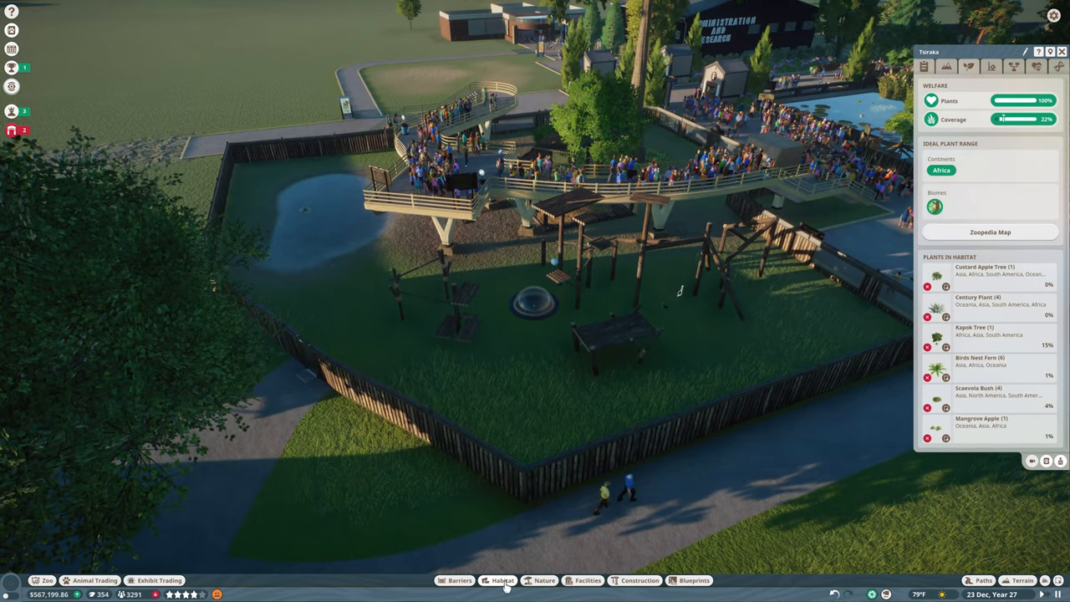
Plant jungle bushes and a Giant Rhubarb around the new water hole
click(545, 580)
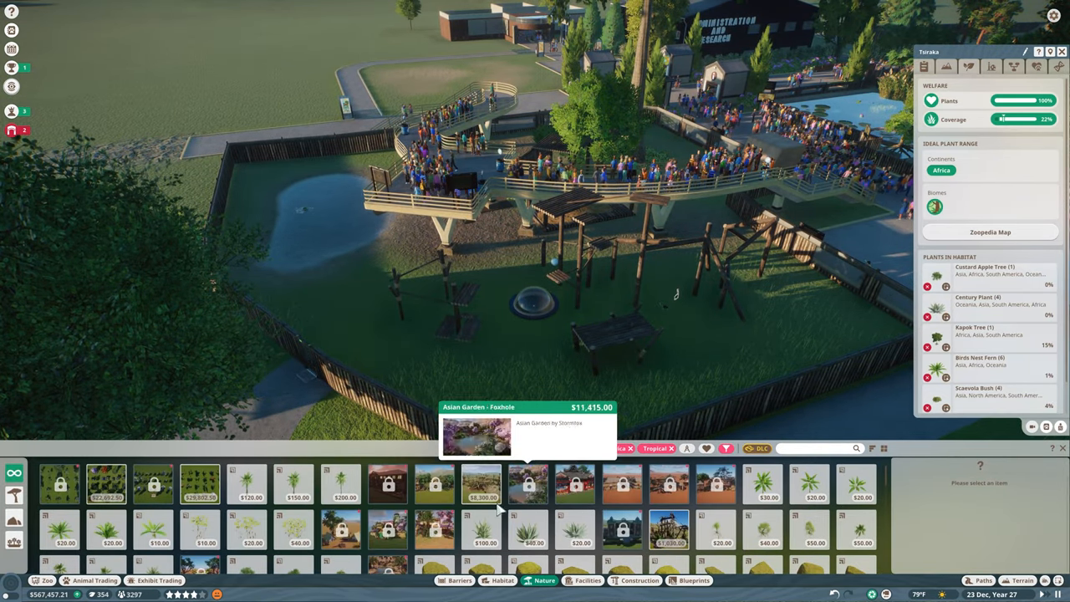
click(292, 485)
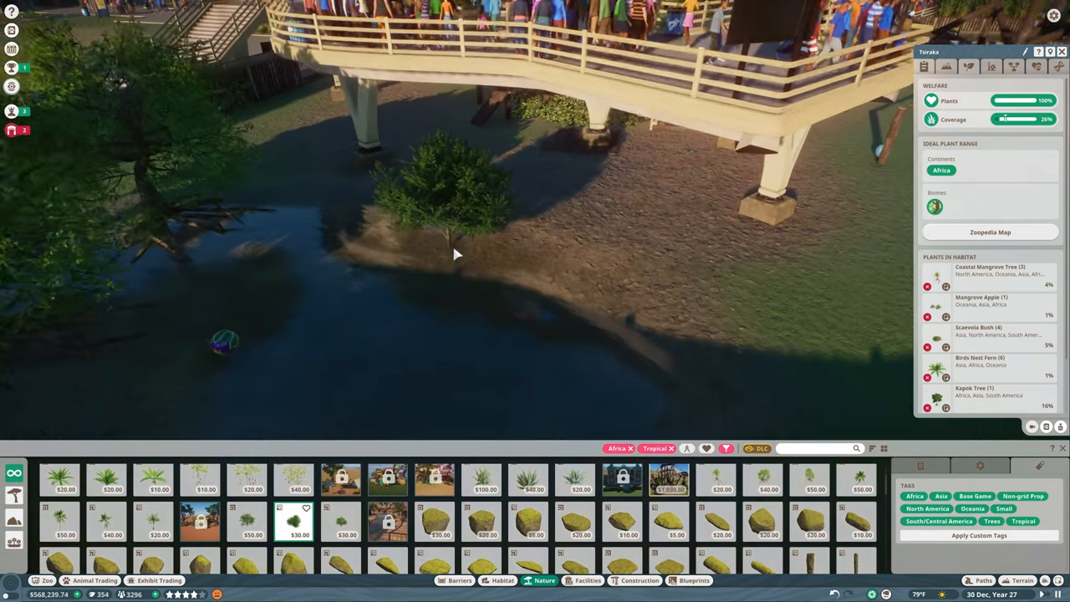
click(376, 226)
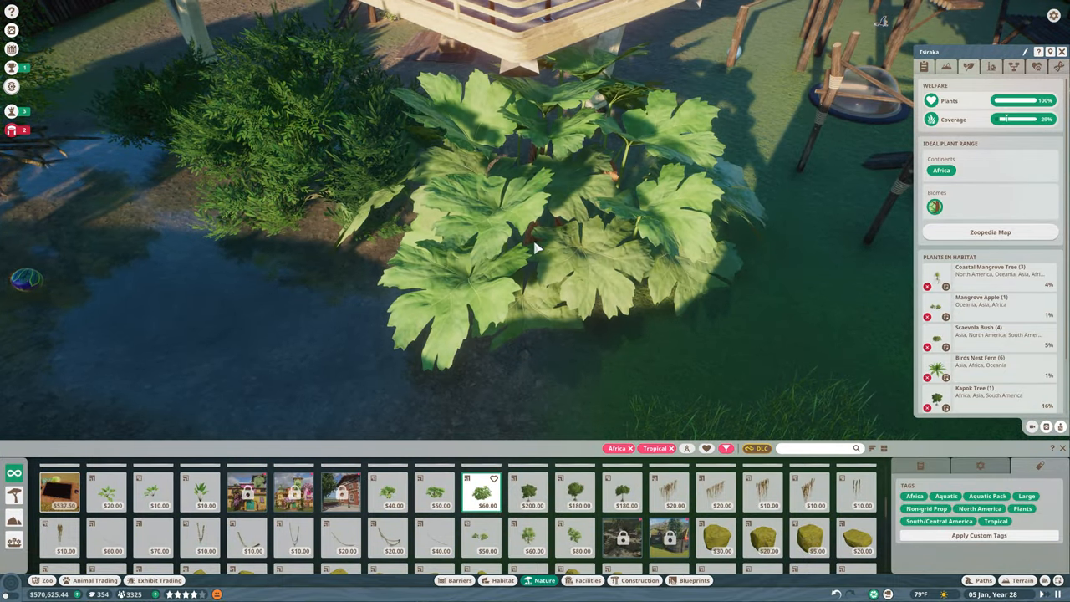
click(535, 226)
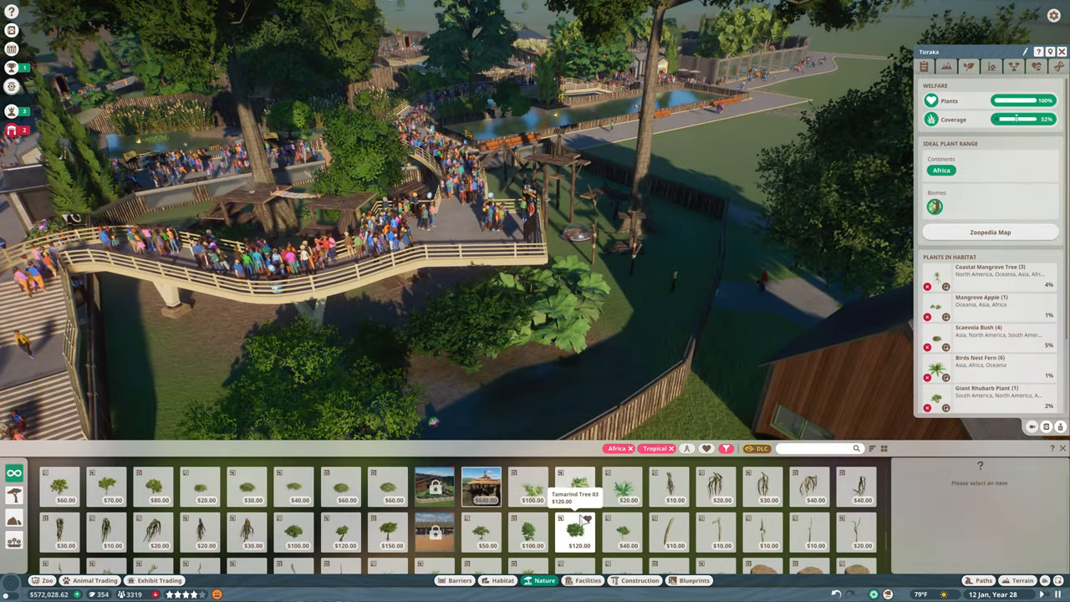
Plant a Nature-catalogue tree among the lemur habitat's climbing frames for more coverage
click(577, 487)
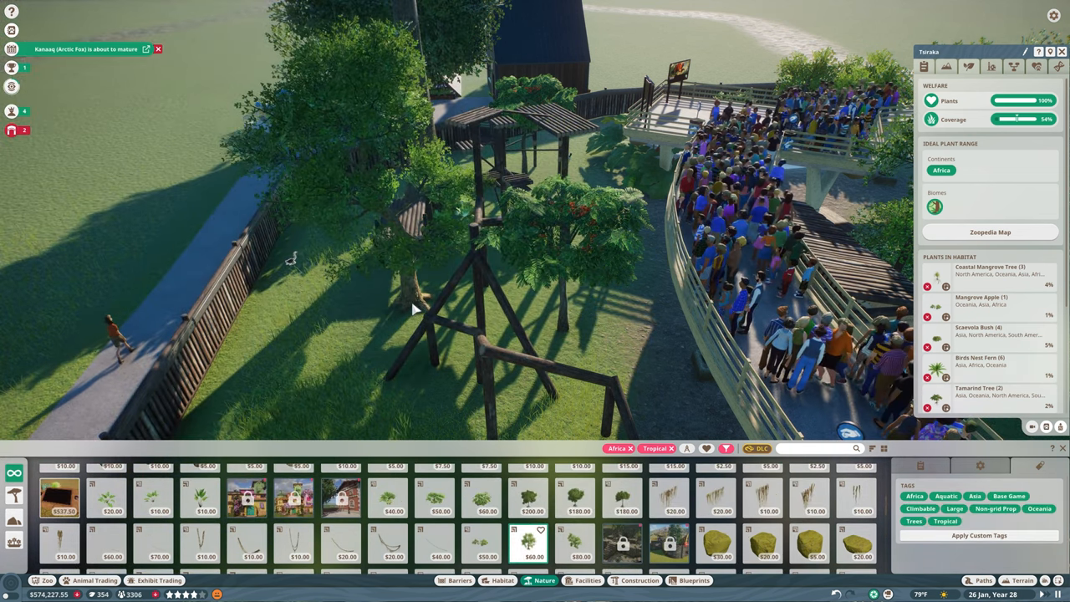
click(414, 309)
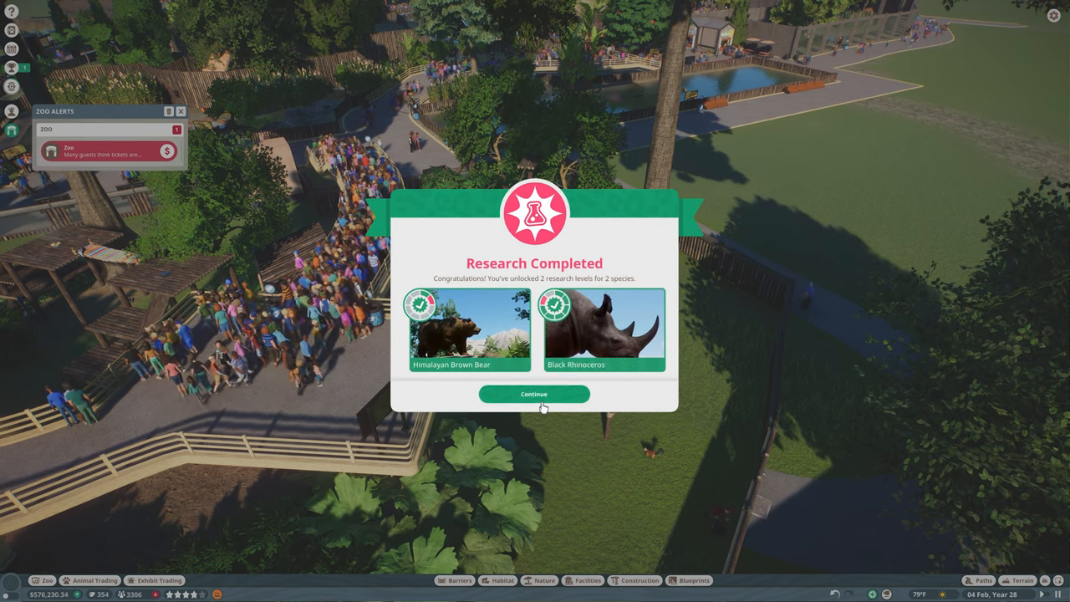
Dismiss the research notice and bring up Taskeen the Addax, the lowest-welfare animal
click(534, 395)
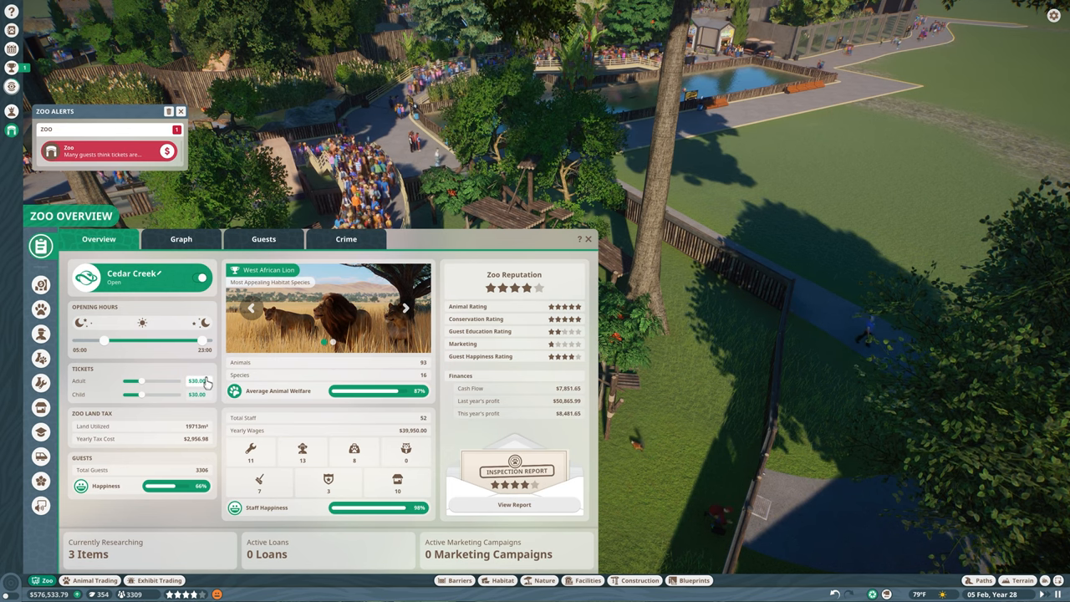
drag(134, 381, 143, 382)
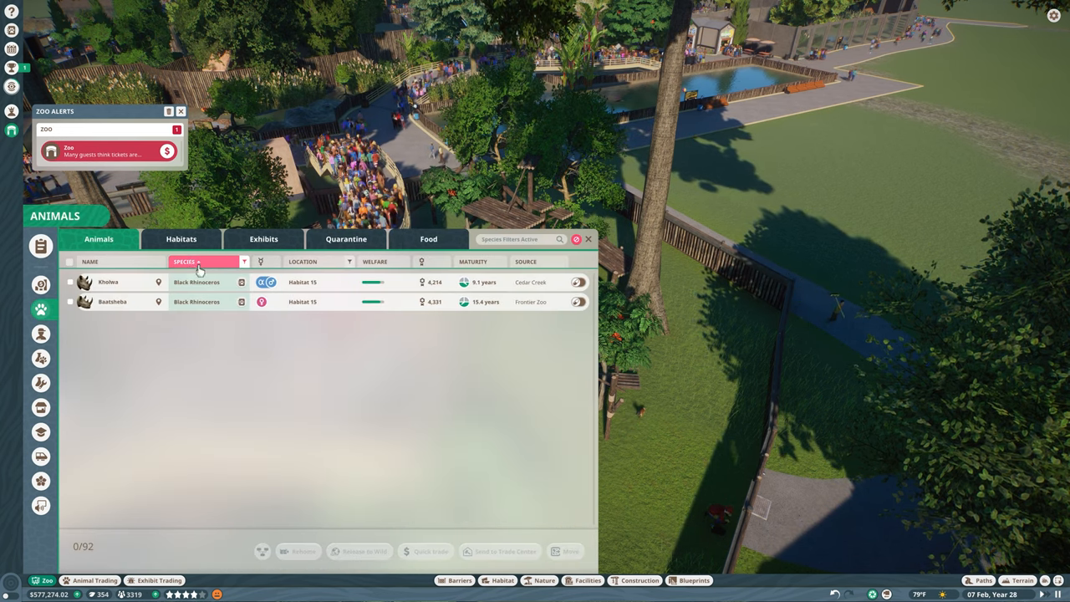
click(201, 261)
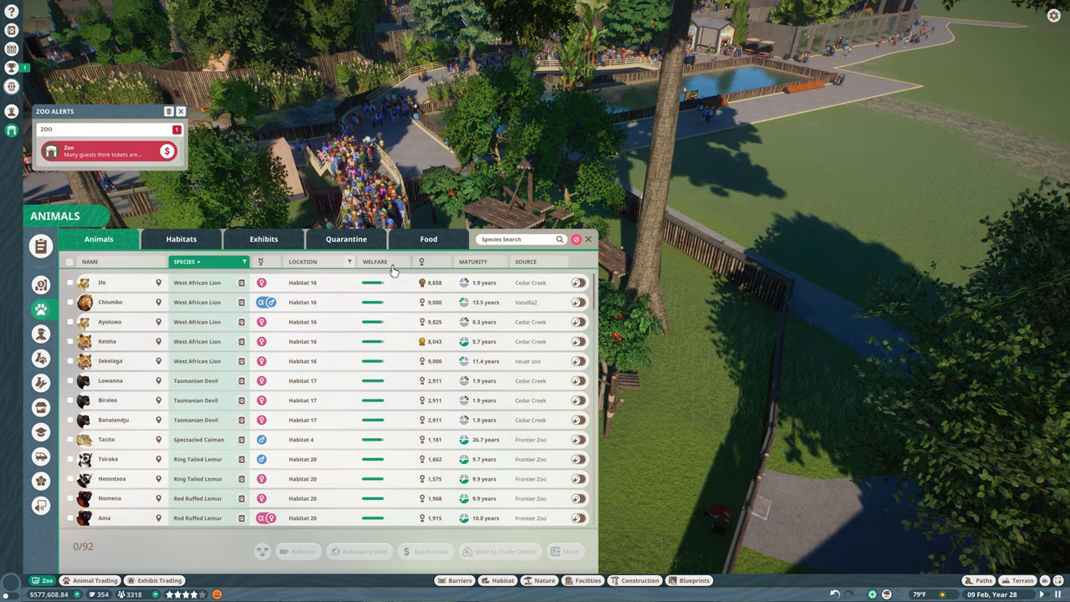
click(375, 261)
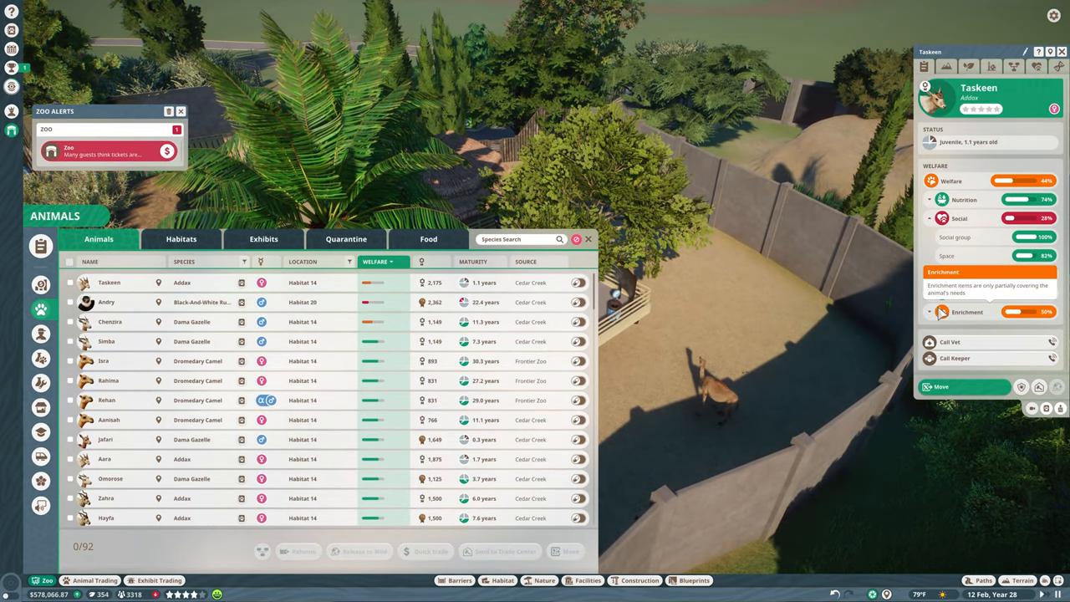
click(930, 313)
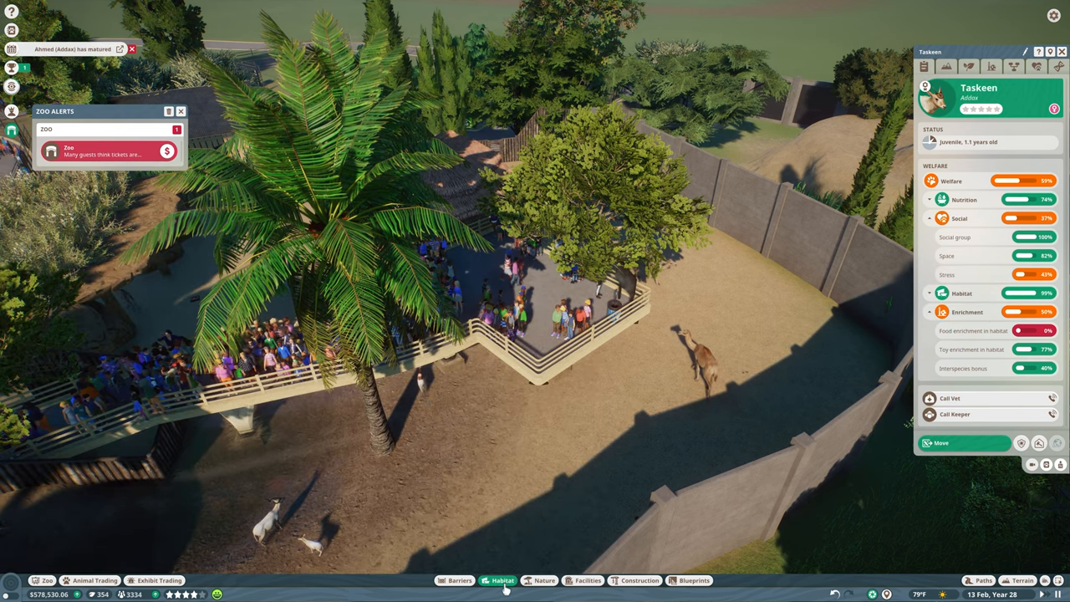
Fill the addax habitat with enrichment items and return to the Animals list
click(501, 580)
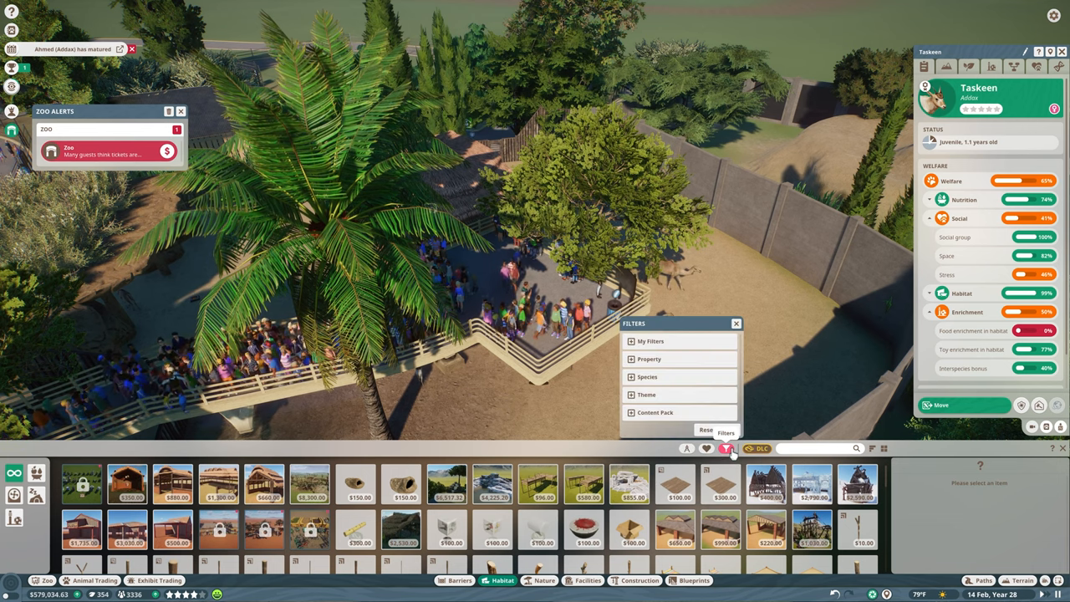
click(647, 377)
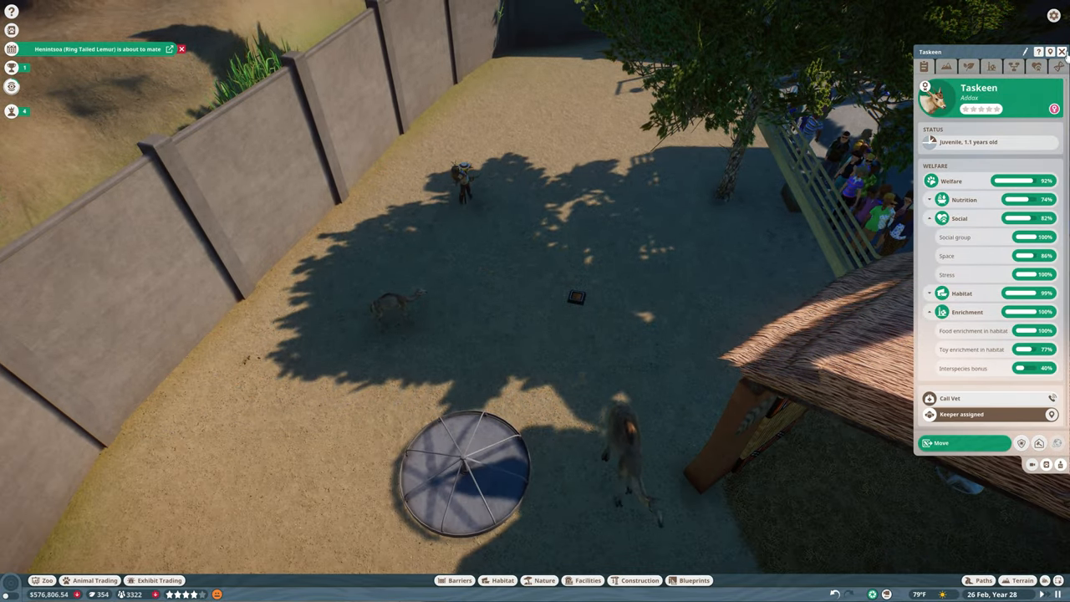
click(501, 580)
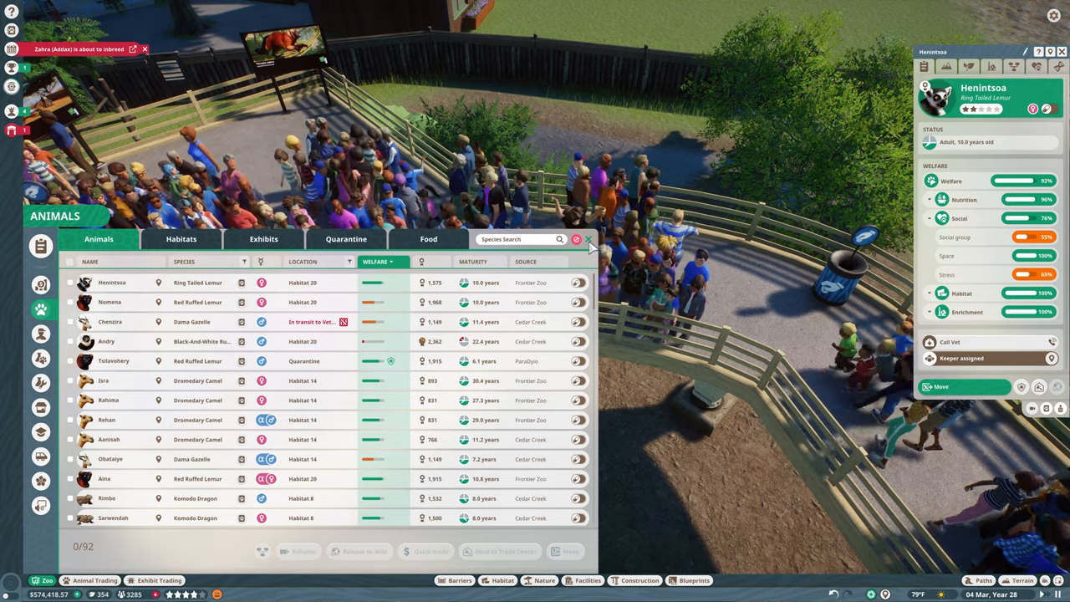
Review the Ring Tailed Lemur's natural habitat needs and its market listings
click(577, 239)
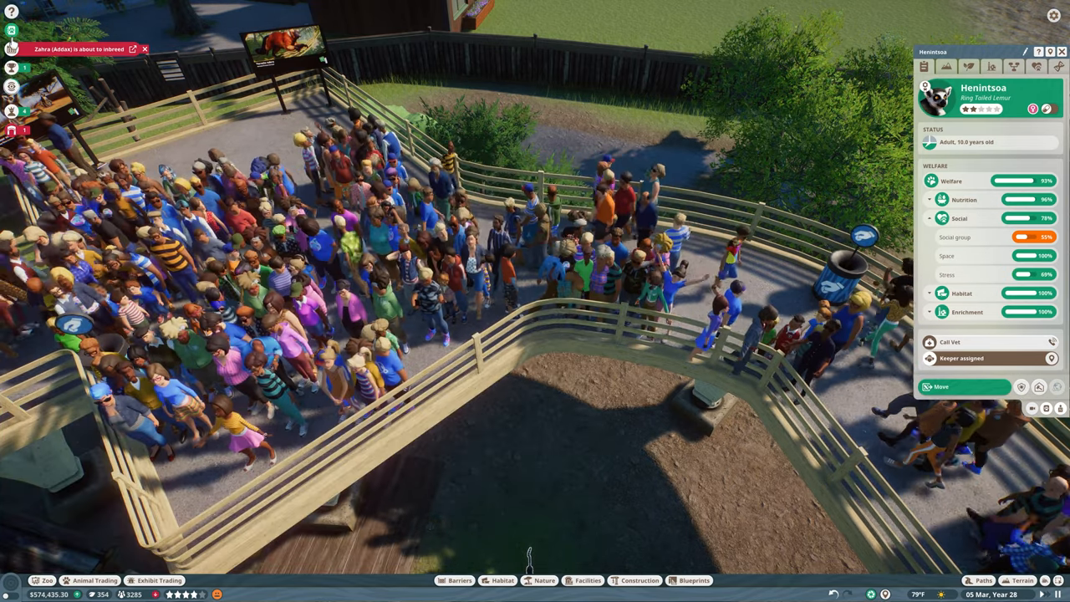
click(1046, 408)
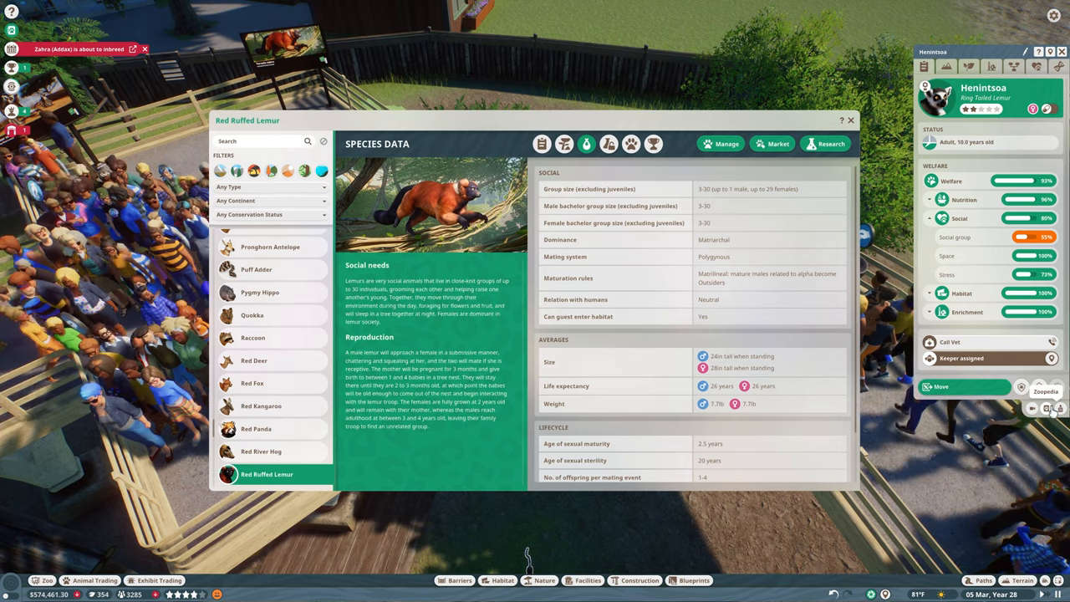
click(565, 144)
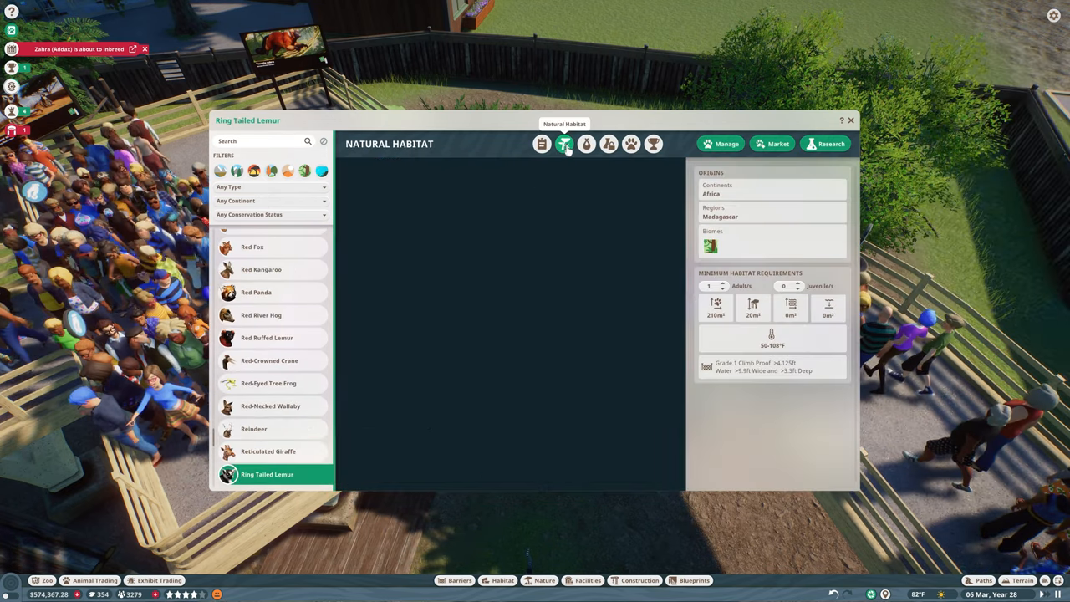
click(587, 144)
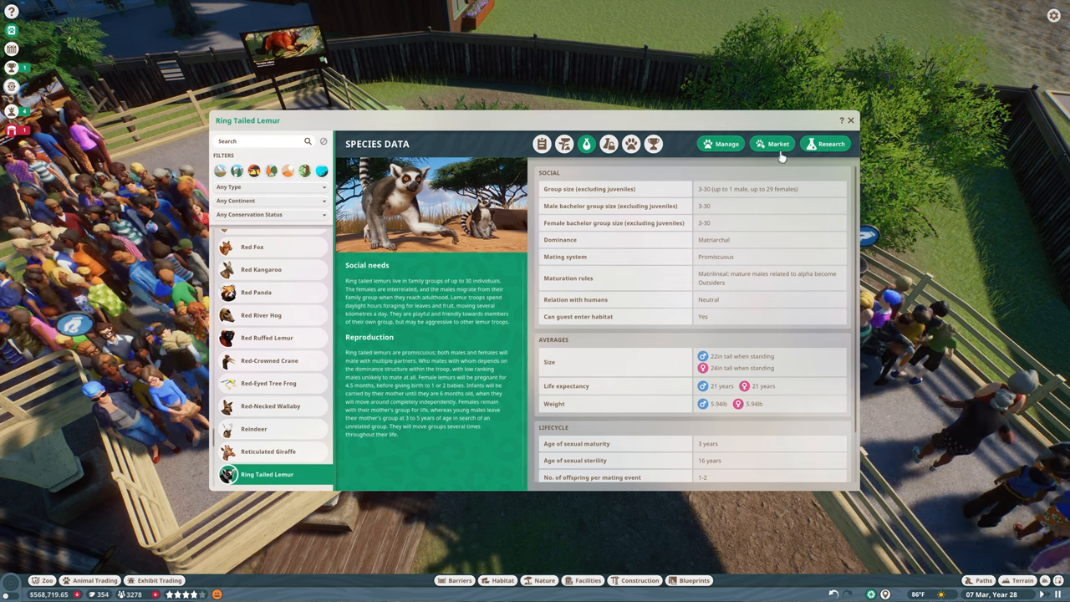
click(772, 144)
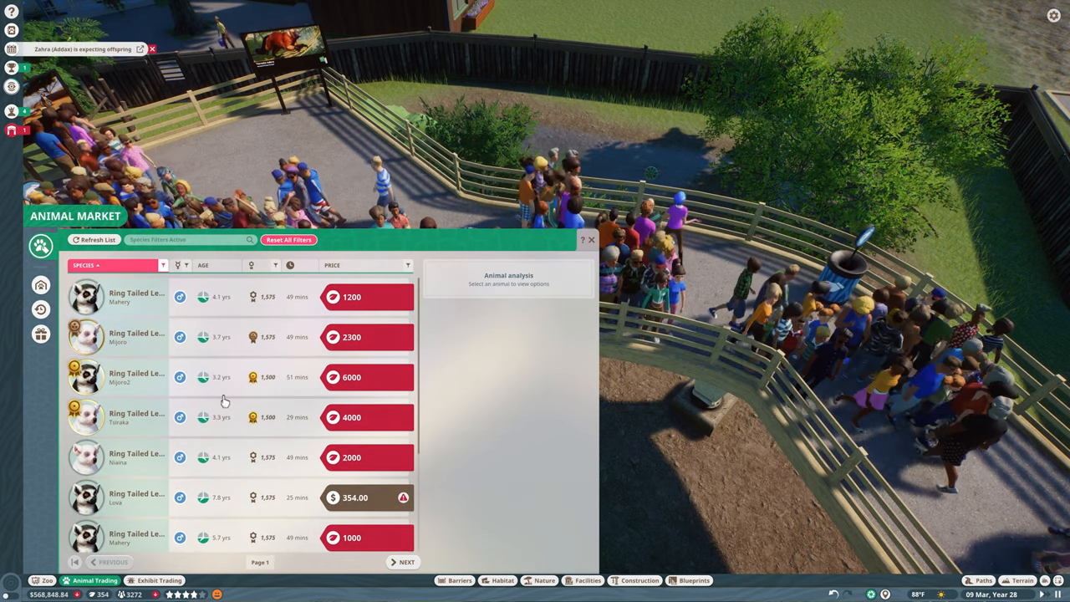
mouse_move(593, 244)
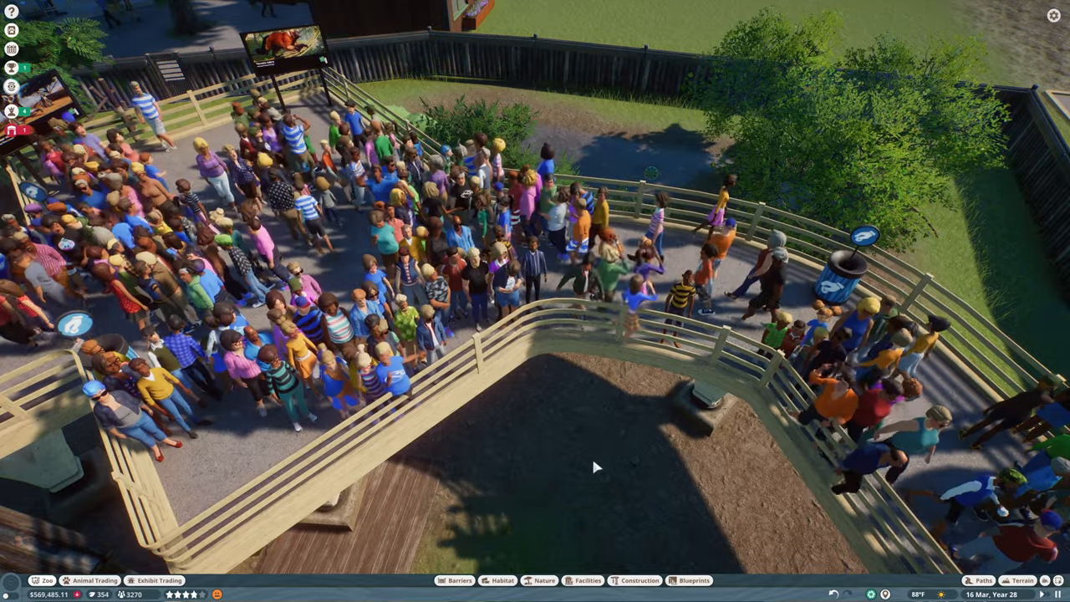
scroll(down, 3)
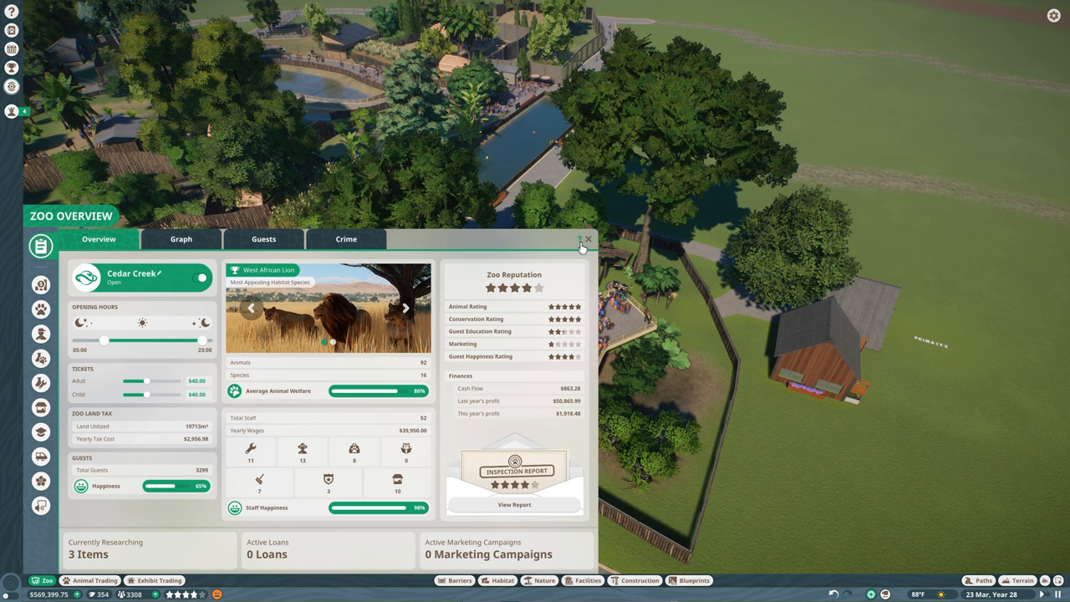
click(588, 239)
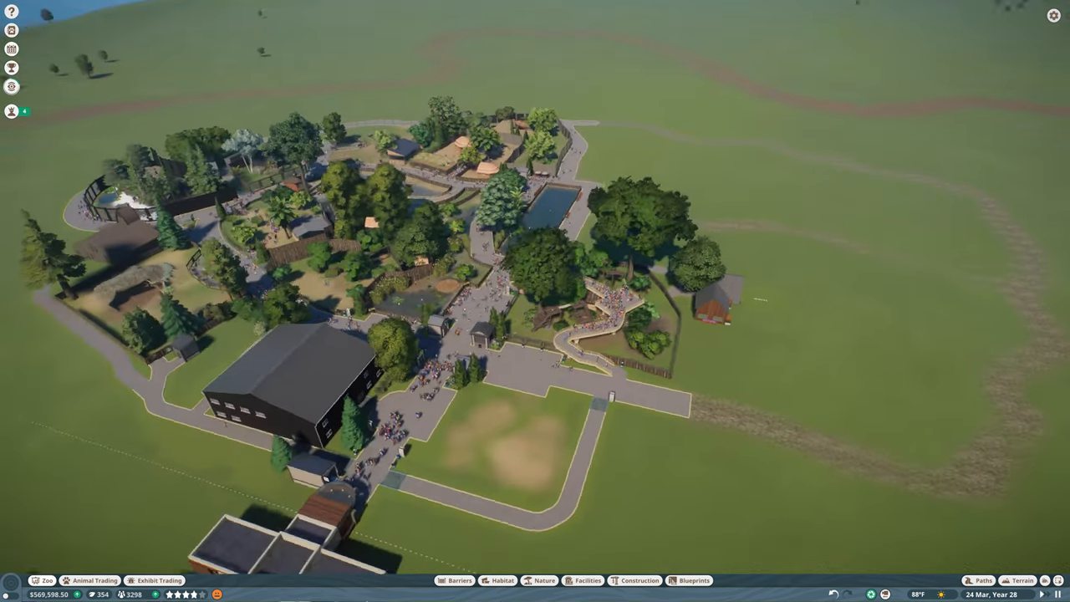